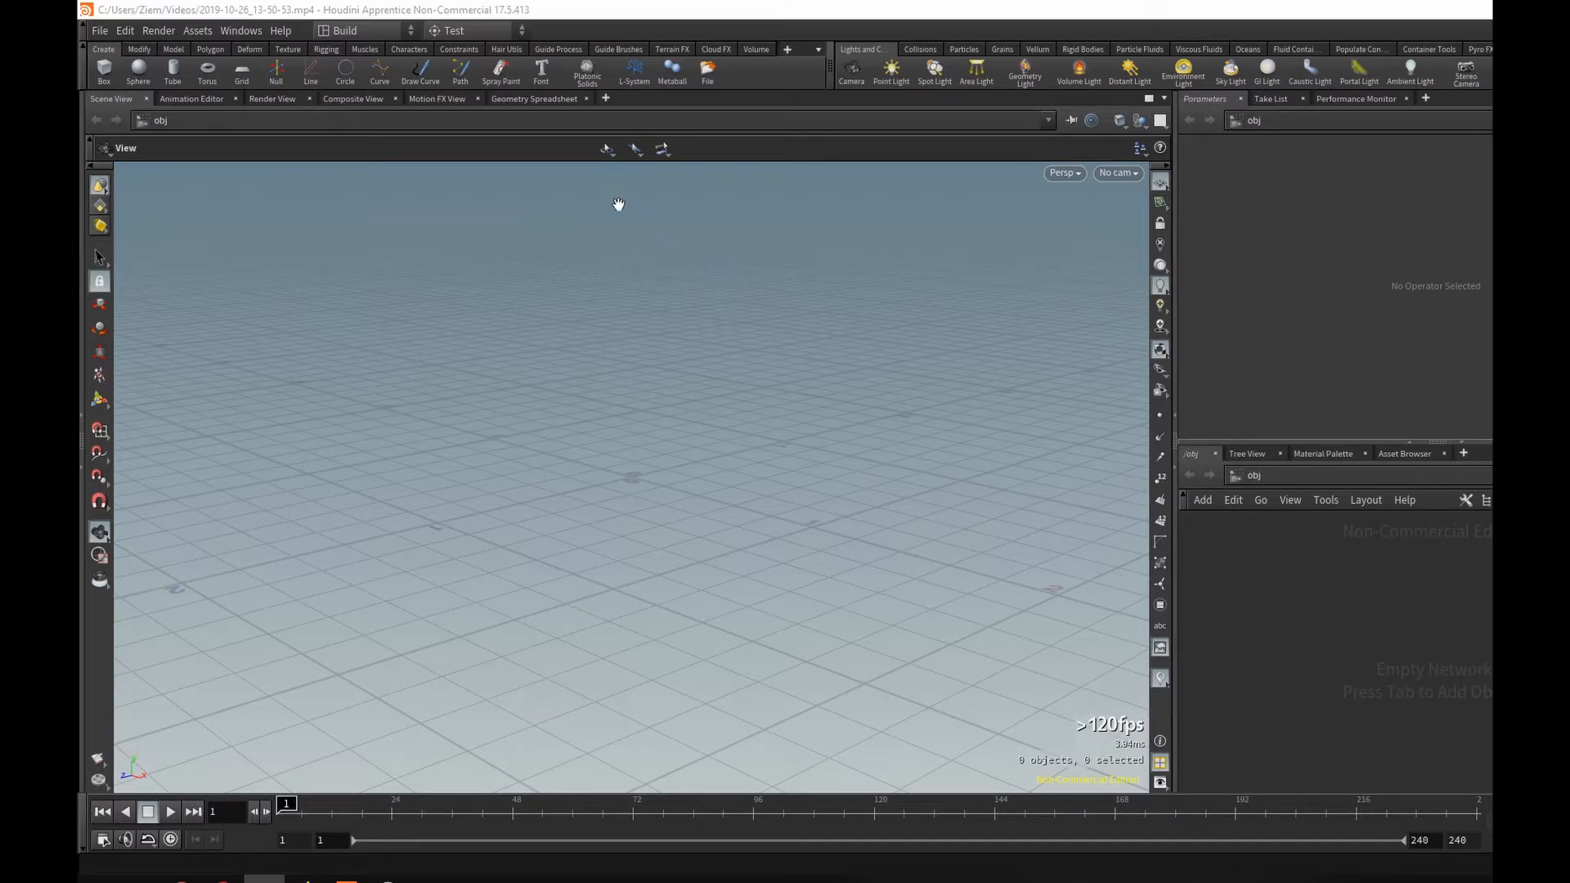
mouse_move(477, 30)
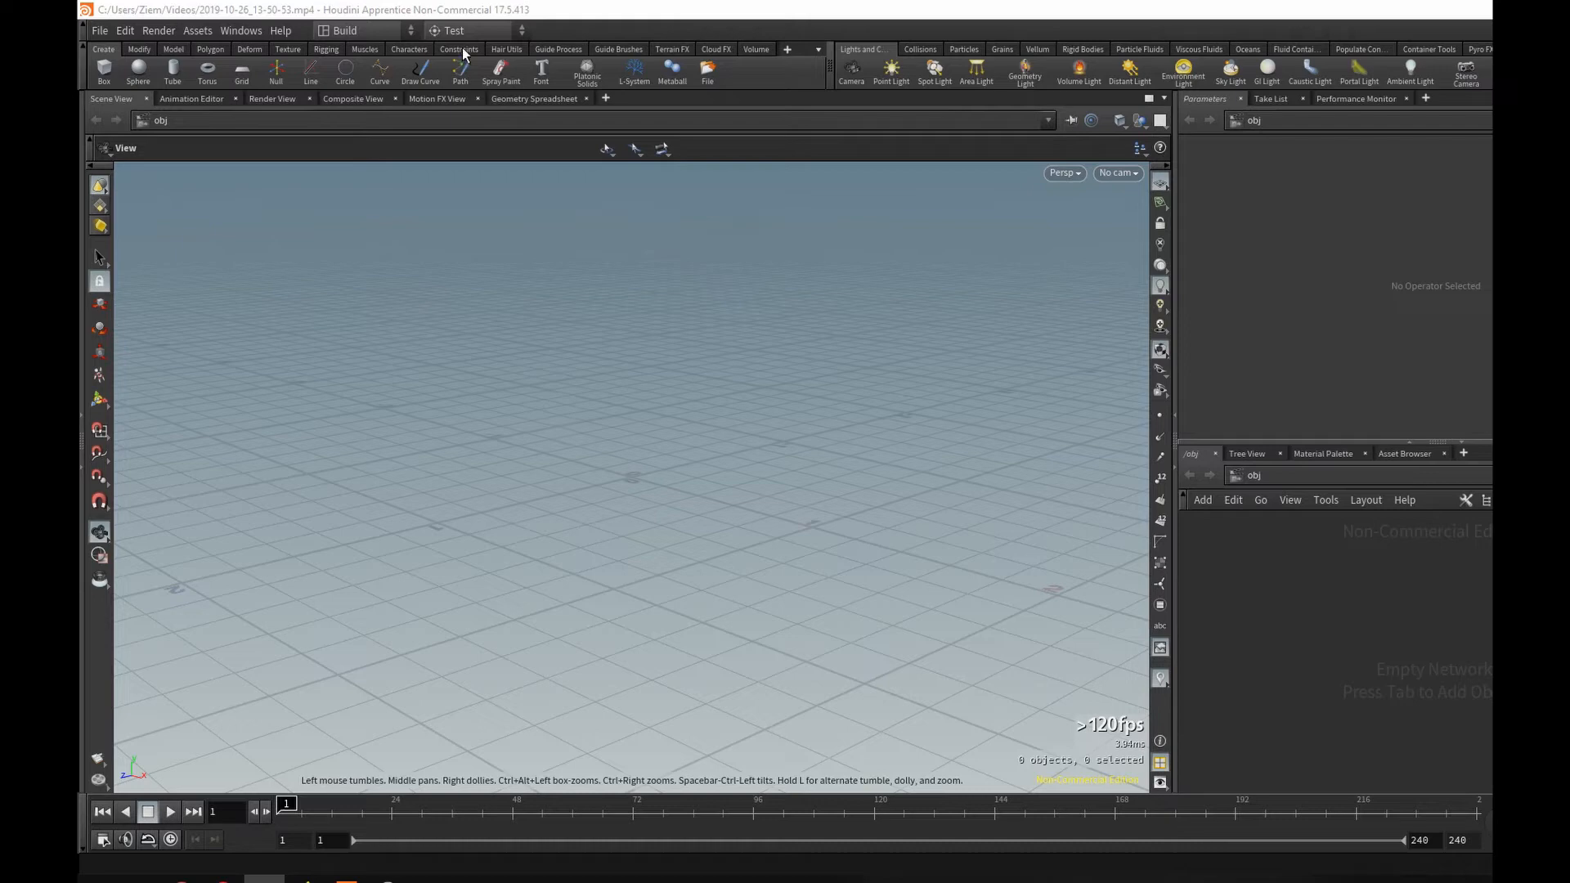
mouse_move(788, 70)
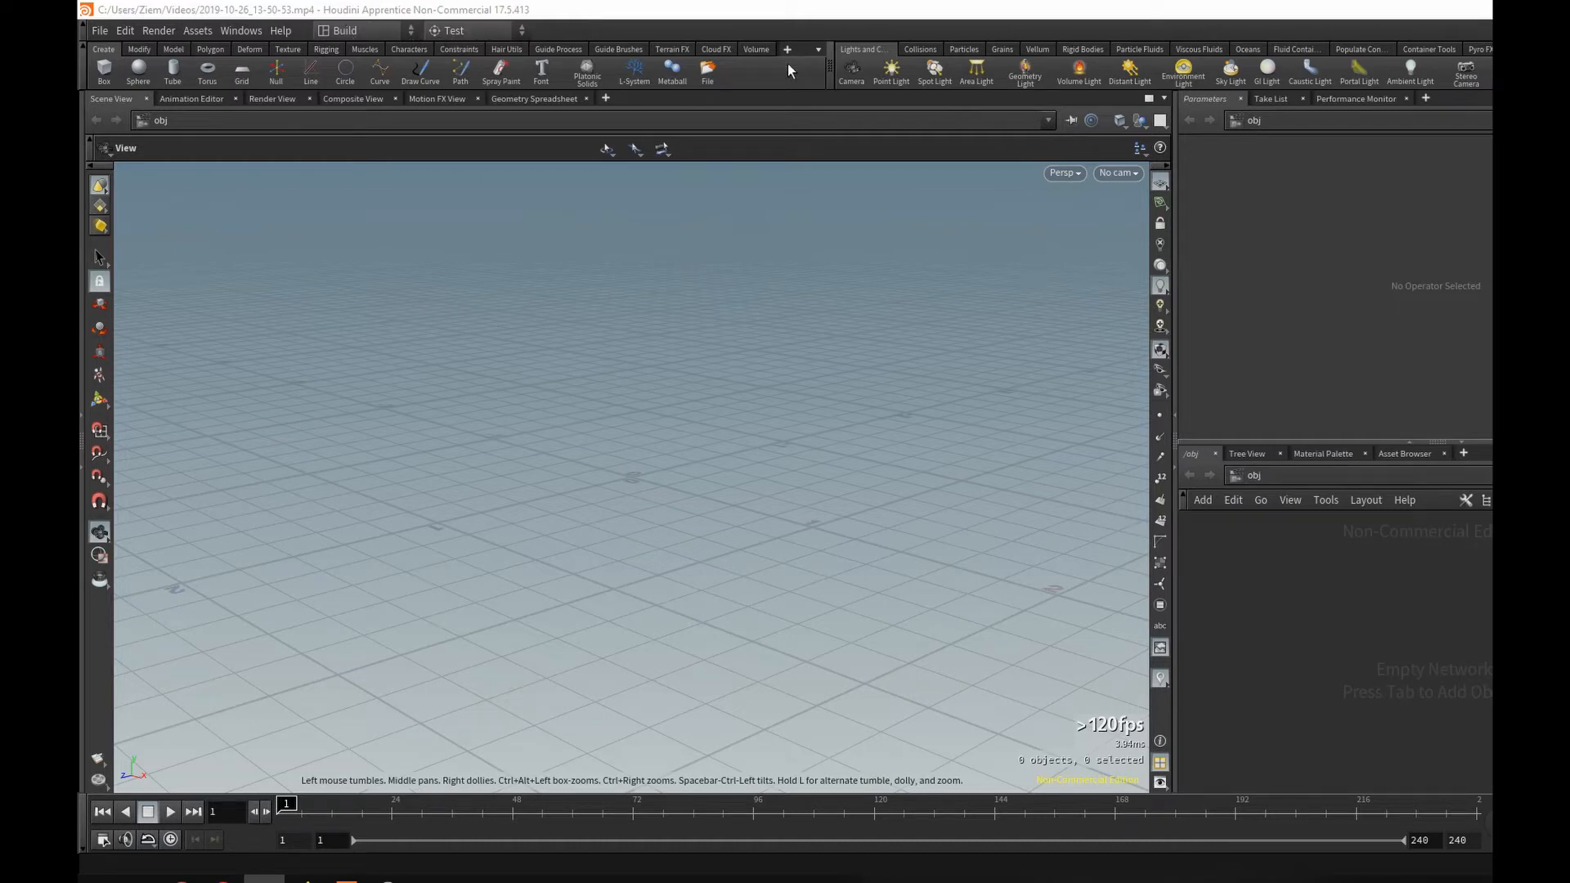
mouse_move(363, 34)
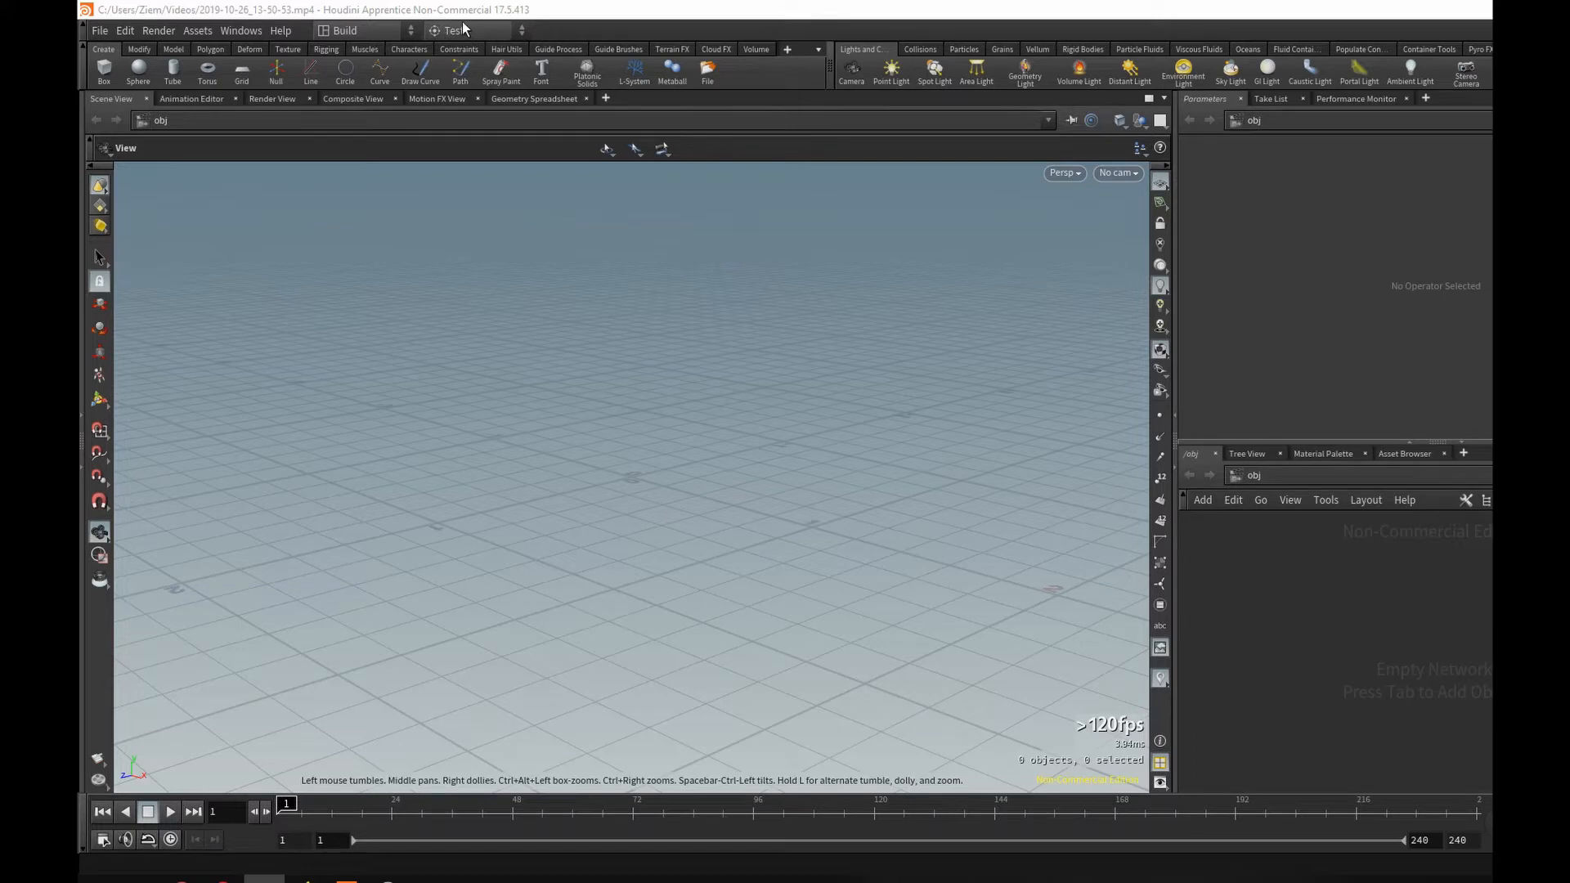
Step: Show the radial menu dropdown listing all presets, Test still current
click(456, 30)
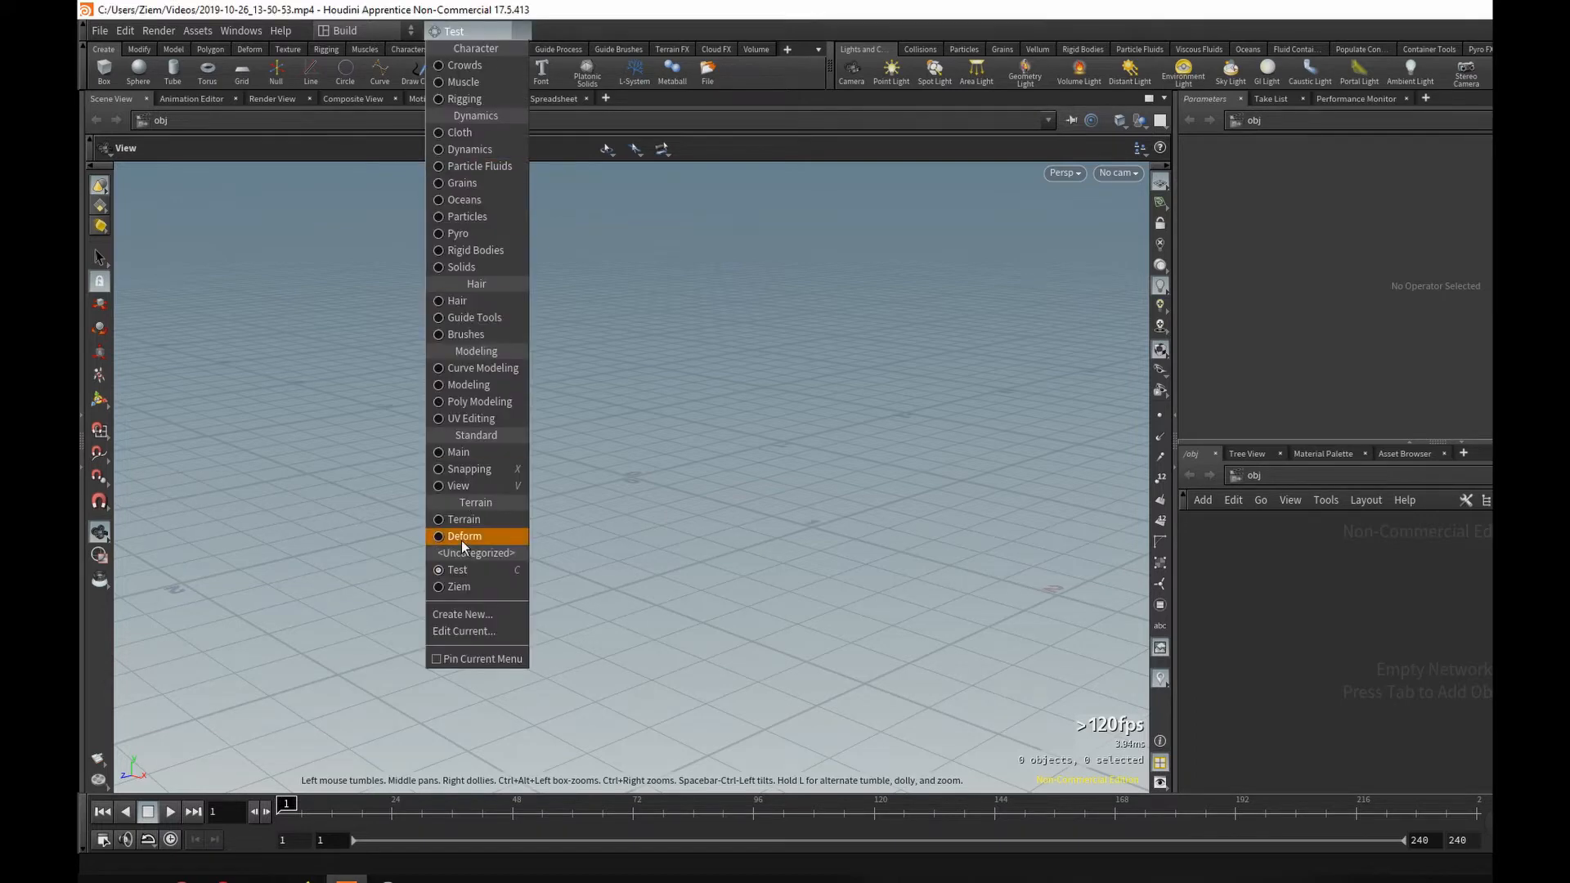
mouse_move(463, 267)
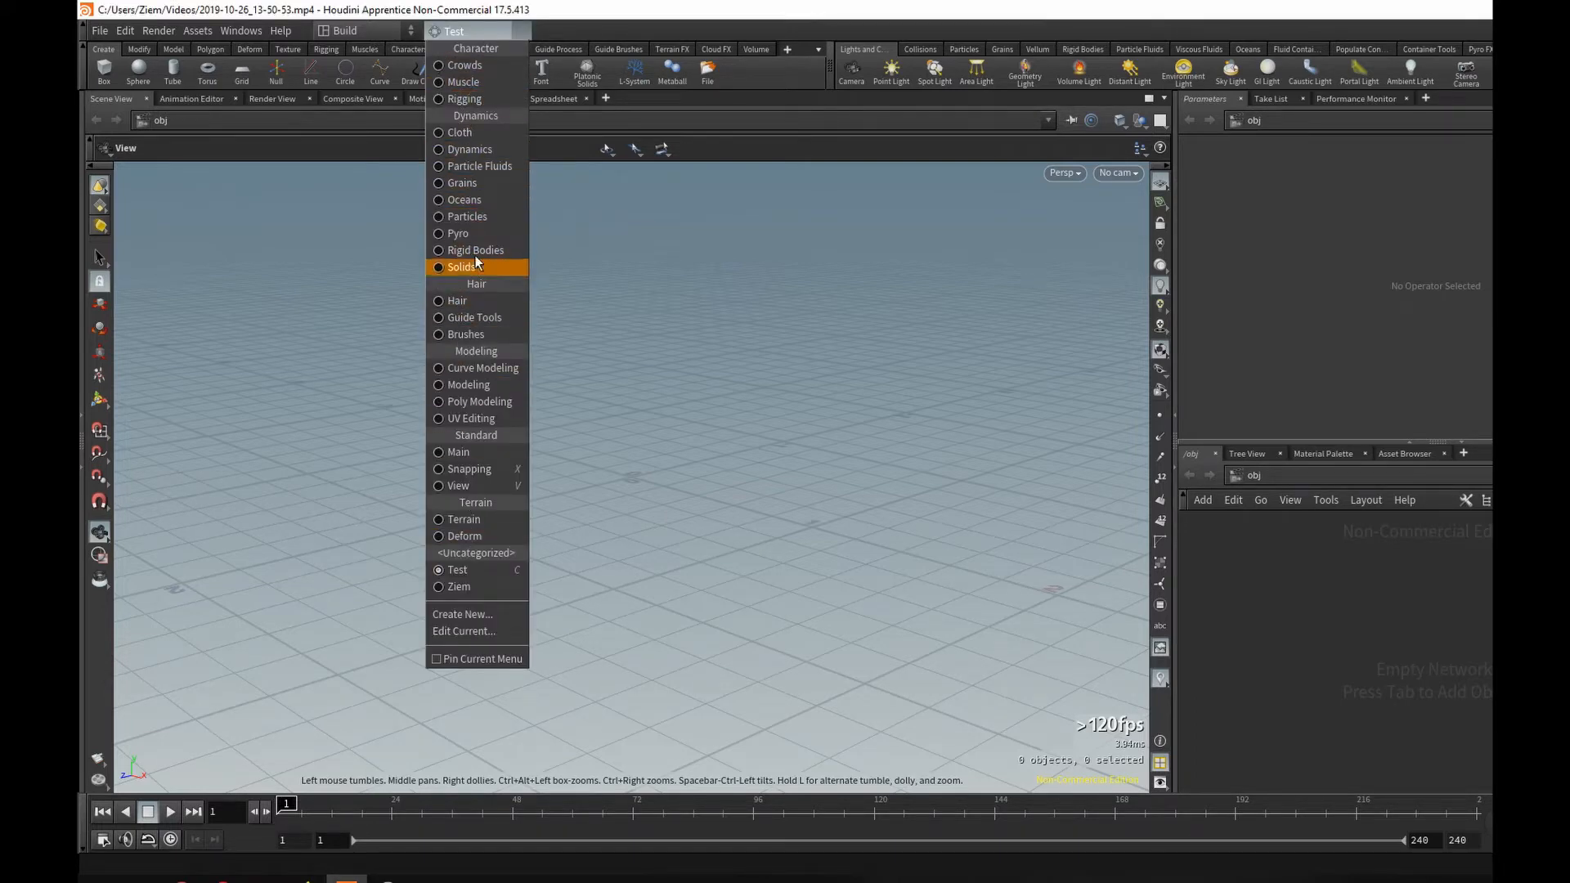
mouse_move(463, 65)
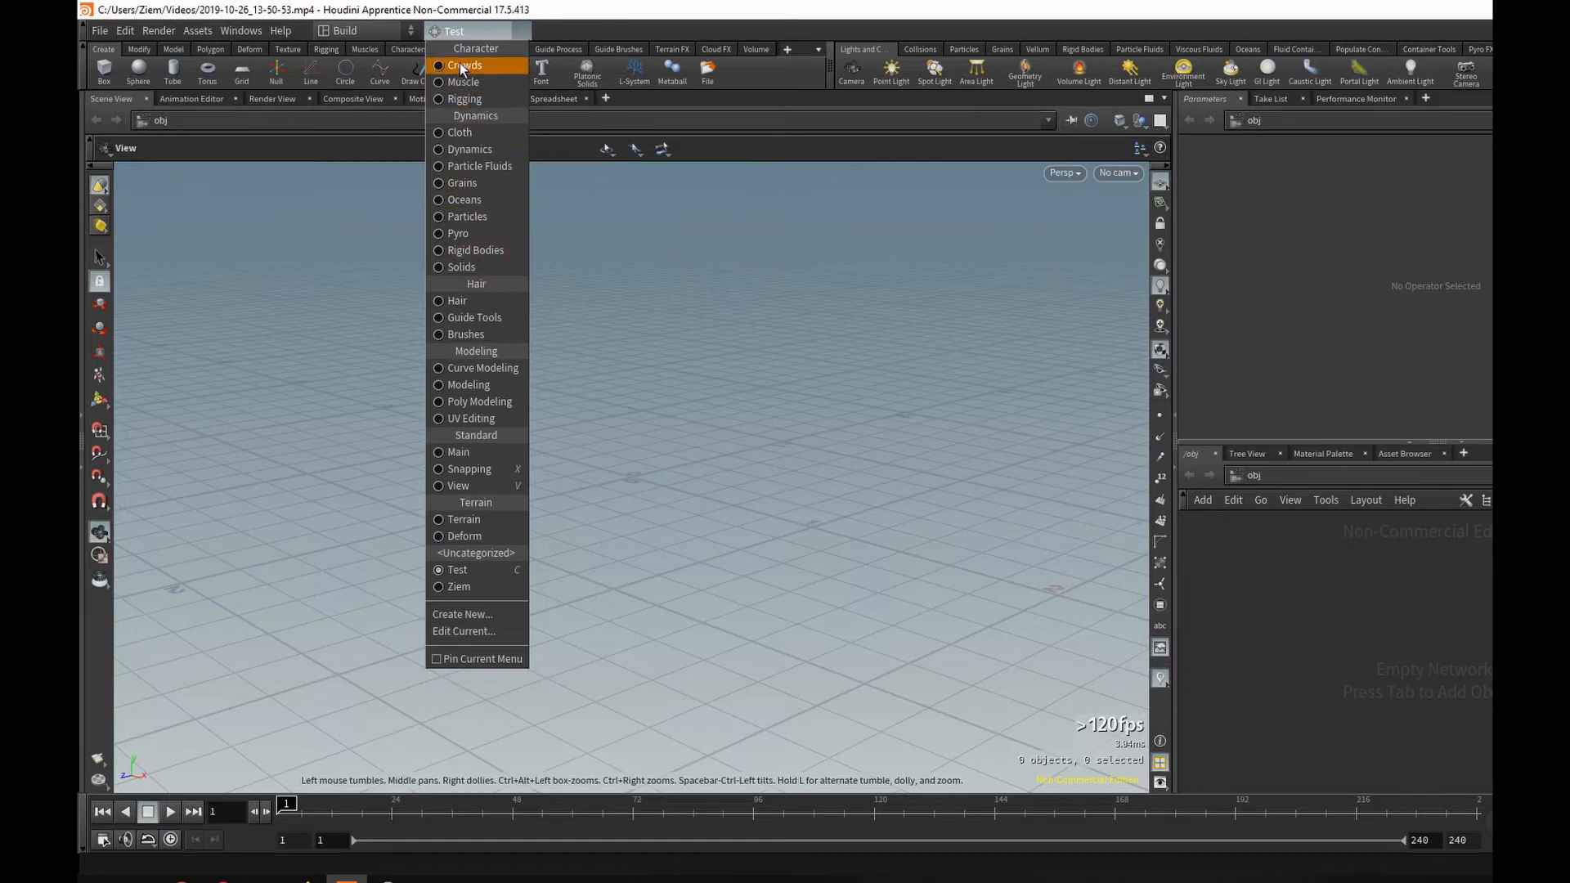
mouse_move(491, 216)
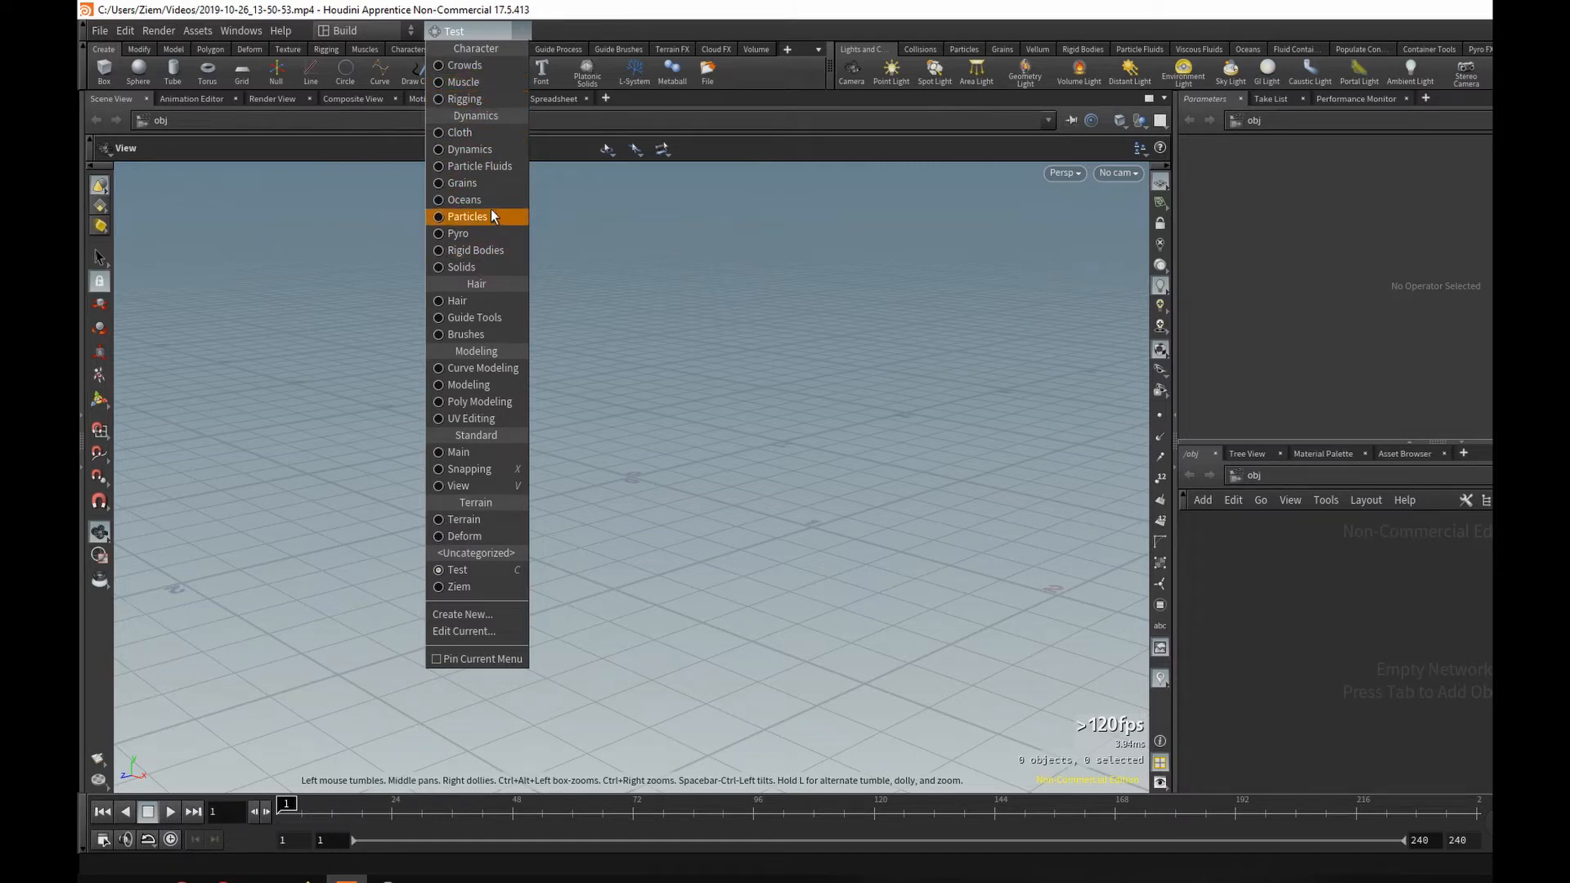
mouse_move(470, 486)
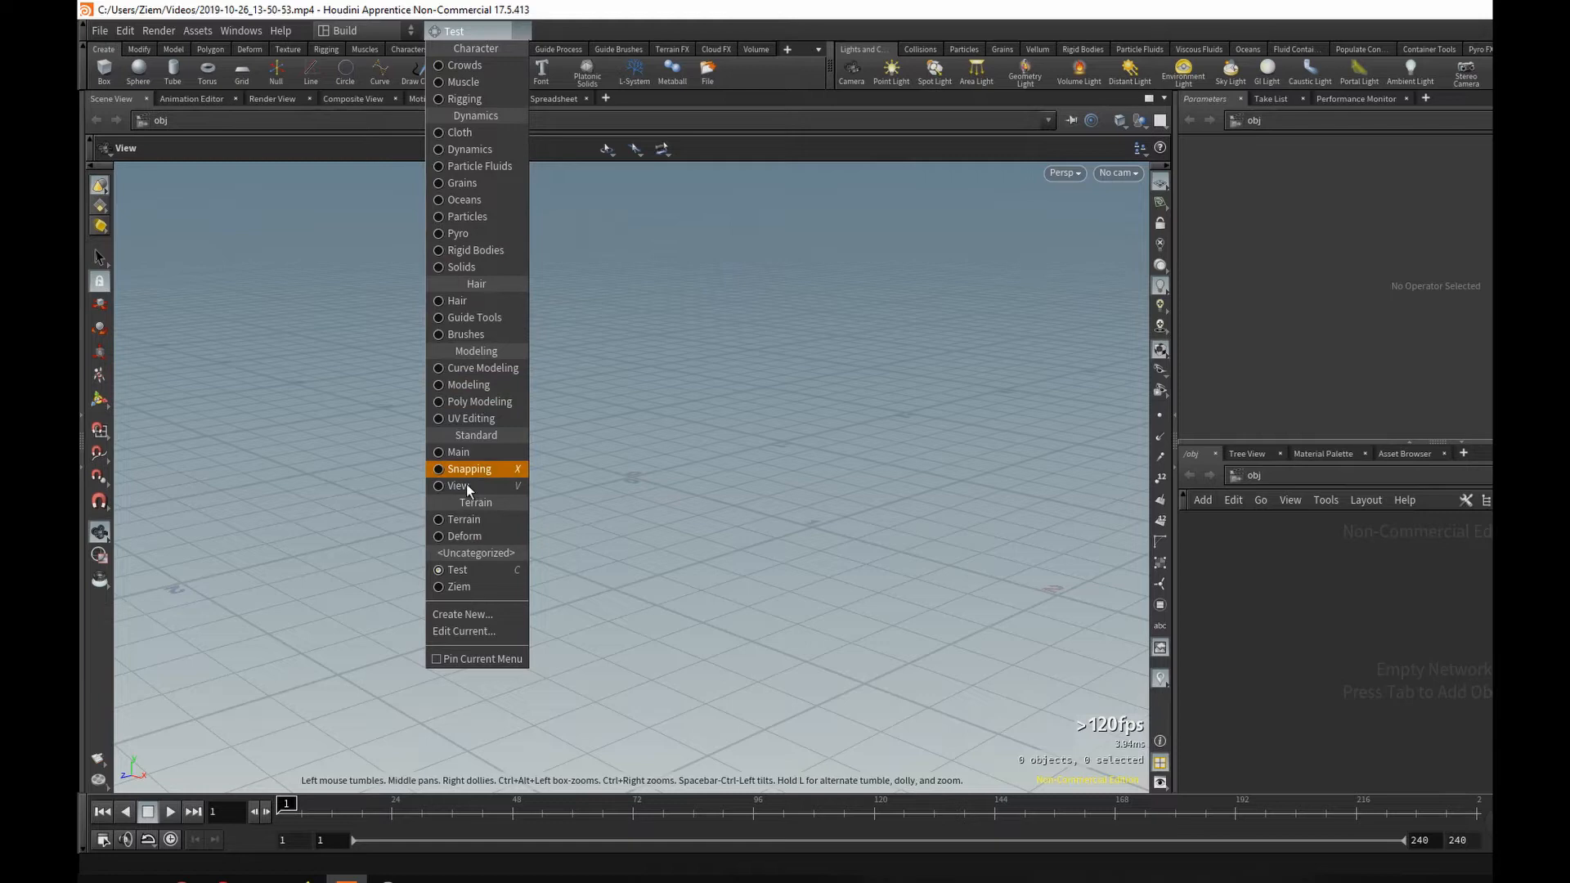
mouse_move(471, 216)
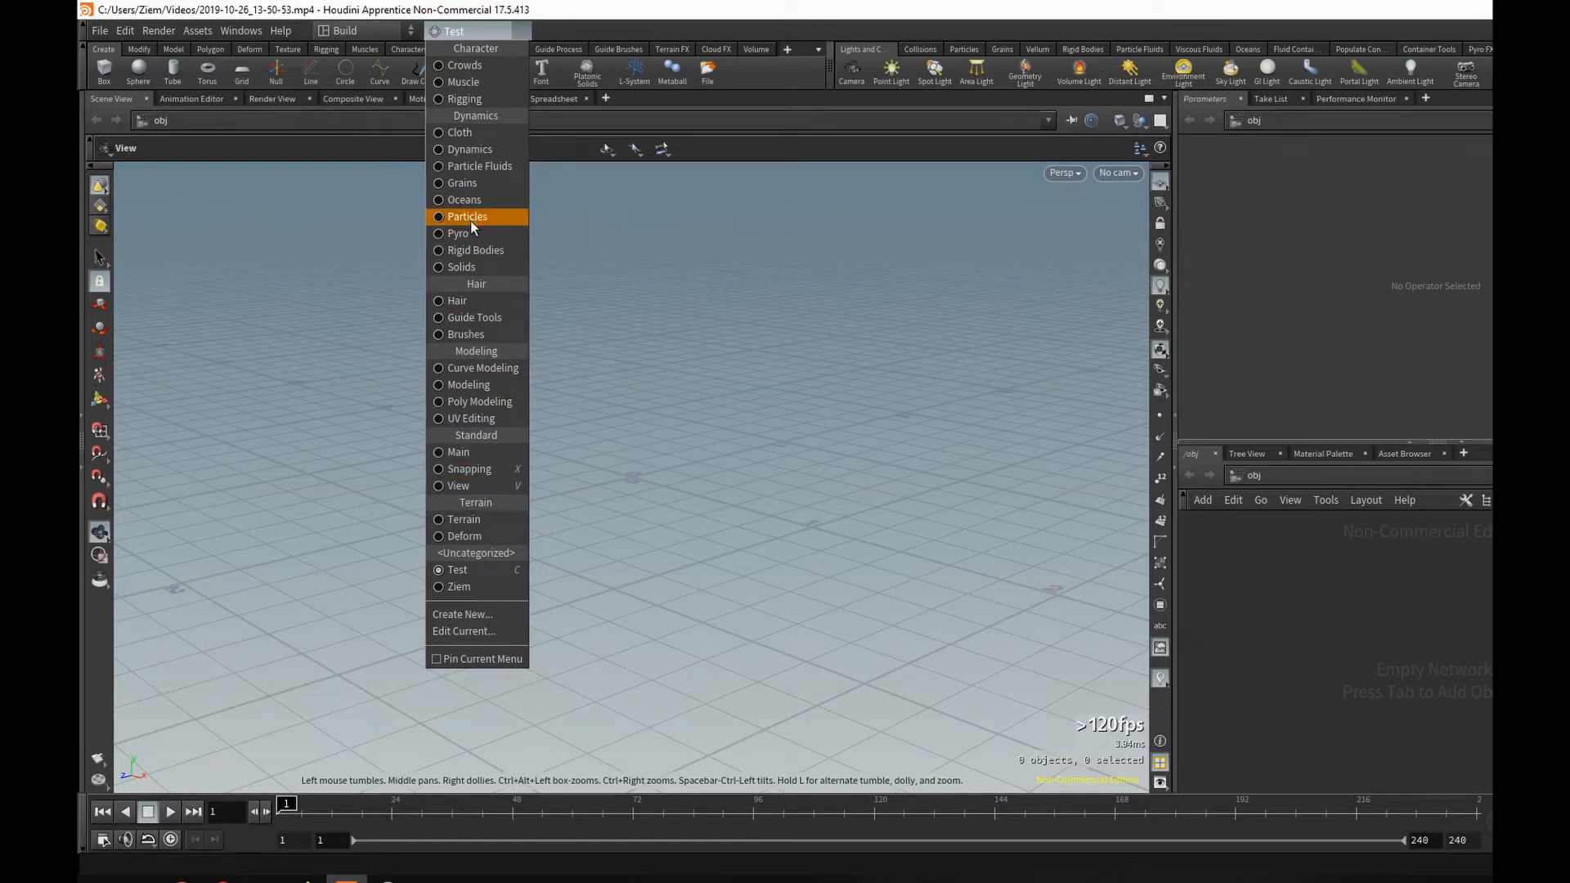
mouse_move(529, 473)
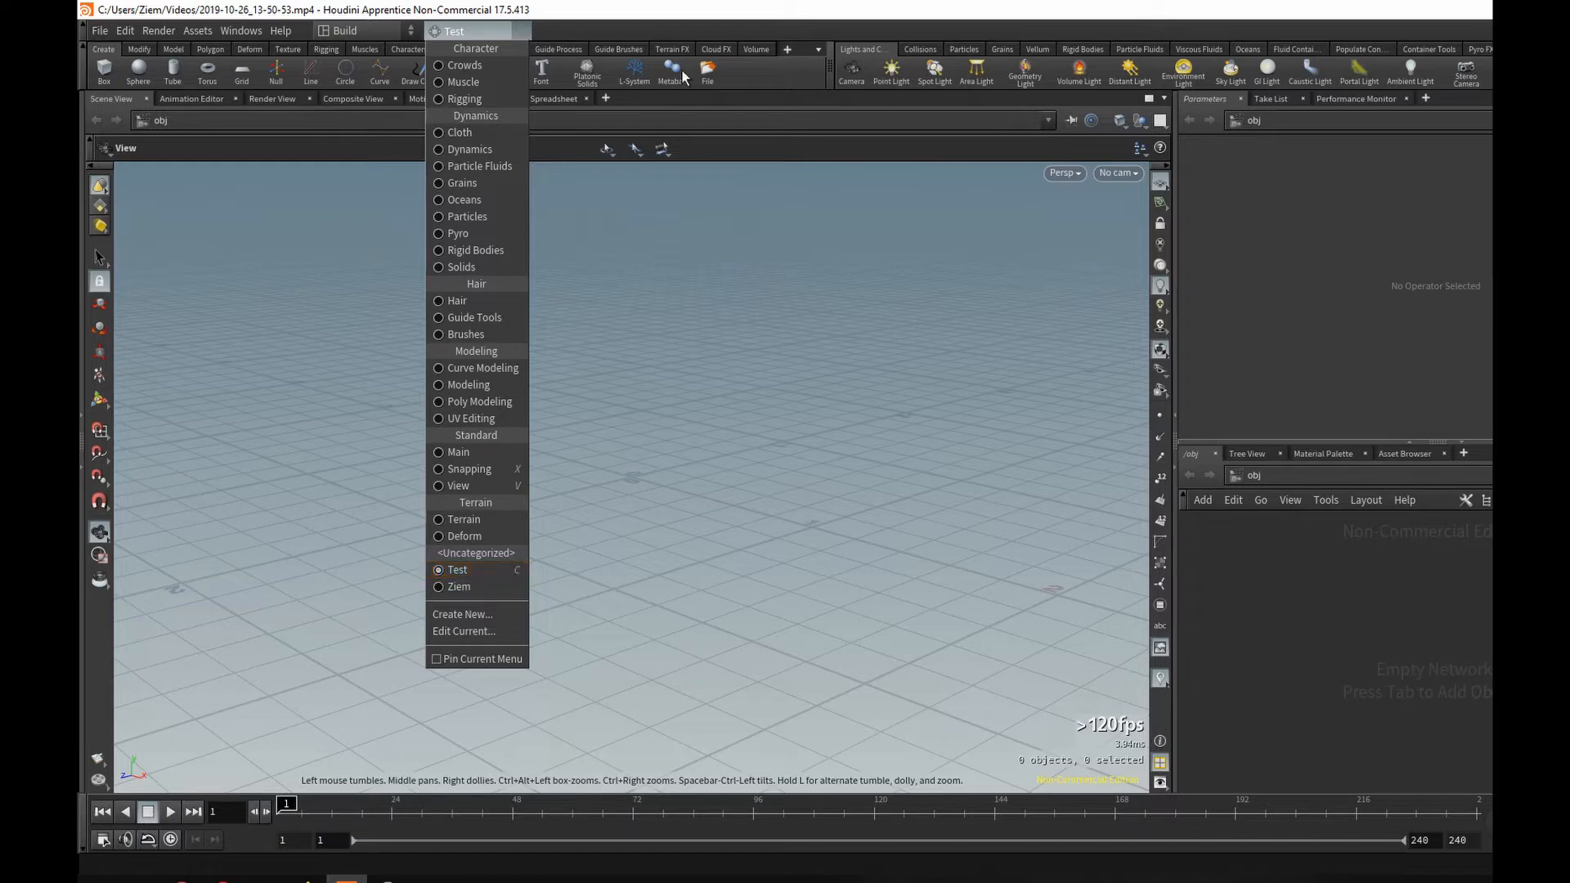
click(457, 569)
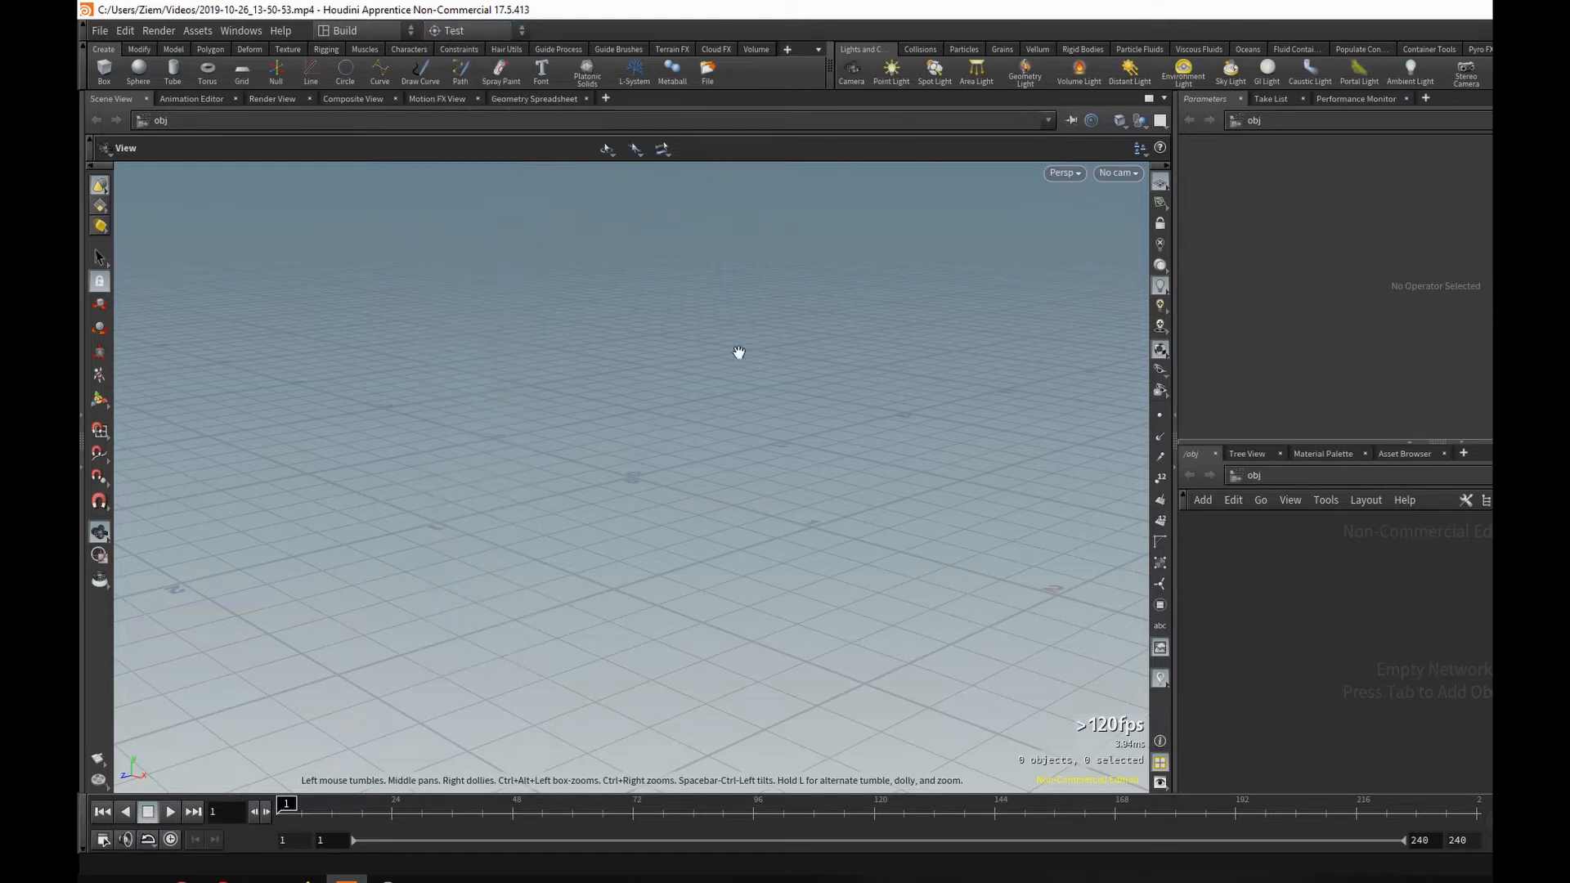
mouse_move(473, 42)
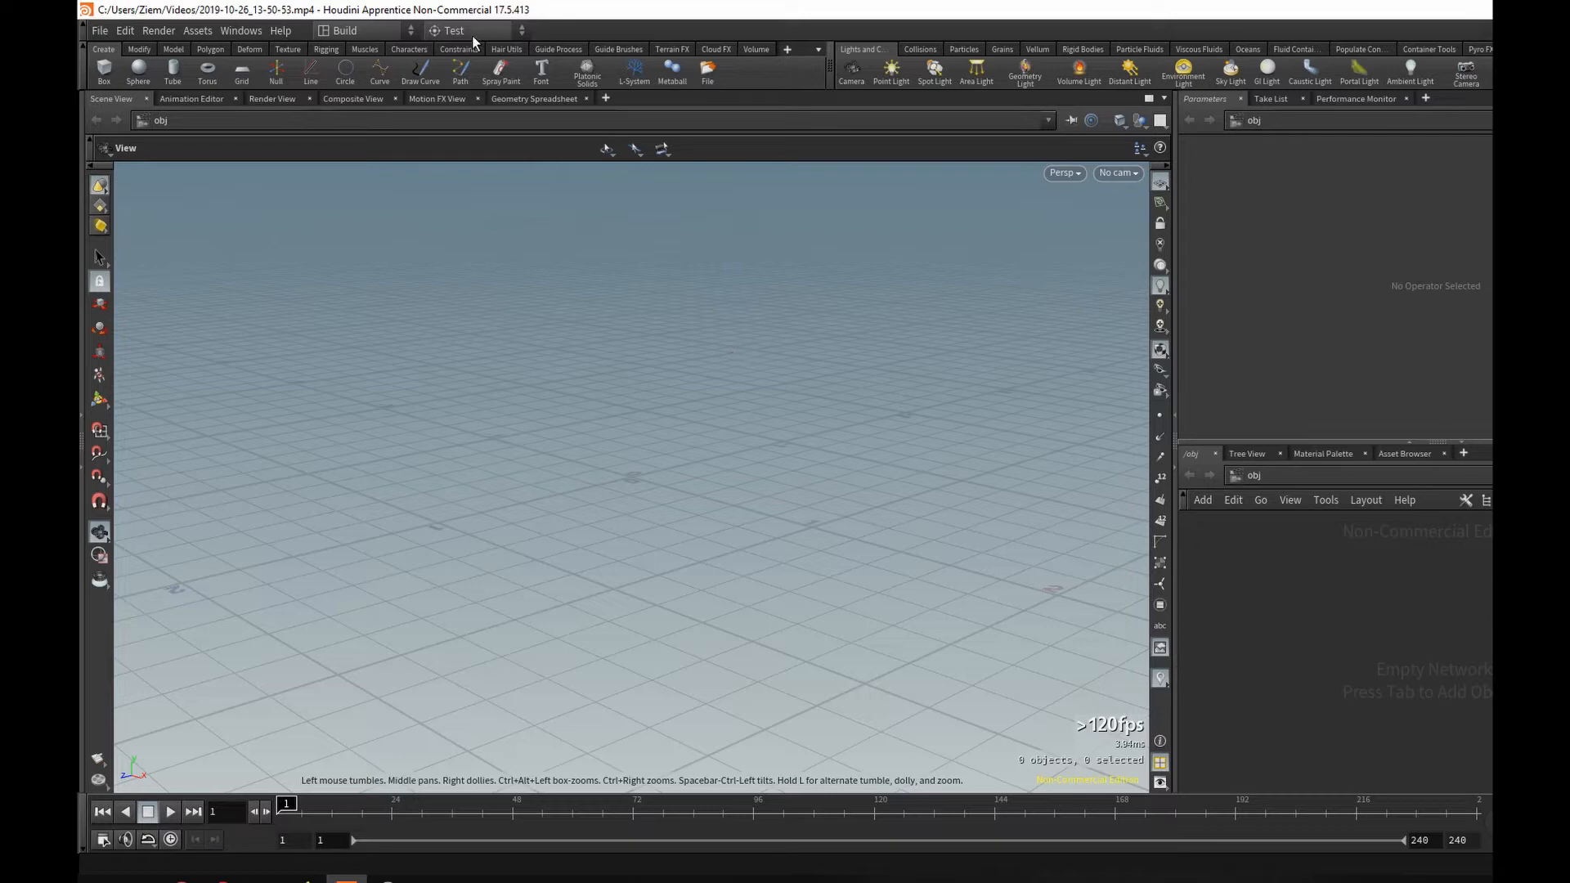
mouse_move(453, 29)
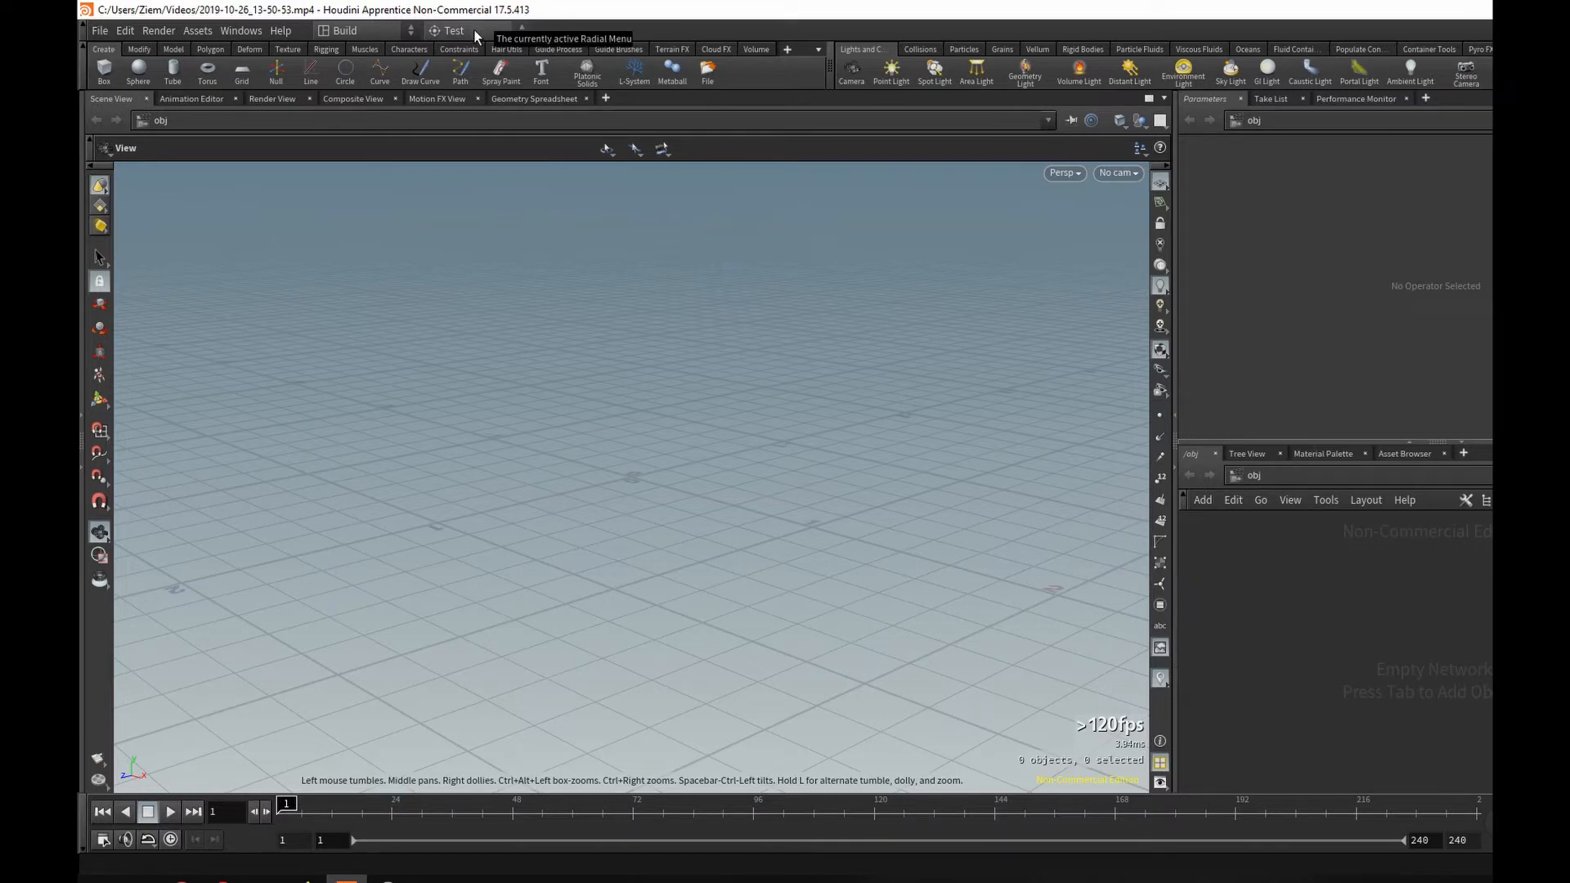
click(453, 29)
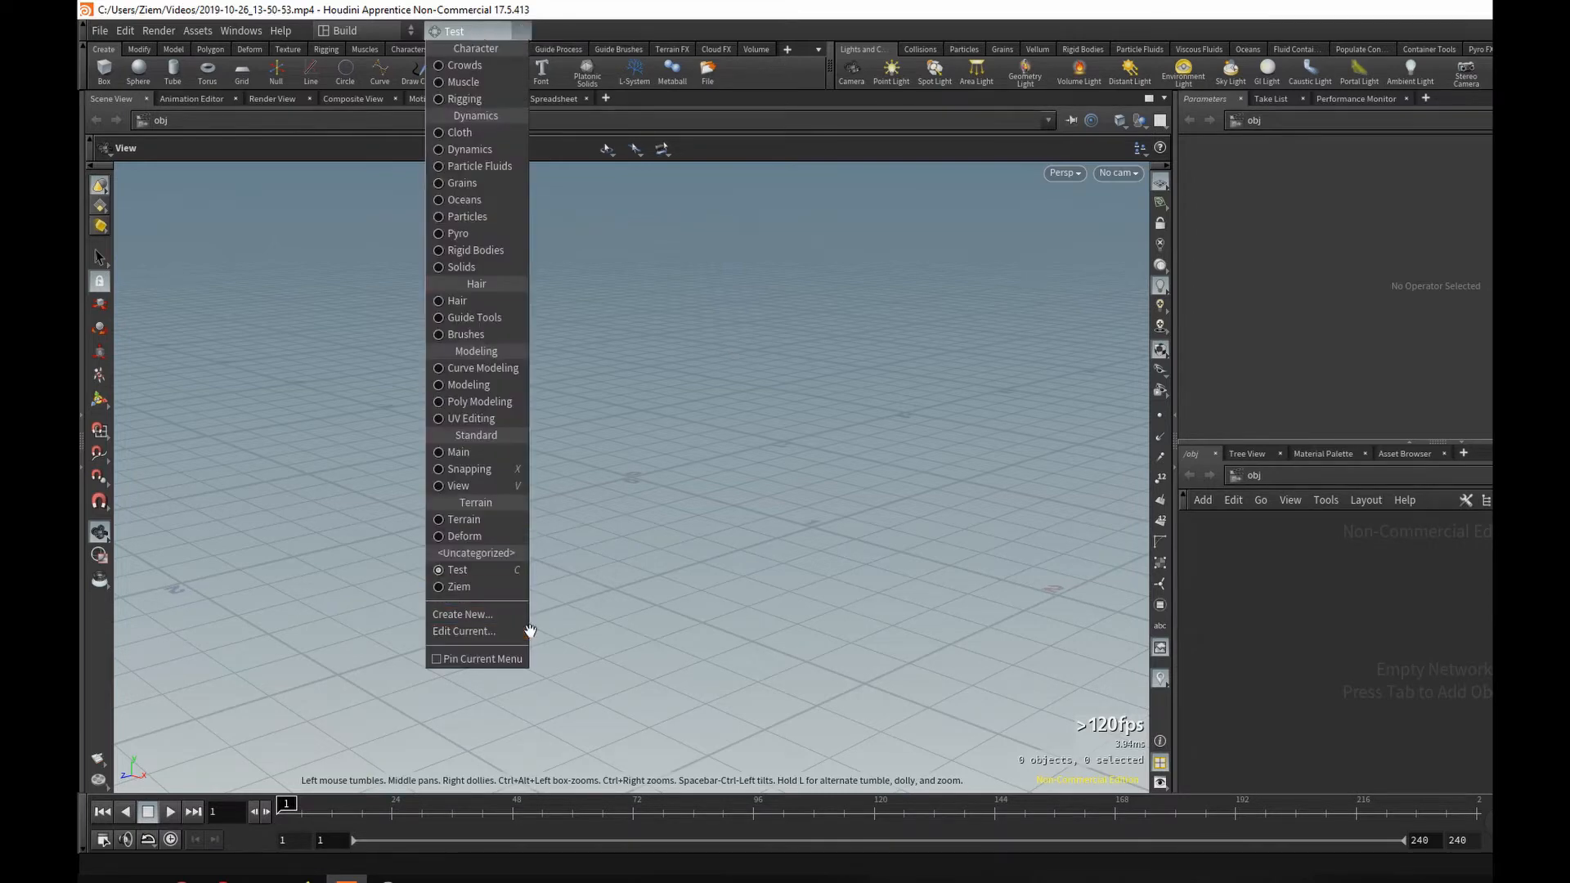
mouse_move(480, 613)
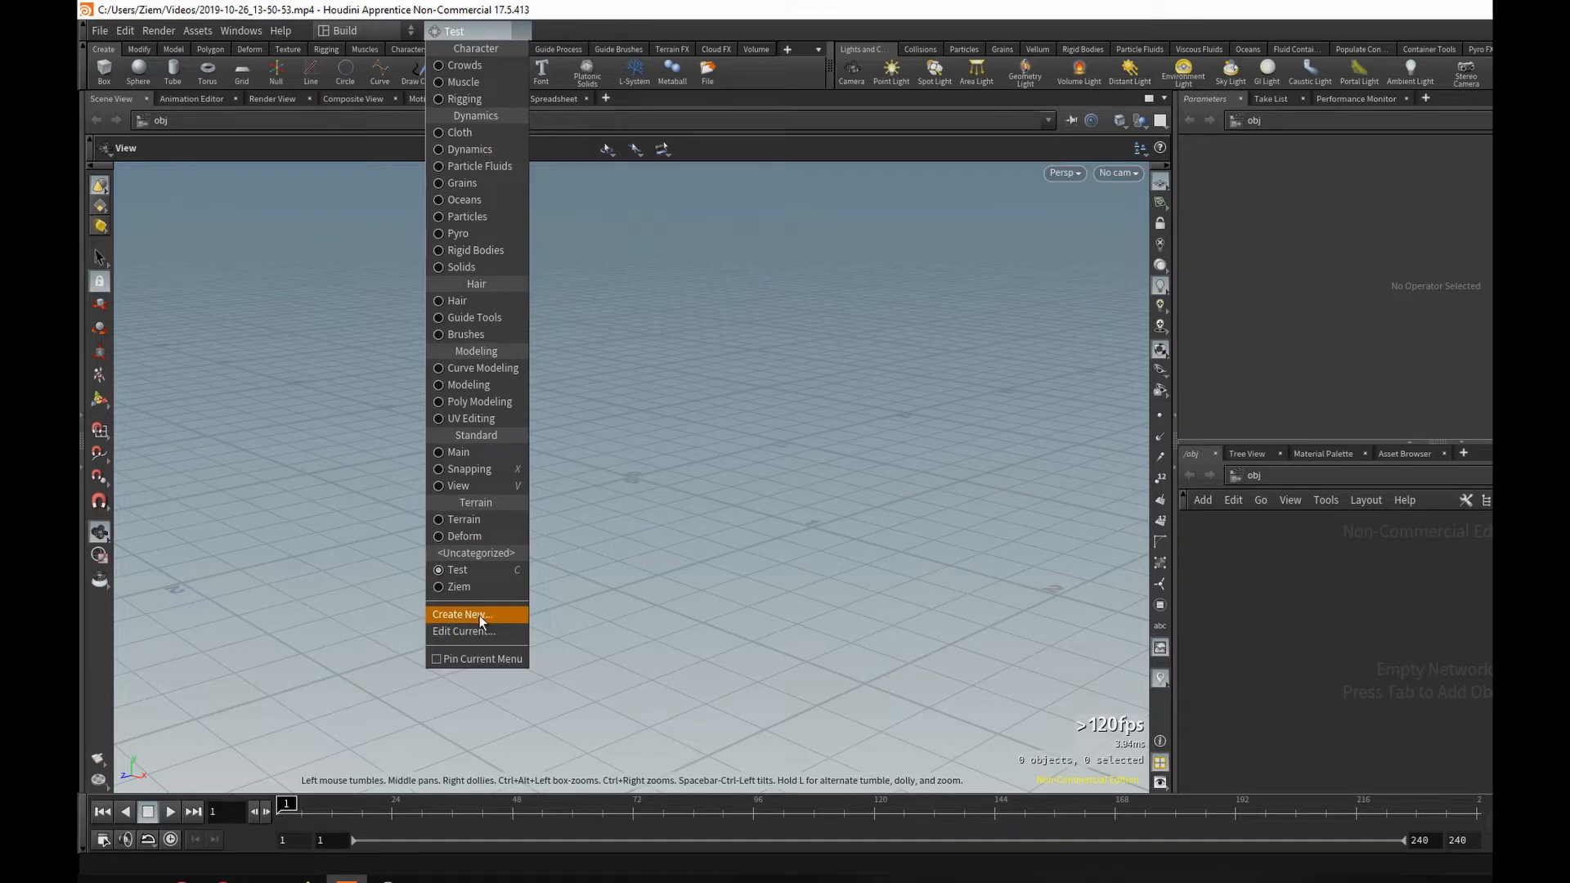
Step: Start a new radial menu via Create New… and select the shelf tool filter text
click(462, 613)
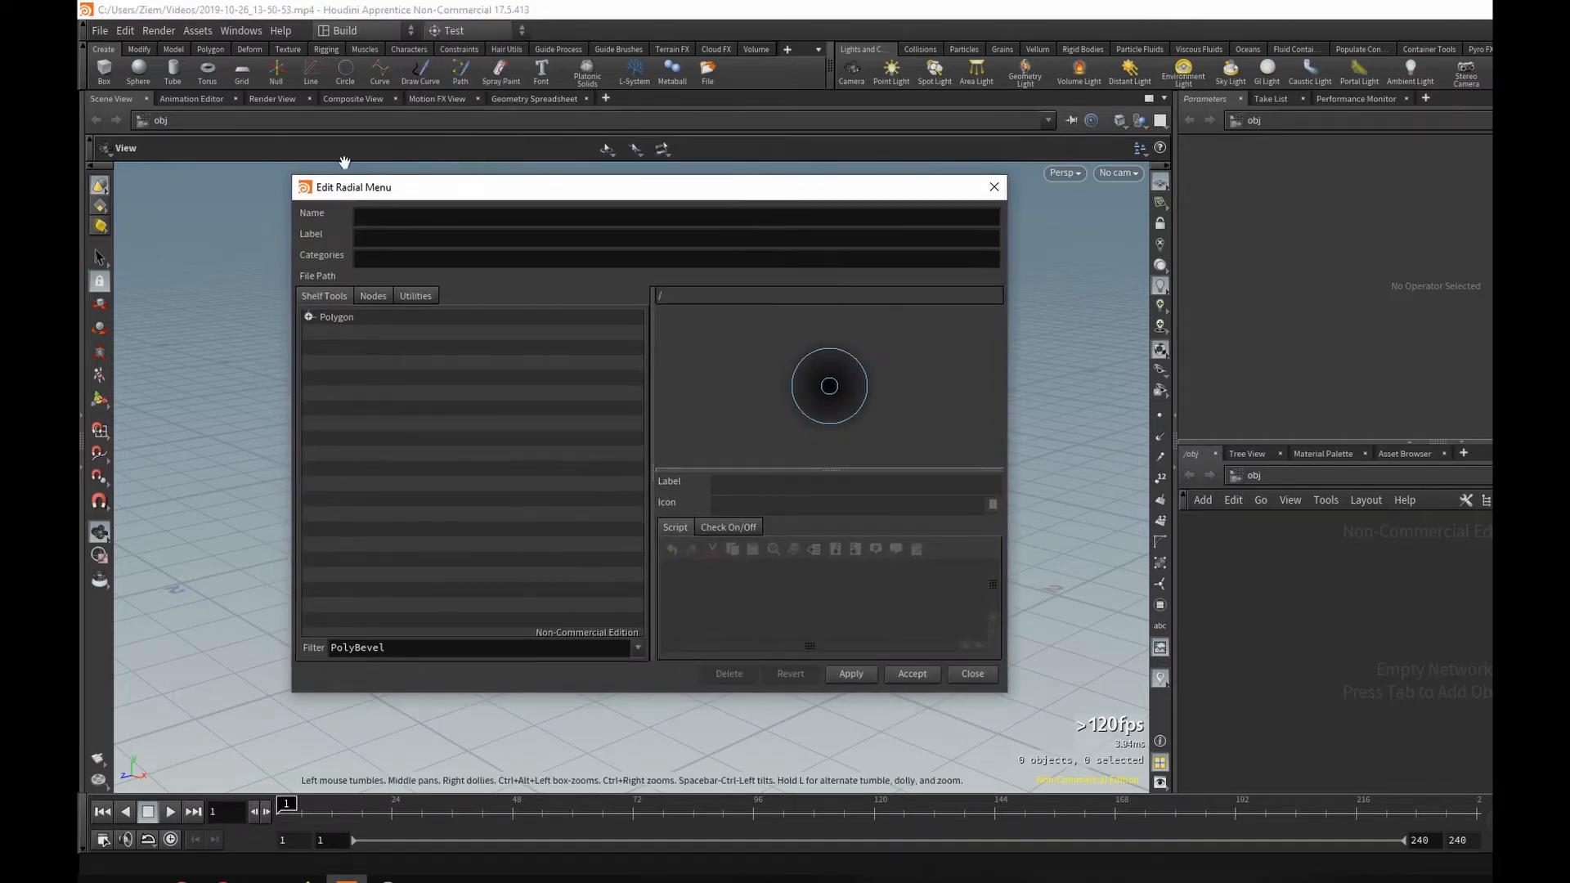
mouse_move(242, 297)
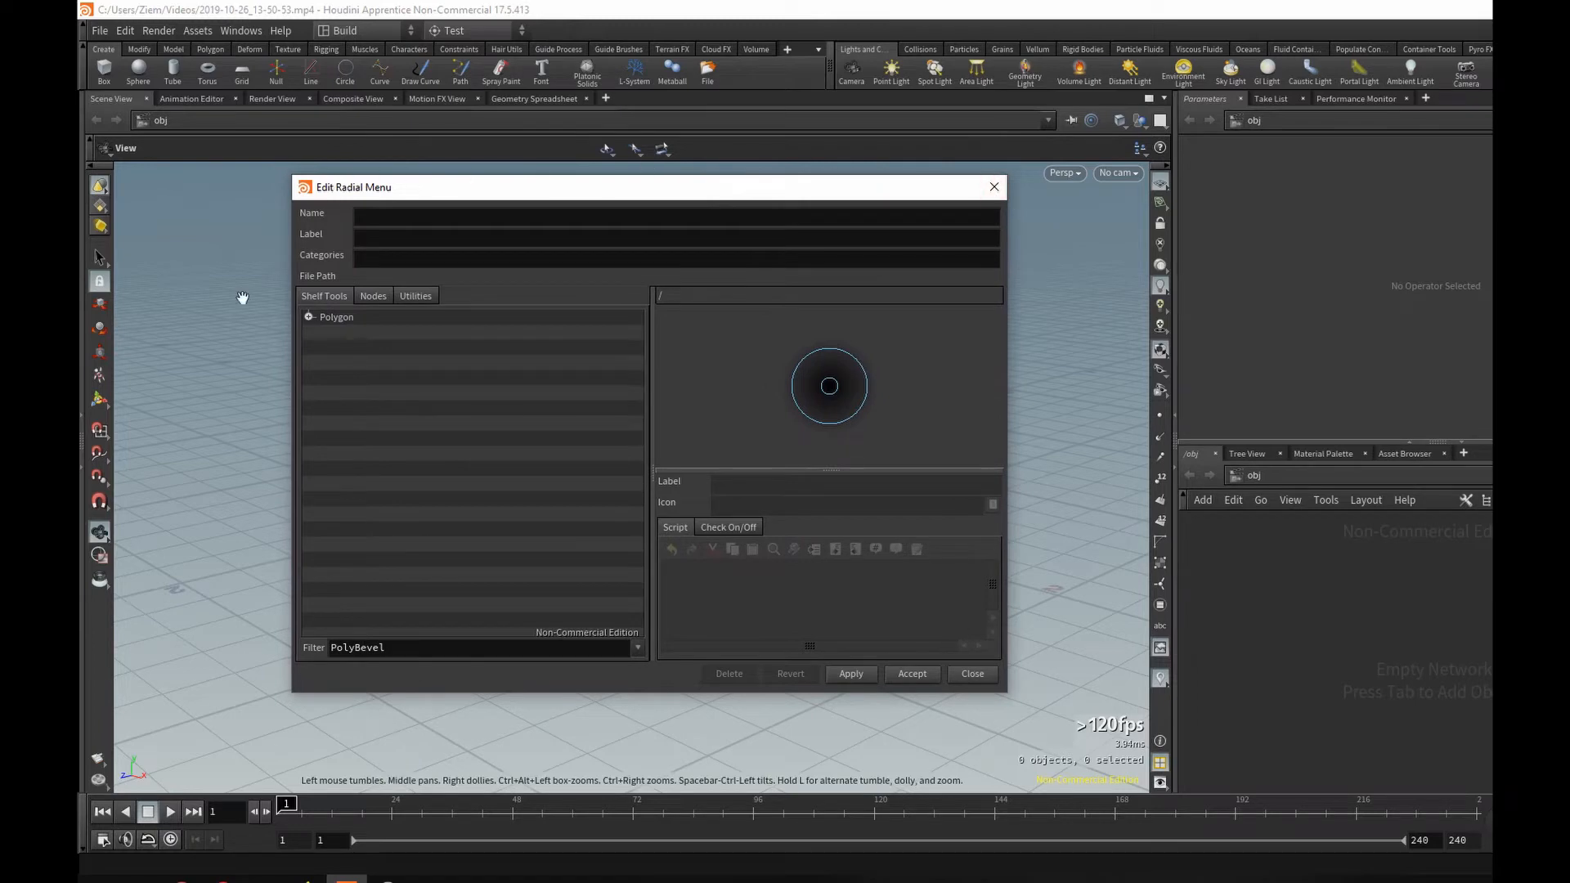
triple_click(356, 648)
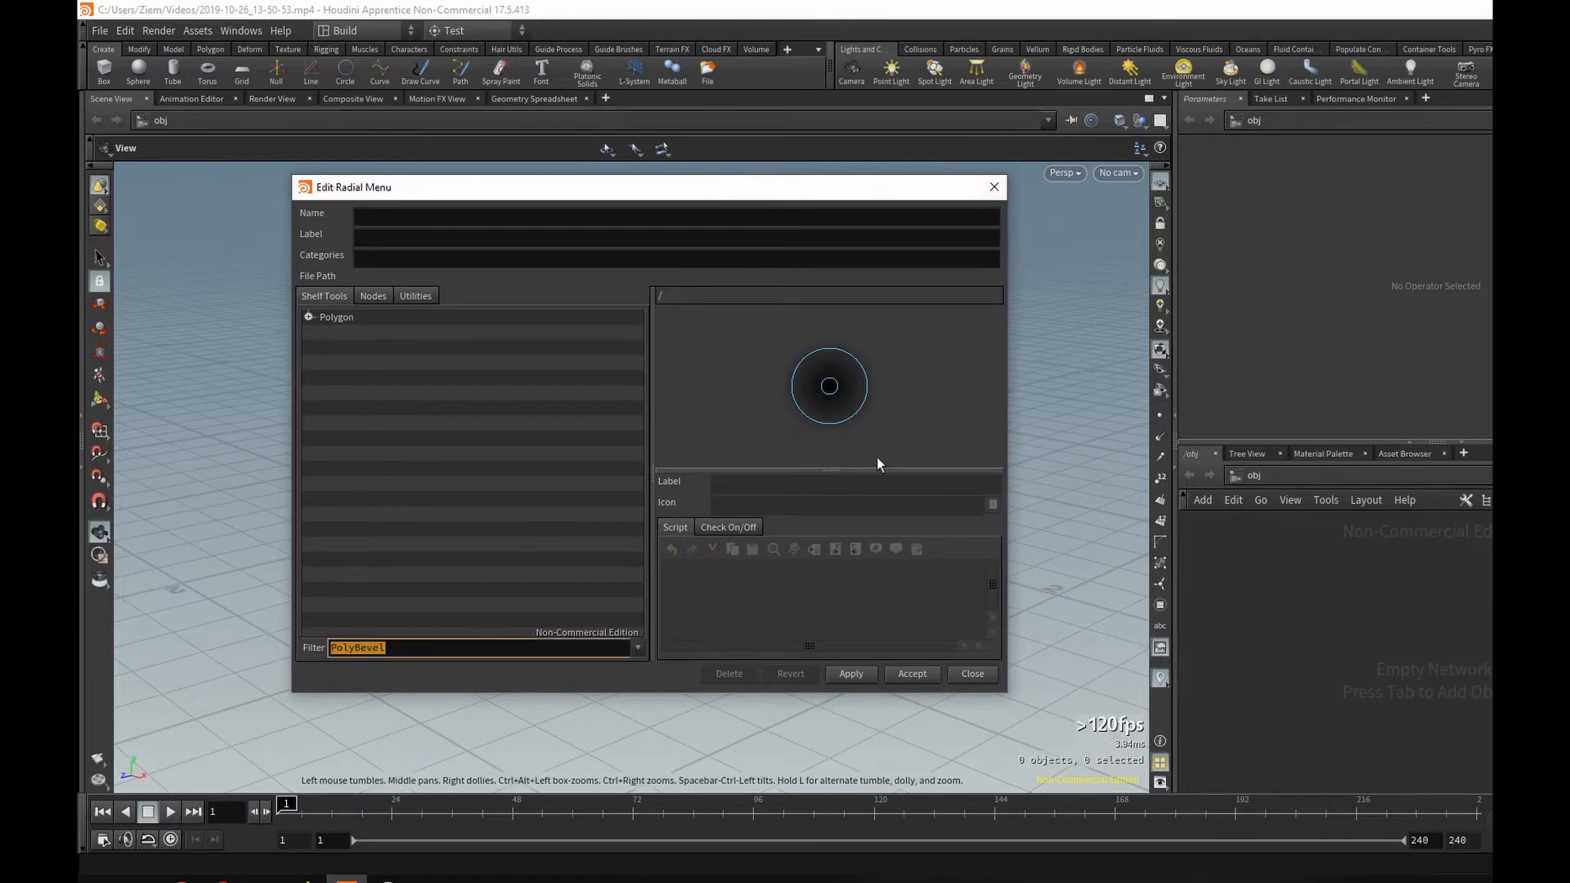
mouse_move(453, 620)
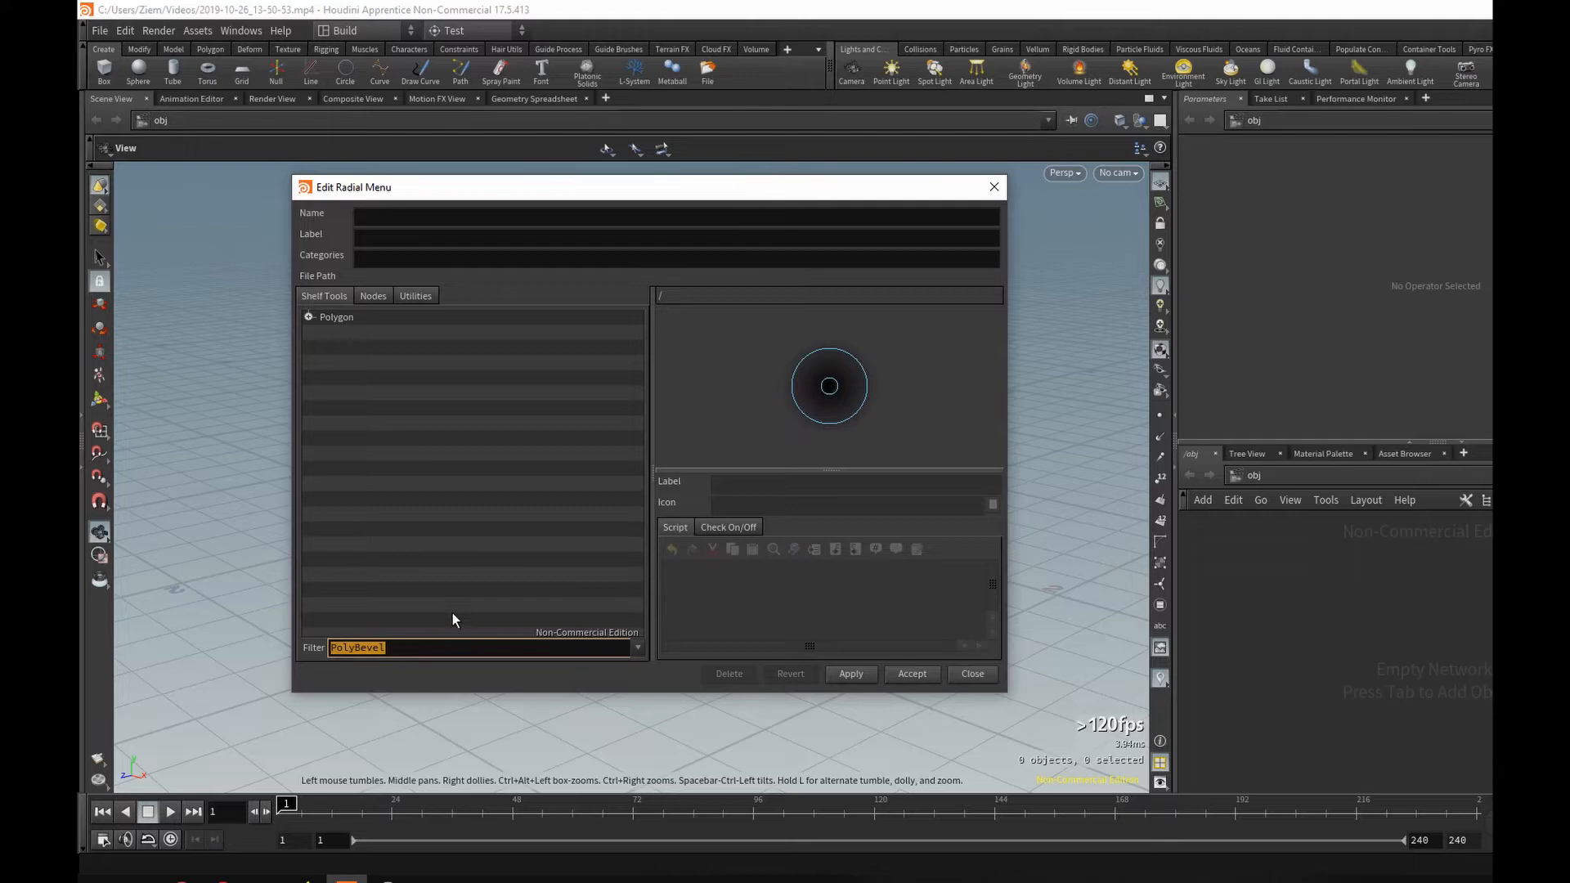
mouse_move(515, 409)
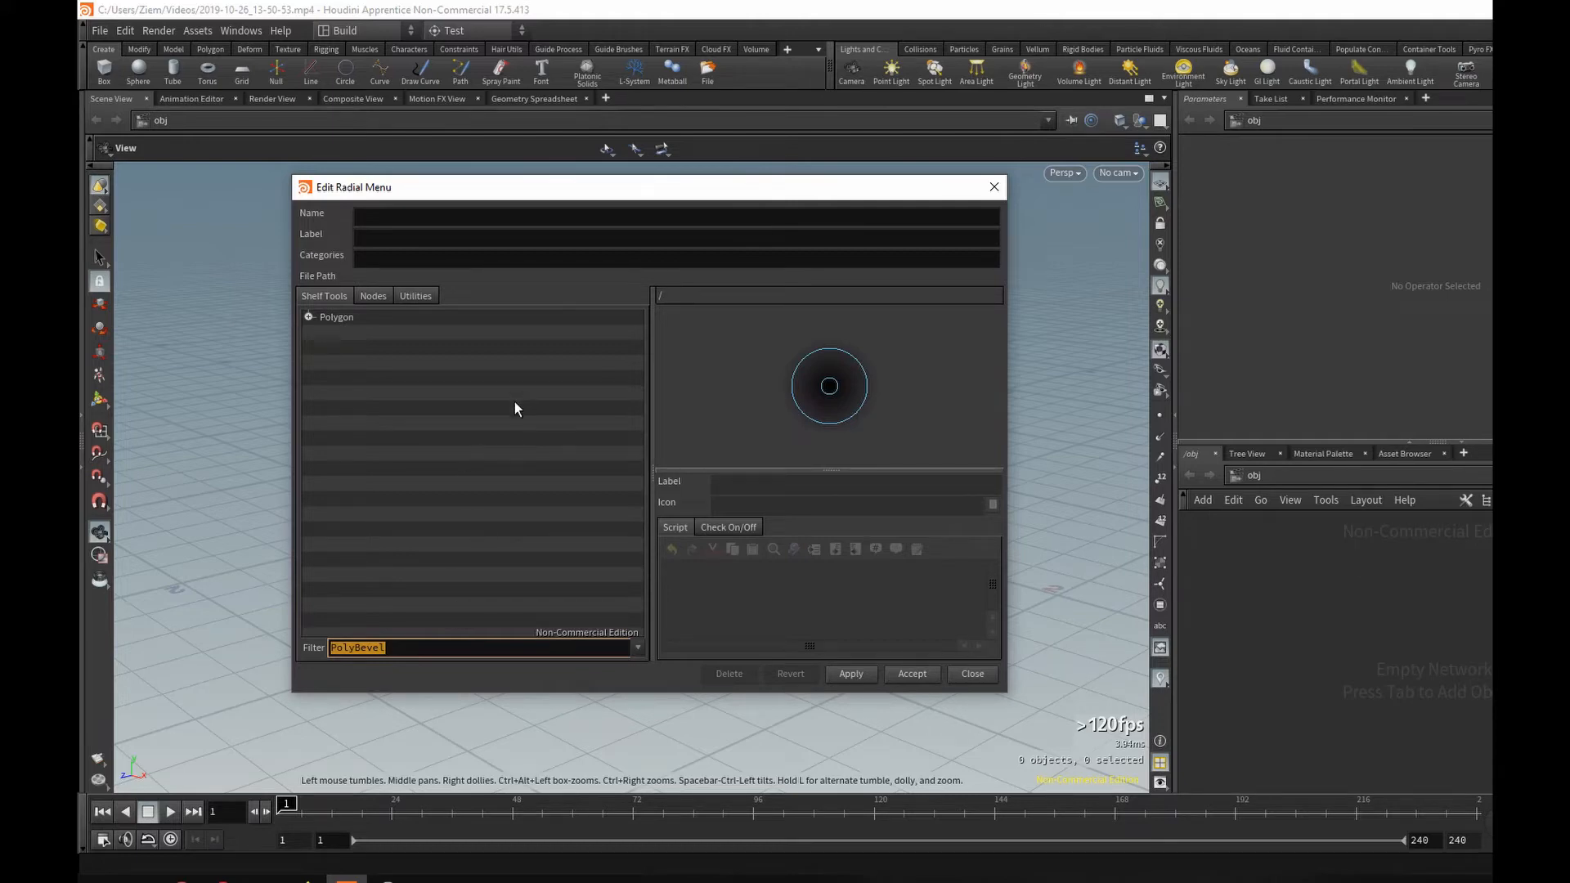
mouse_move(400, 299)
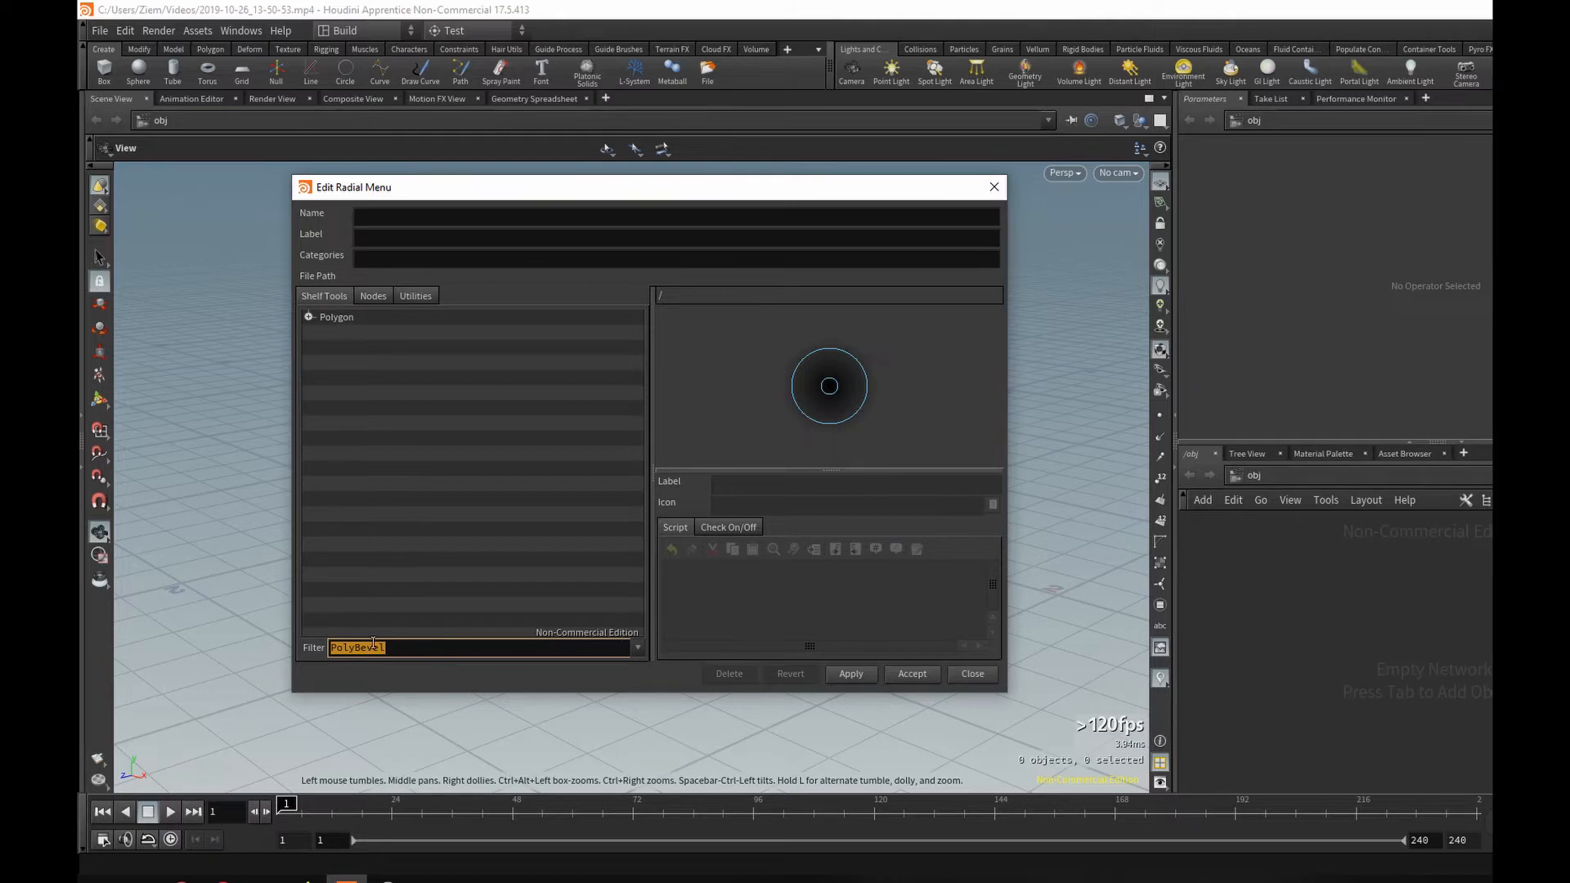
mouse_move(436, 455)
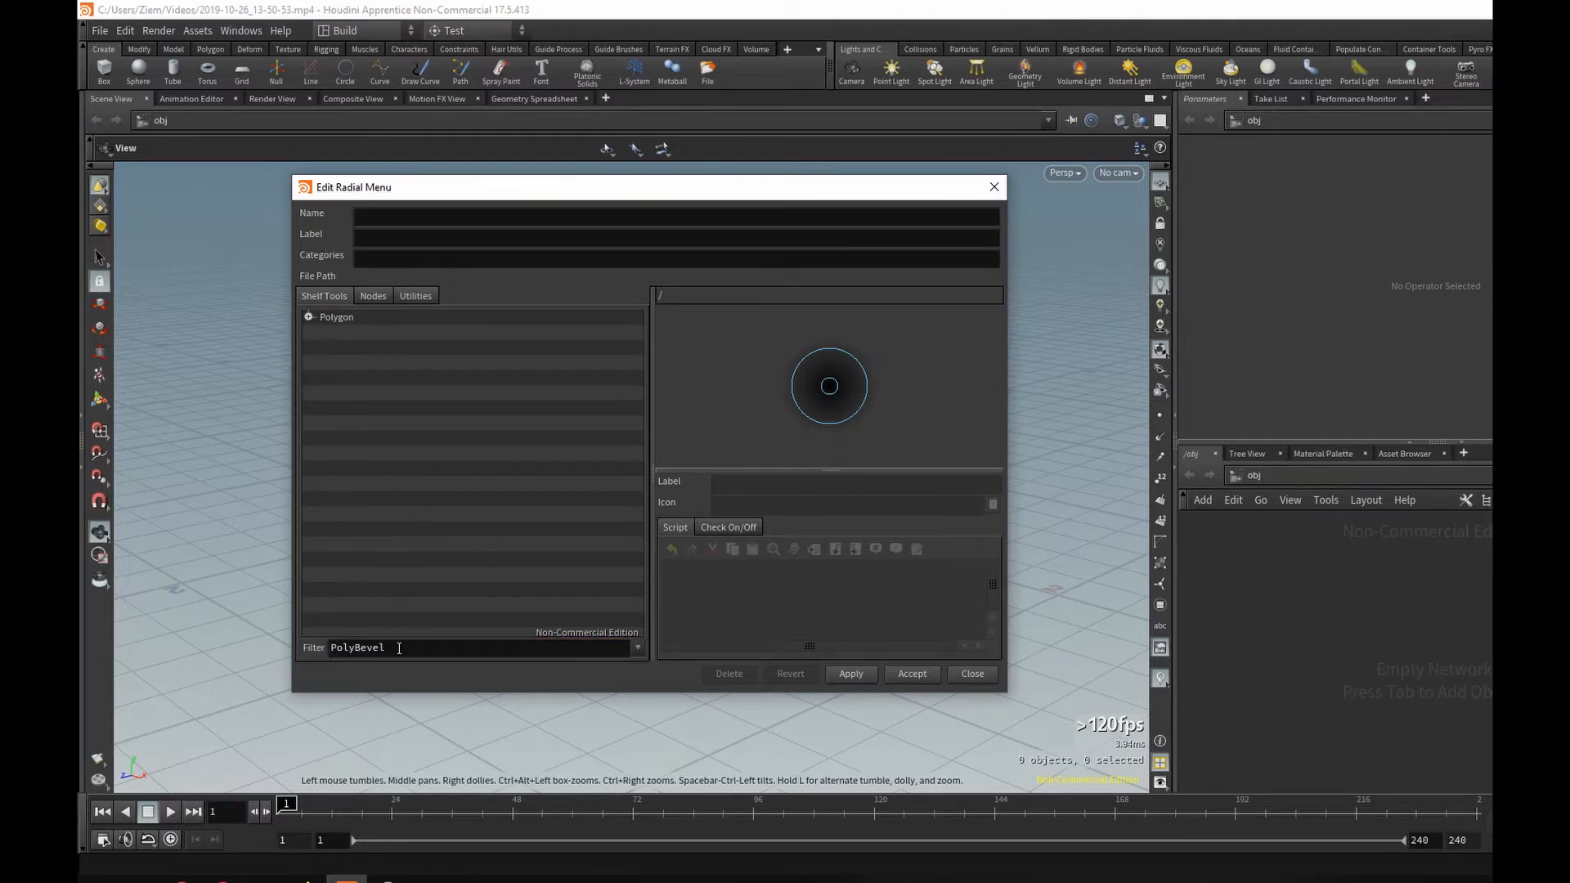
Step: Expand the Polygon category so PolyBevel can be dragged into the top slot
click(309, 316)
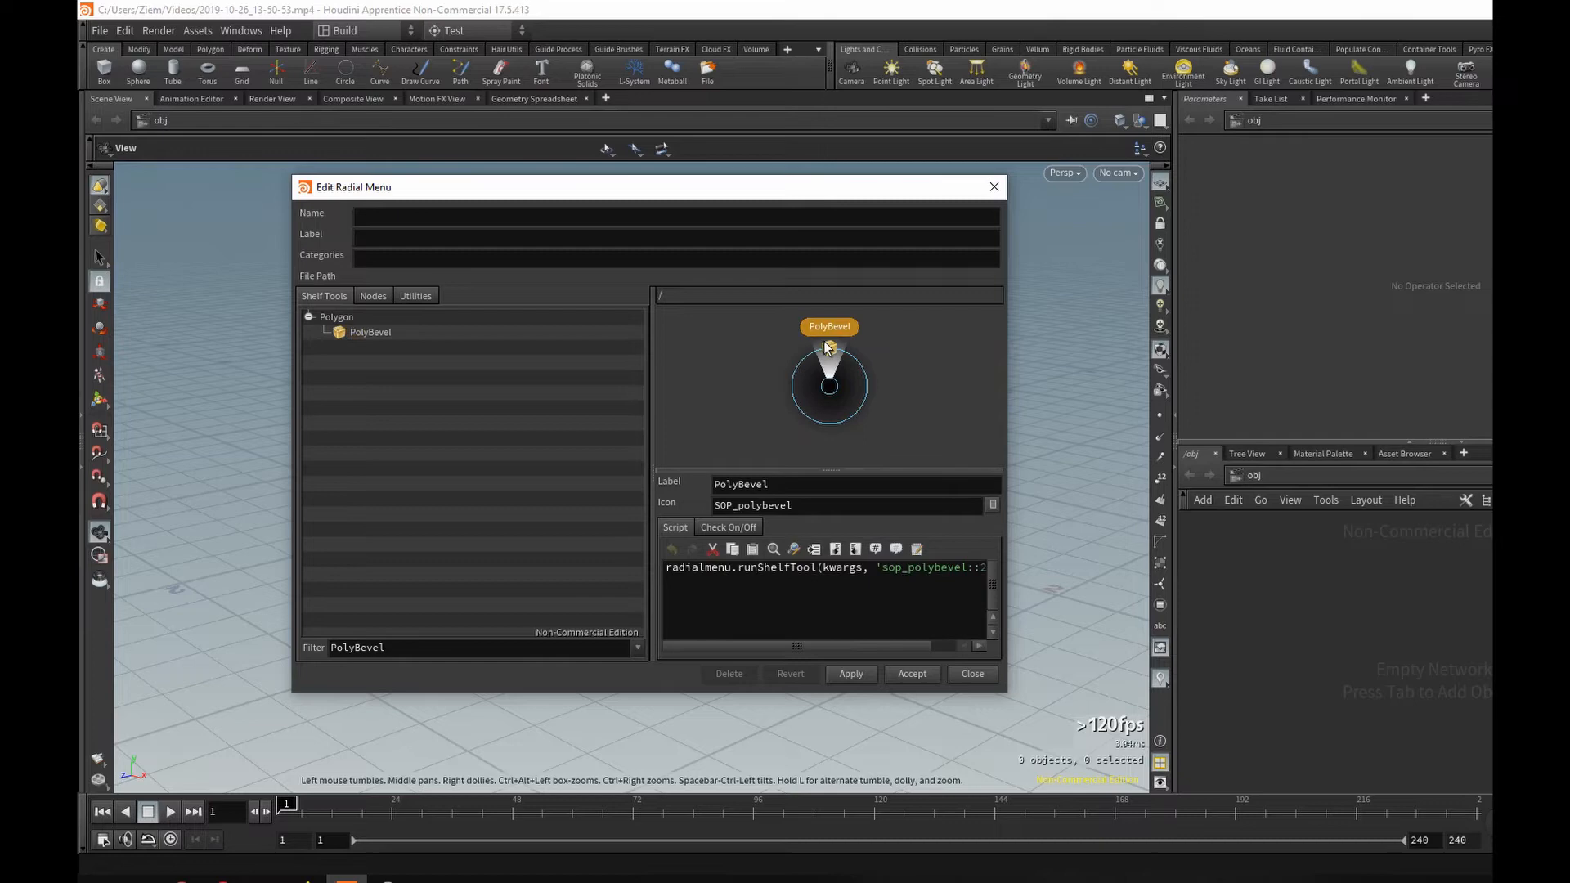
mouse_move(832, 350)
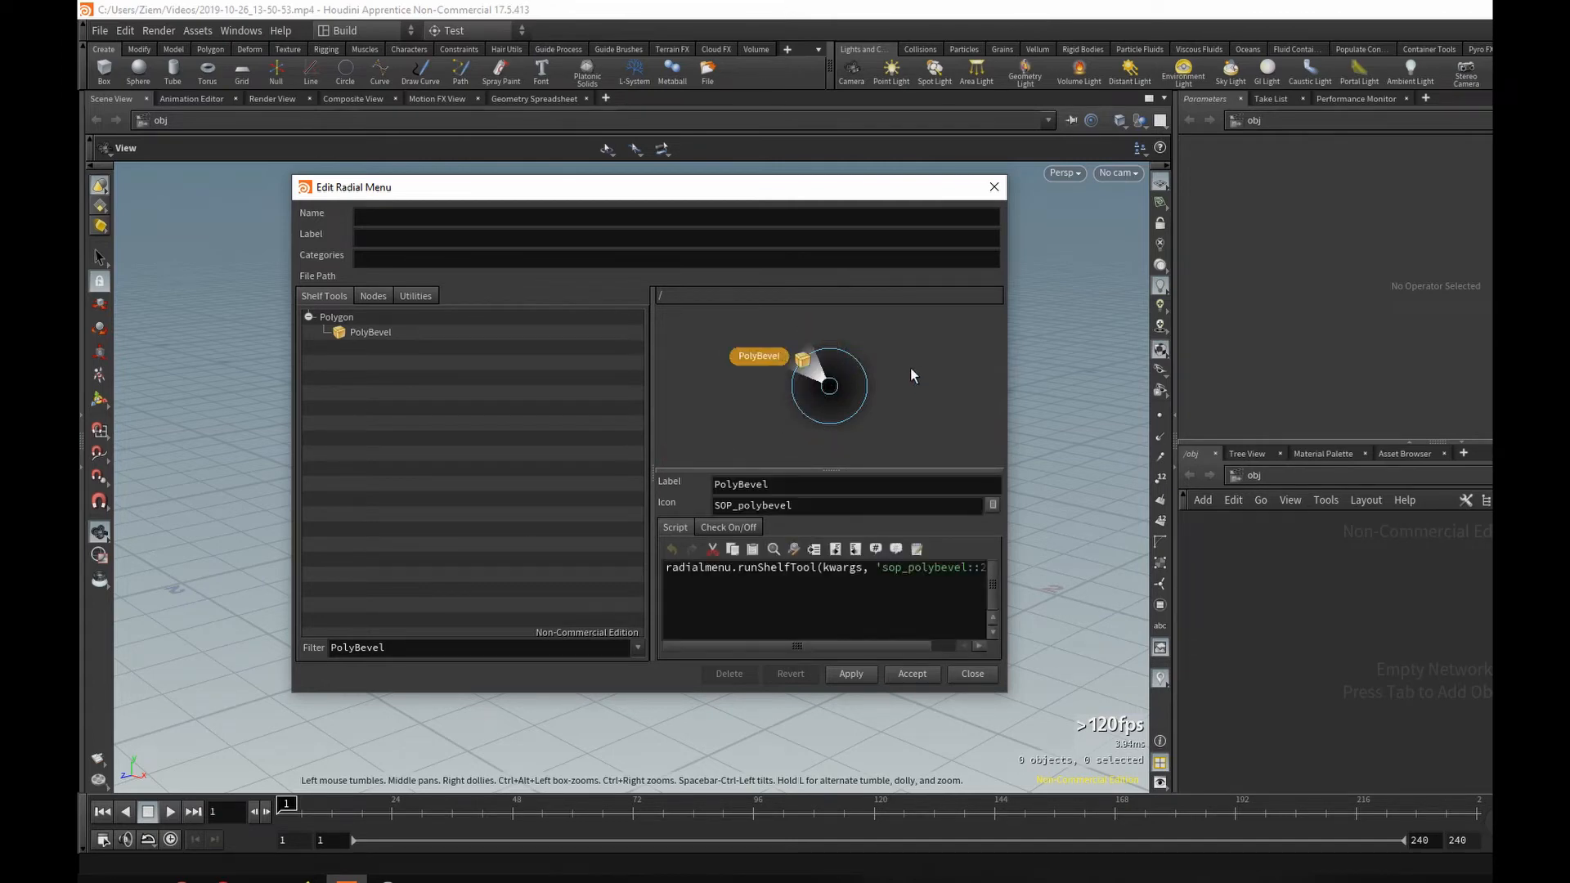
Step: Filter for PolyExtrude to fill the left slot, then refilter to PolyBridge
triple_click(357, 648)
text(Pol)
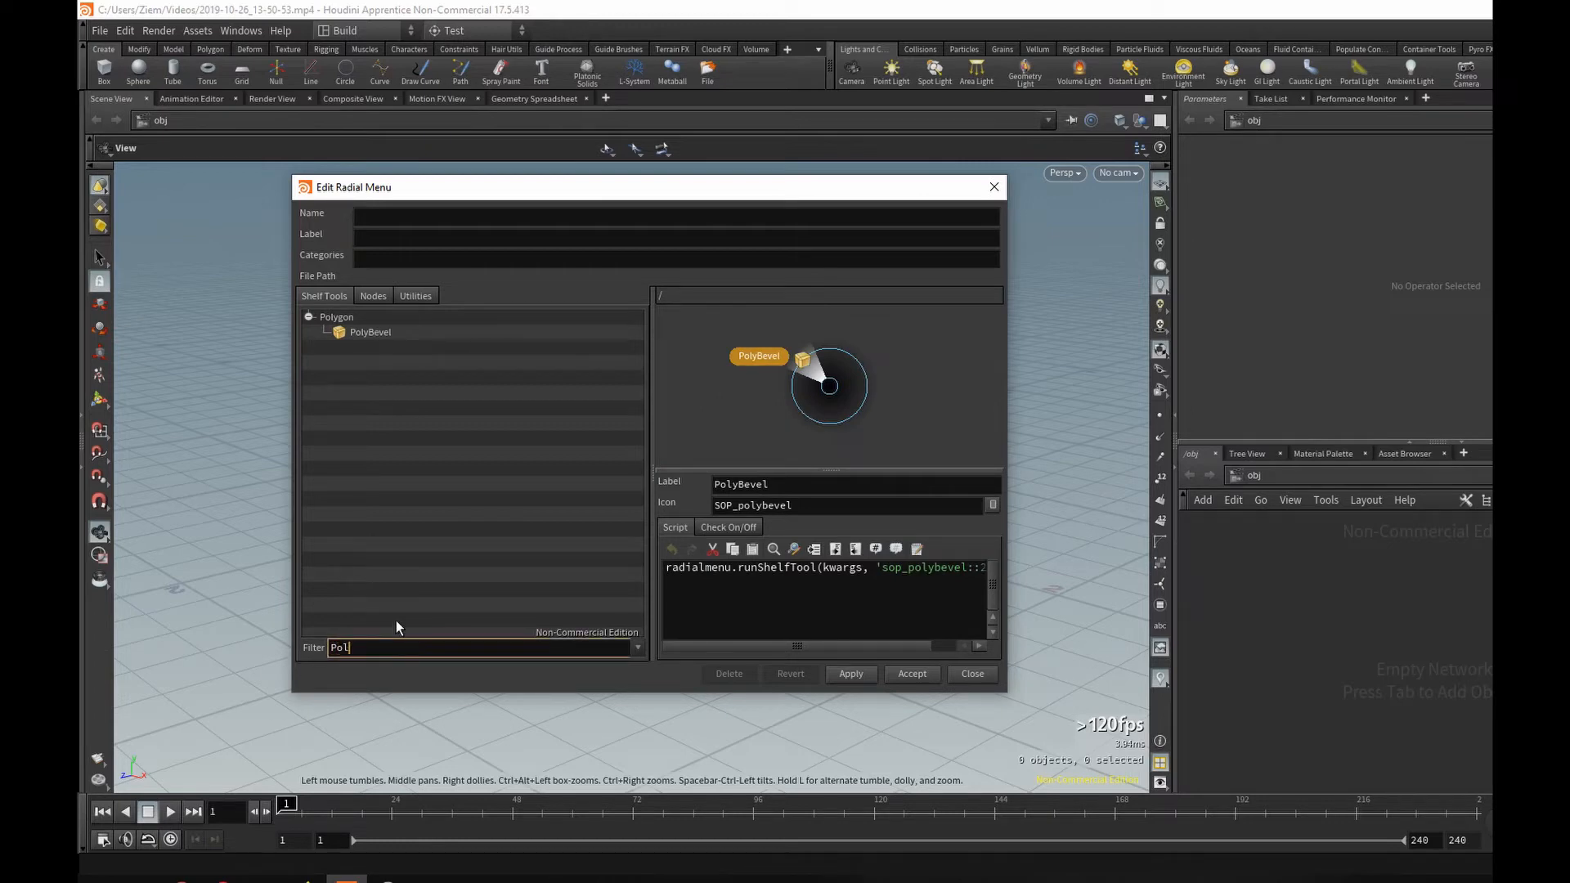
text(yExtrude)
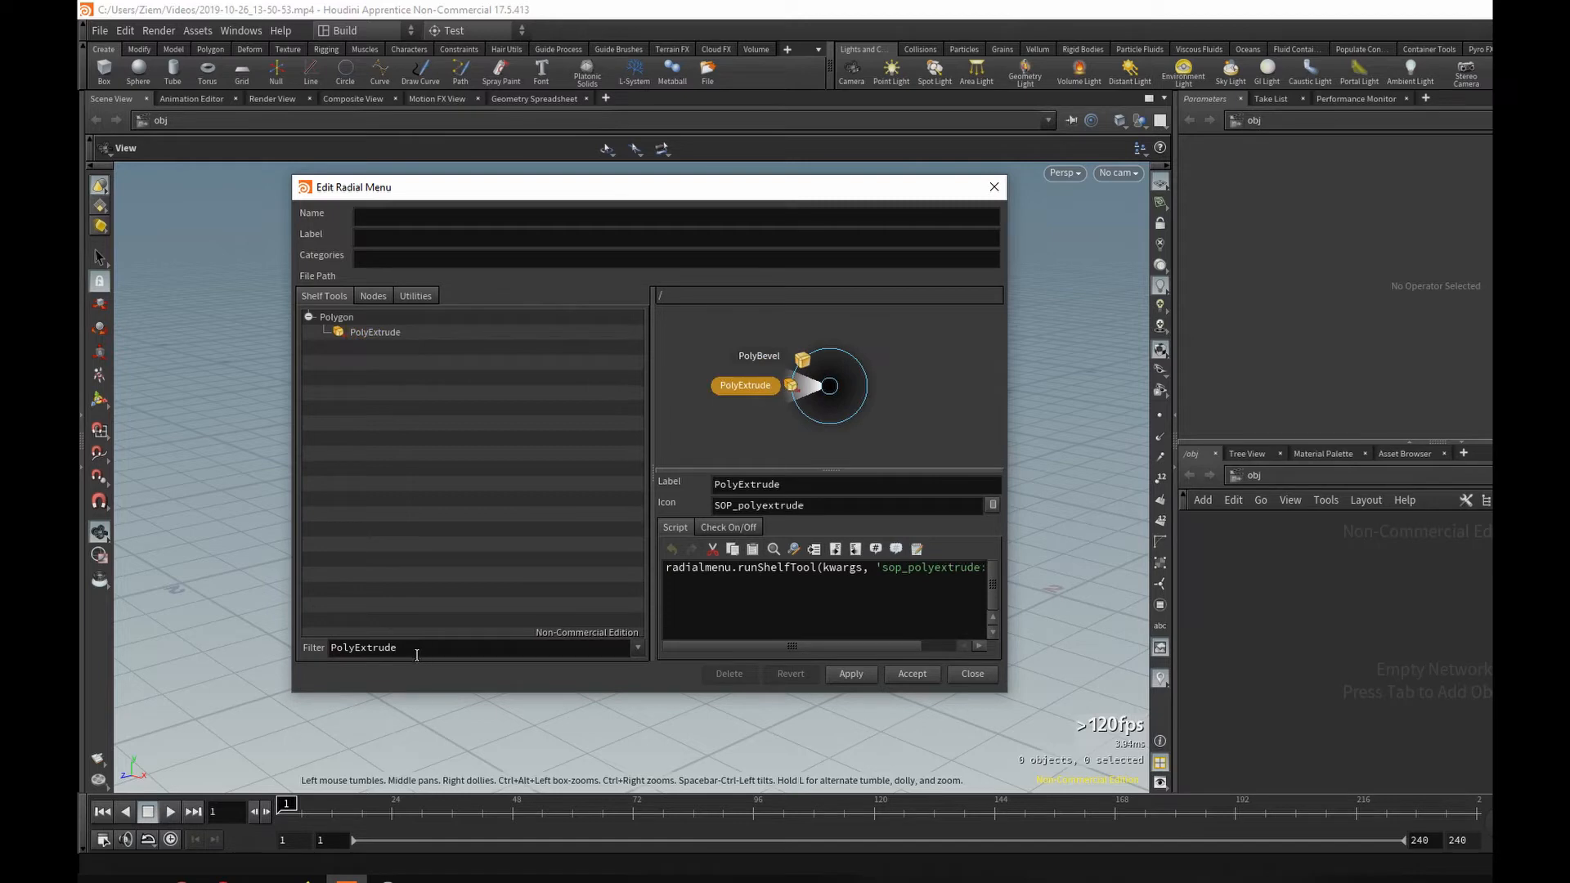
double_click(376, 648)
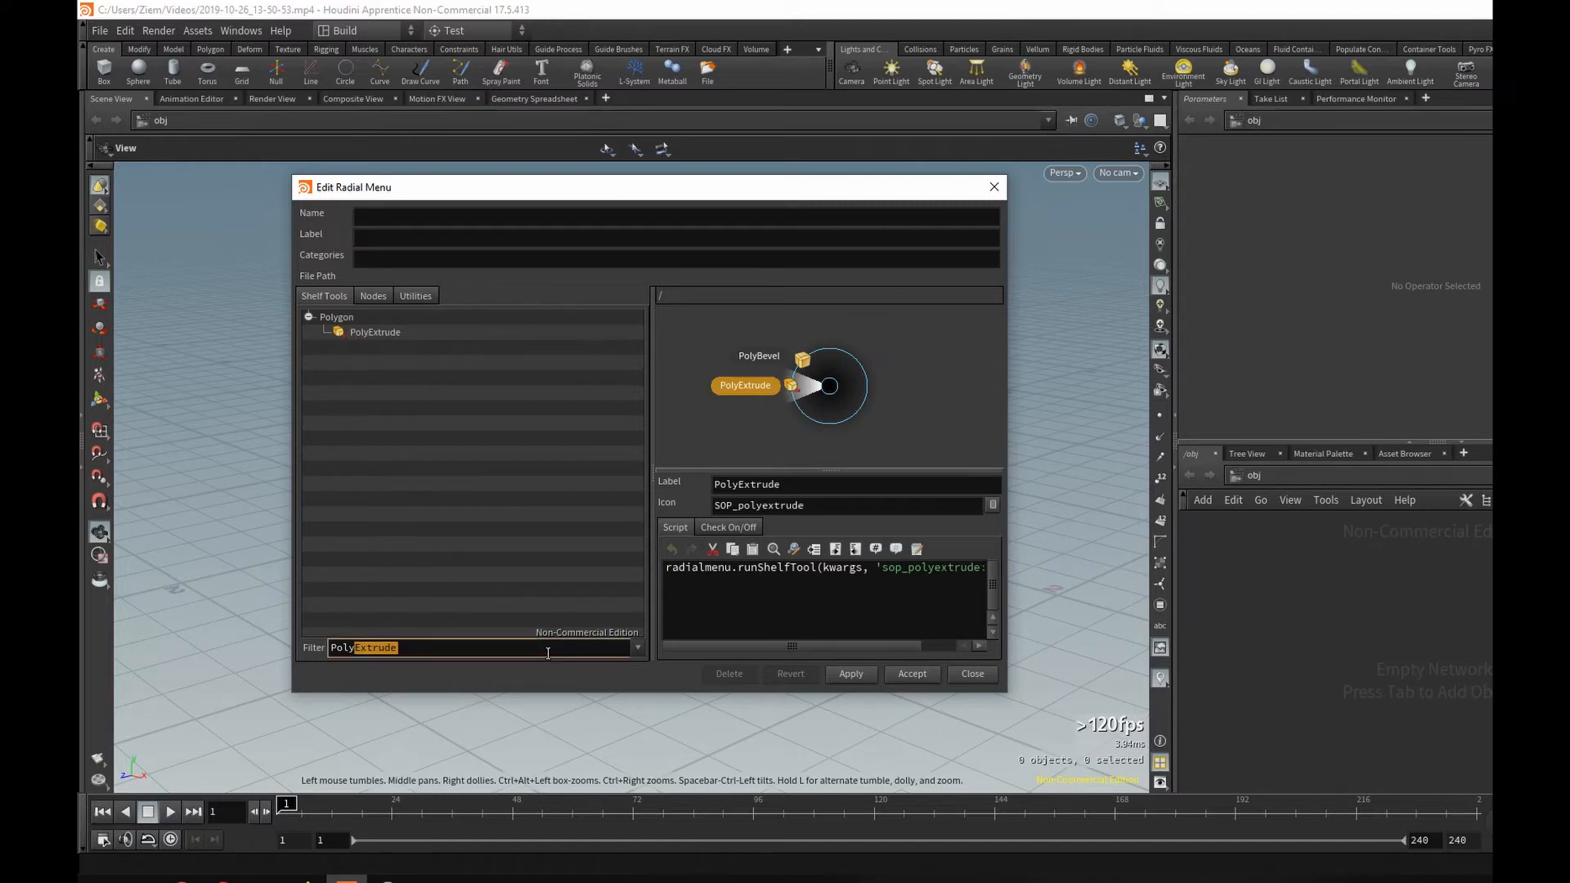
text(PolyBridge)
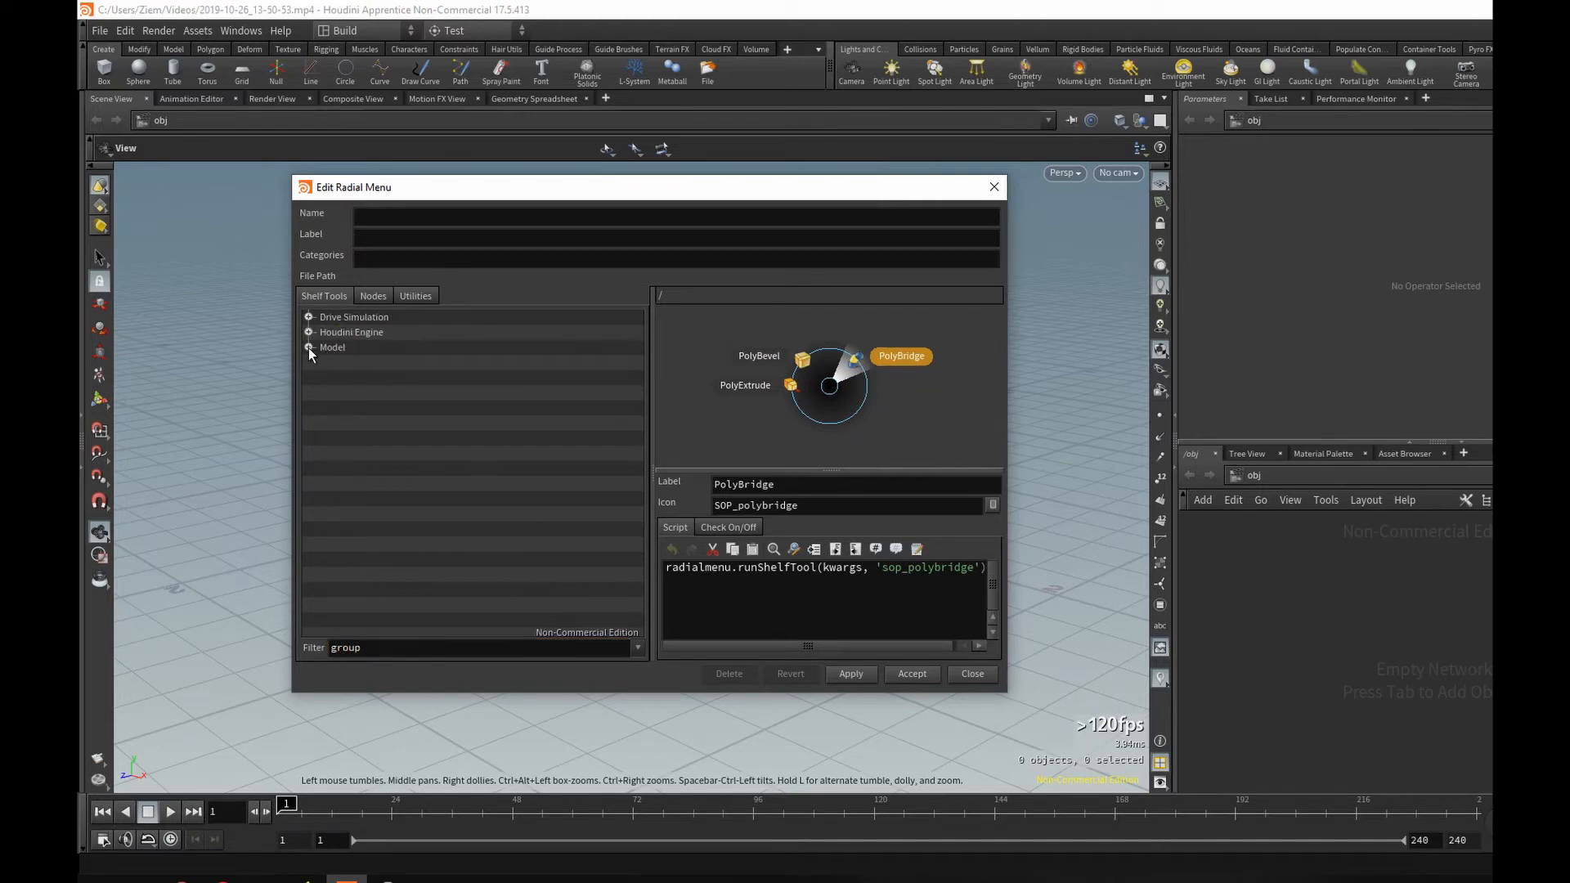
Step: Expand the Model category so Group can be dragged into the bottom slot
click(309, 347)
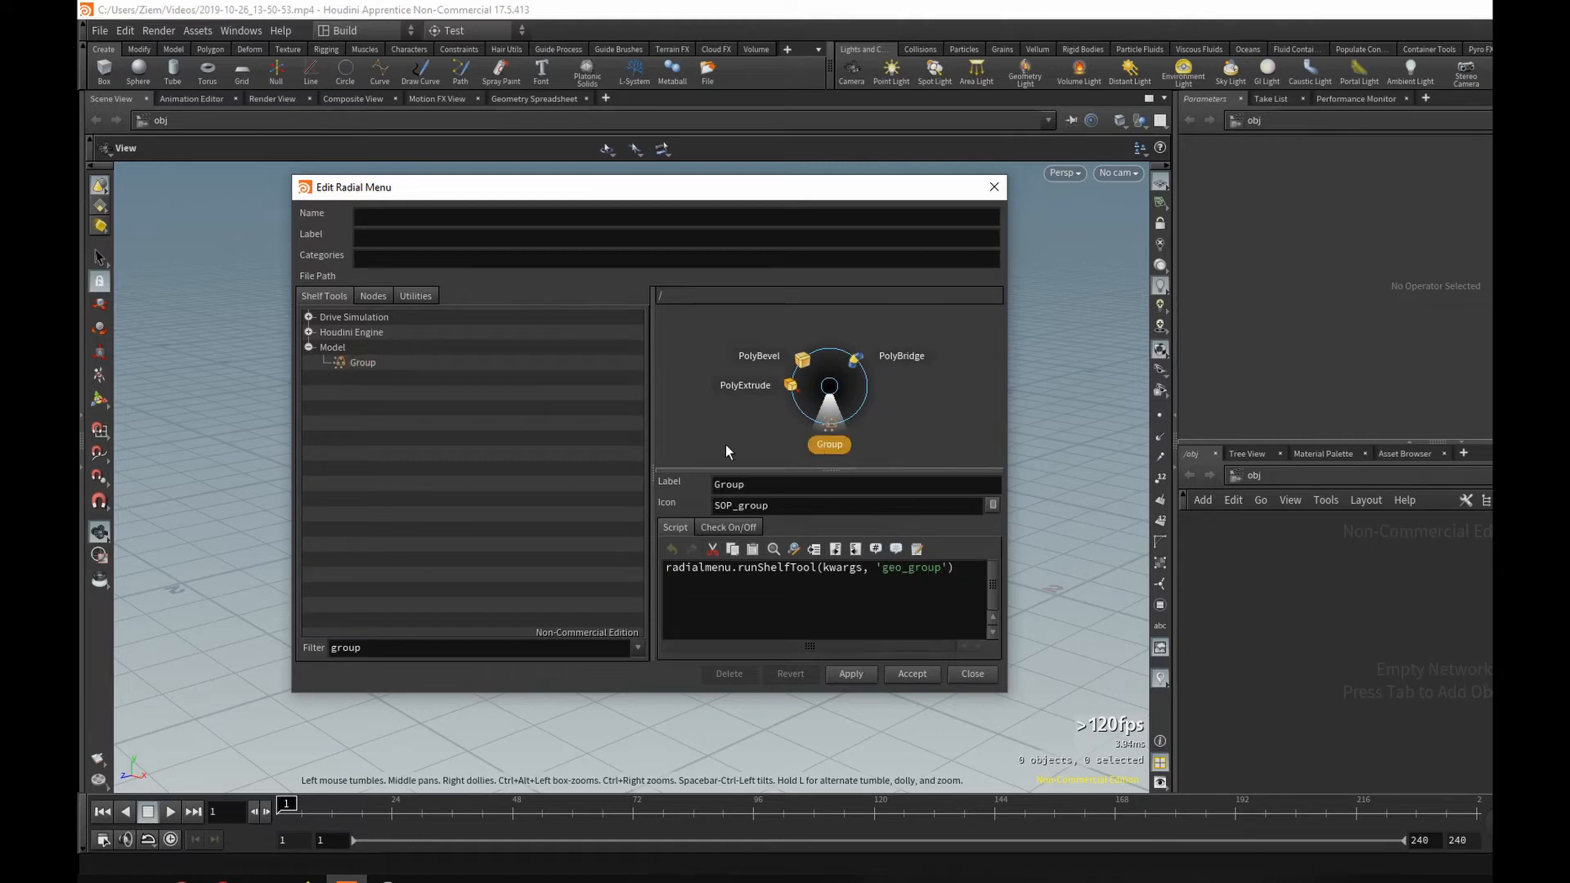
mouse_move(854, 431)
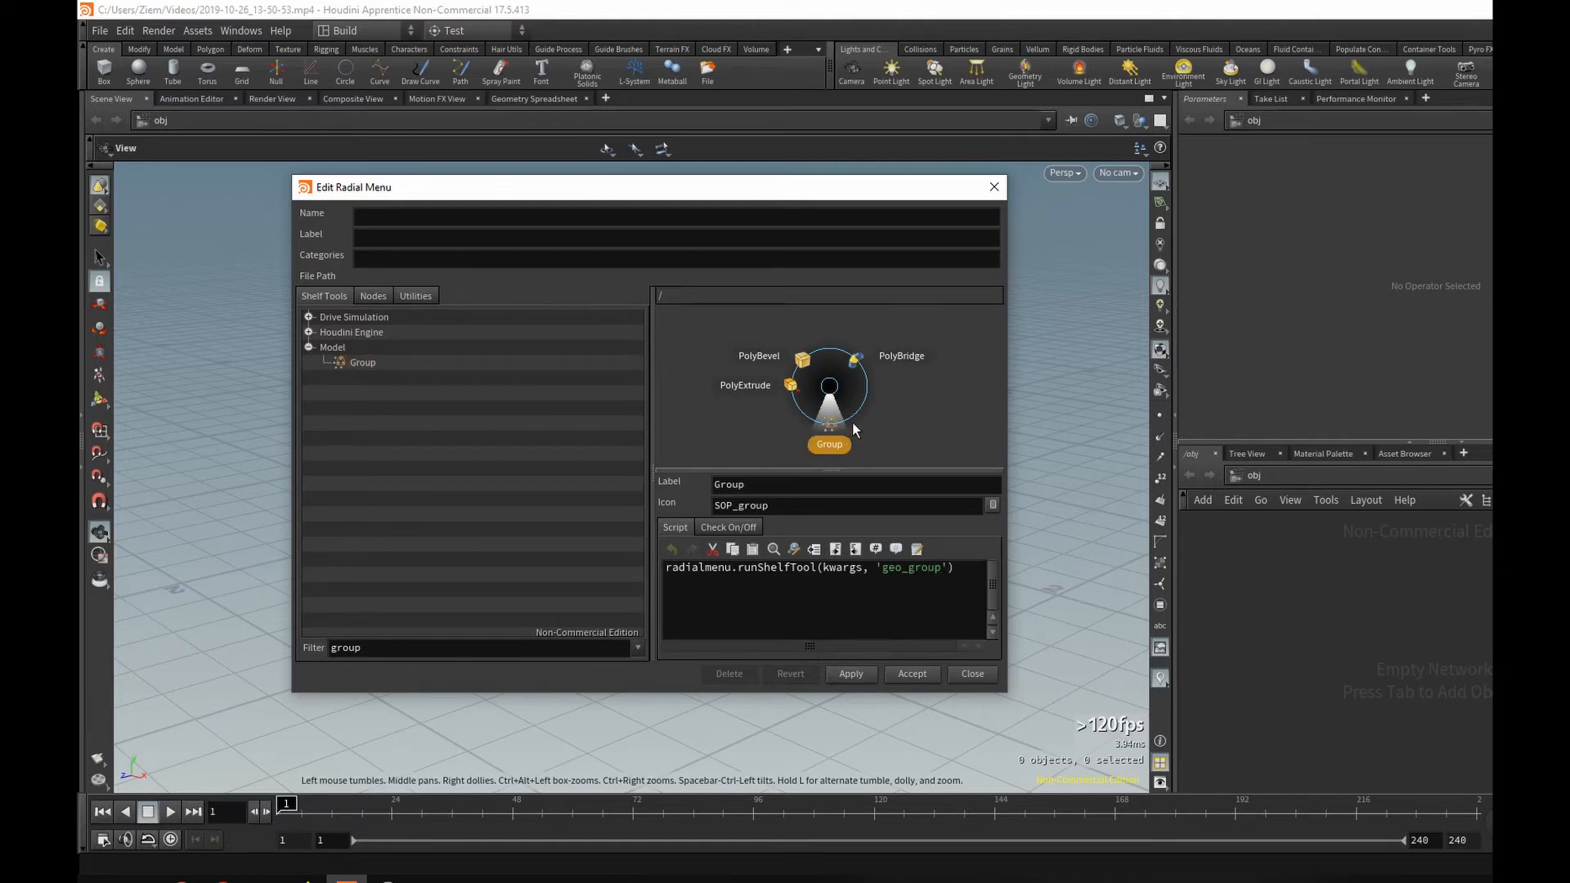
mouse_move(839, 444)
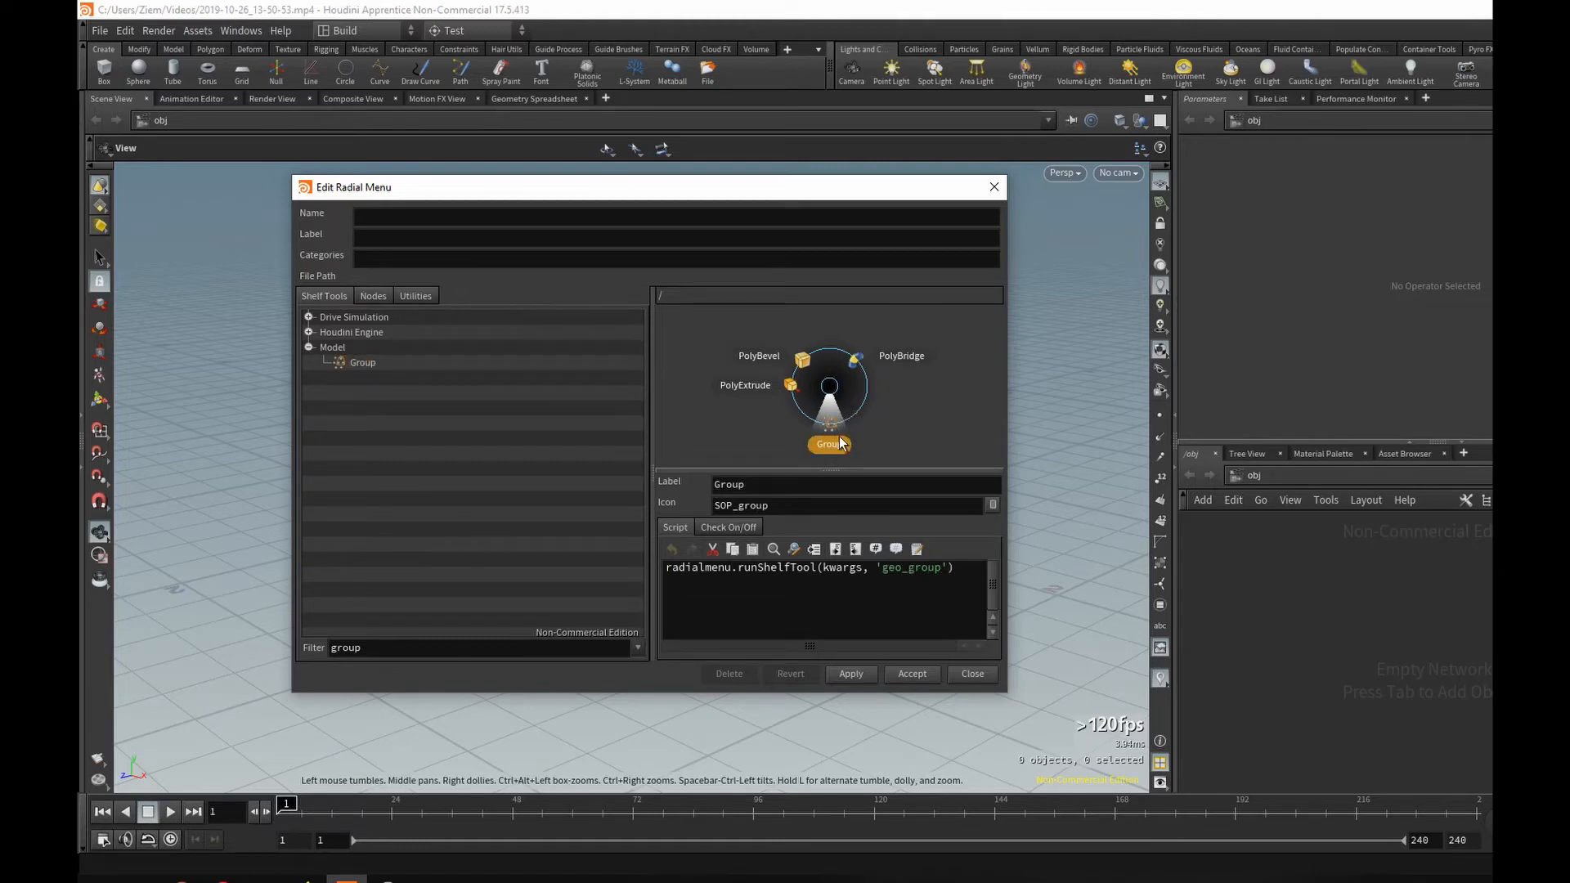
mouse_move(901, 534)
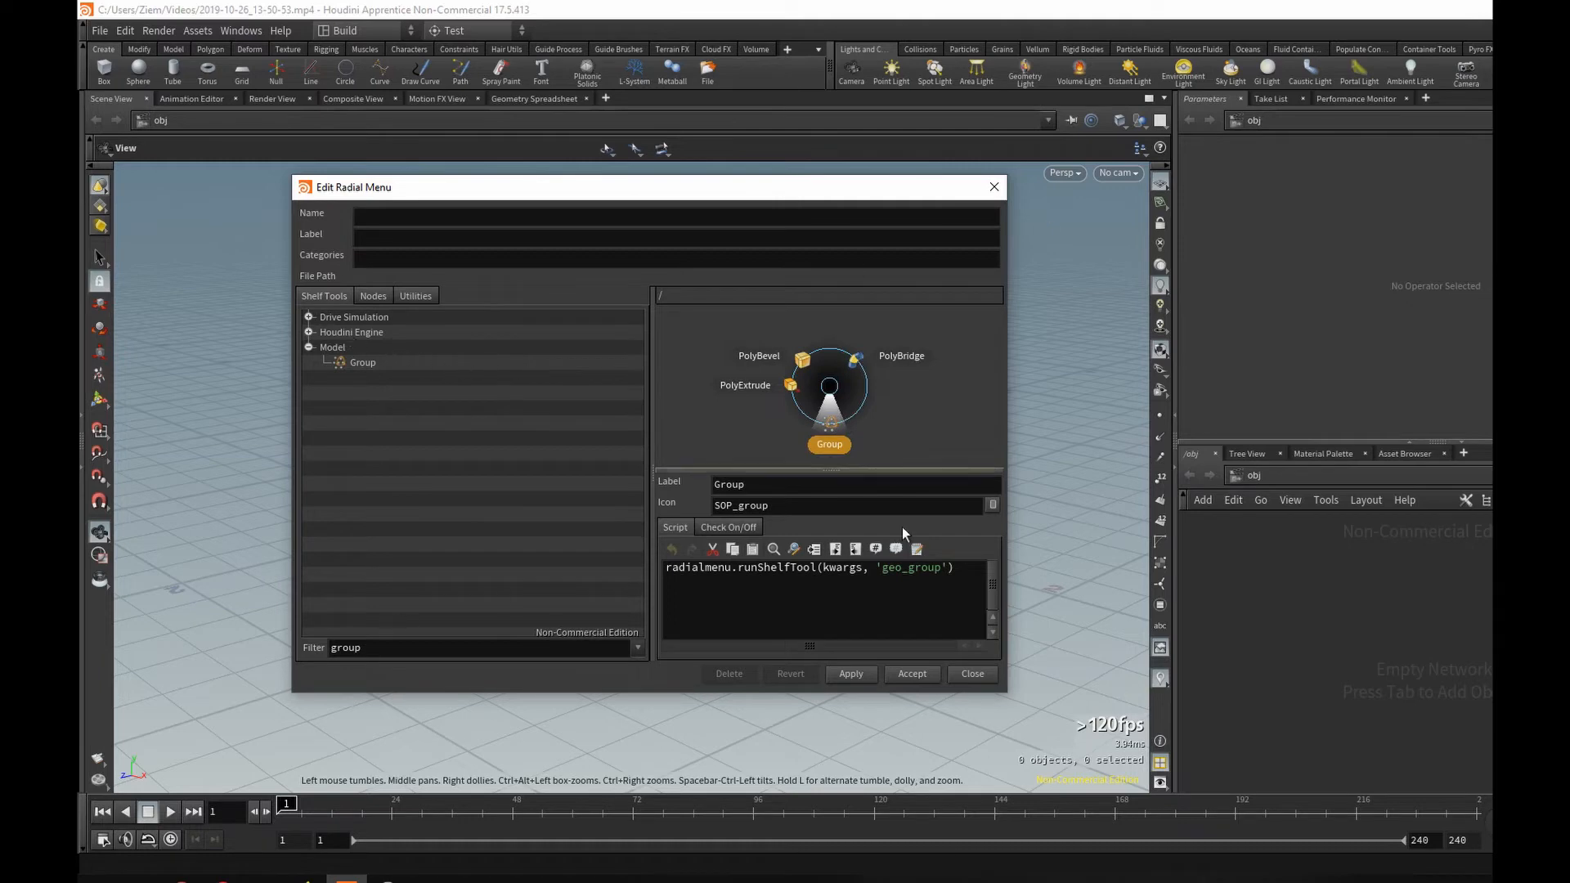
mouse_move(764, 421)
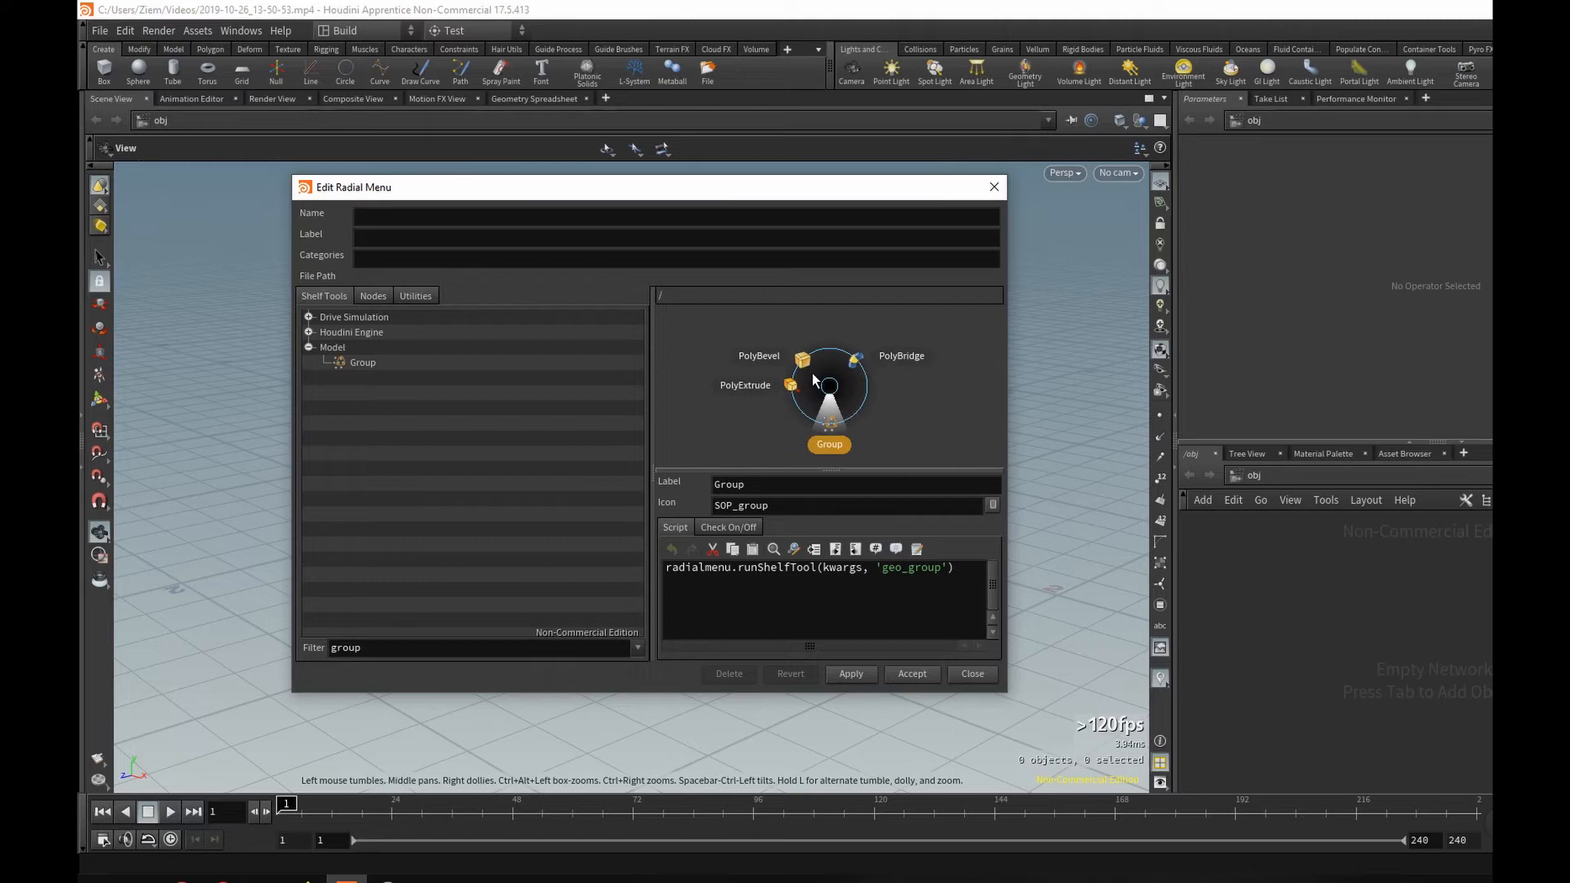
mouse_move(864, 340)
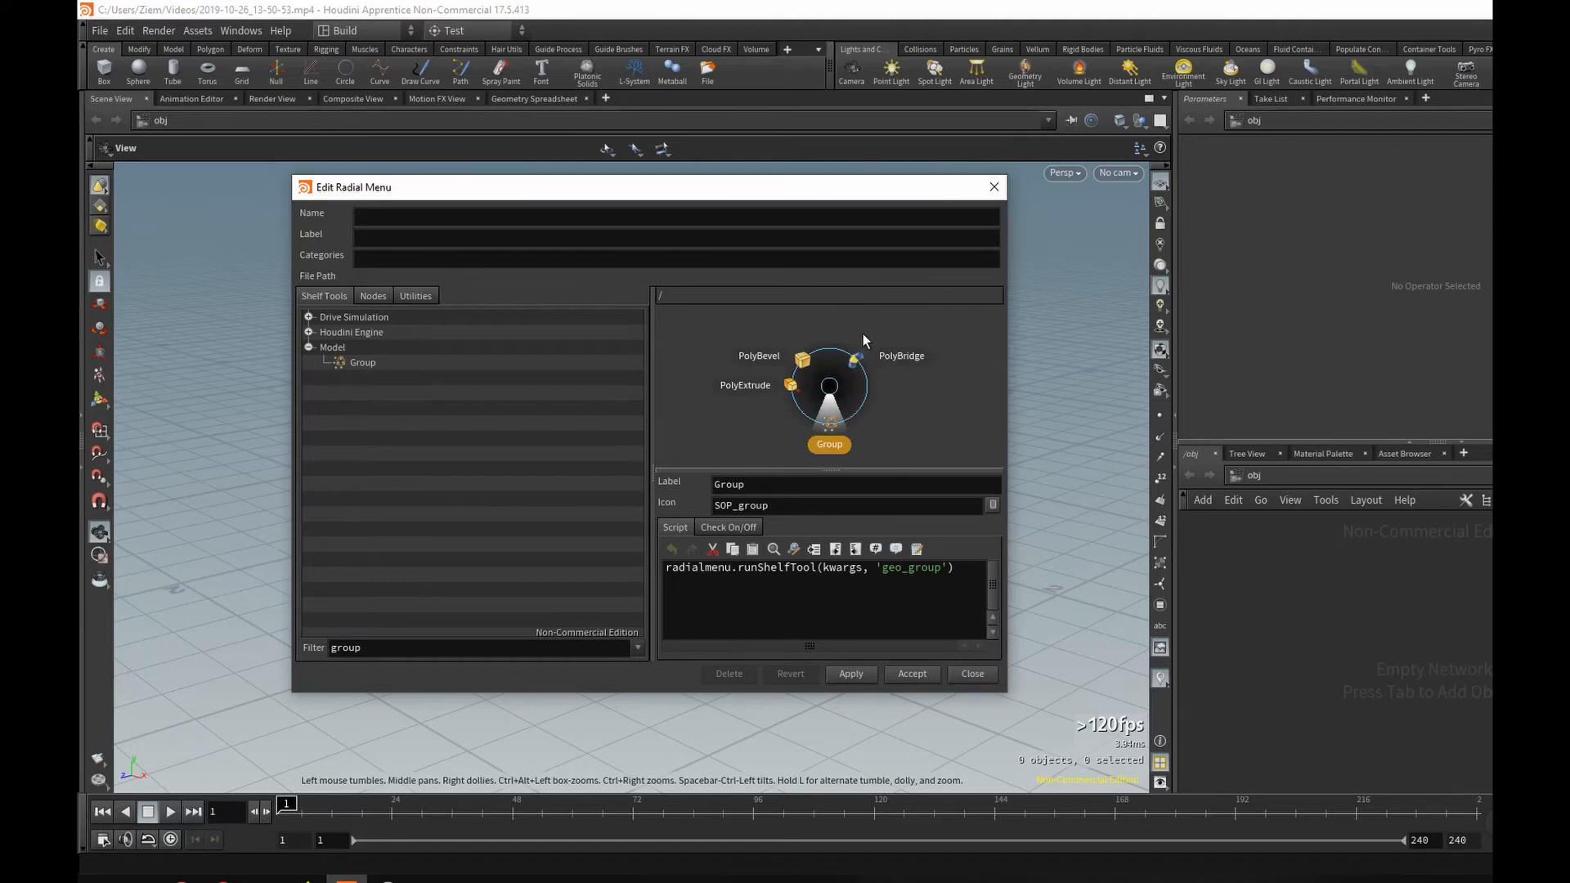
mouse_move(414, 297)
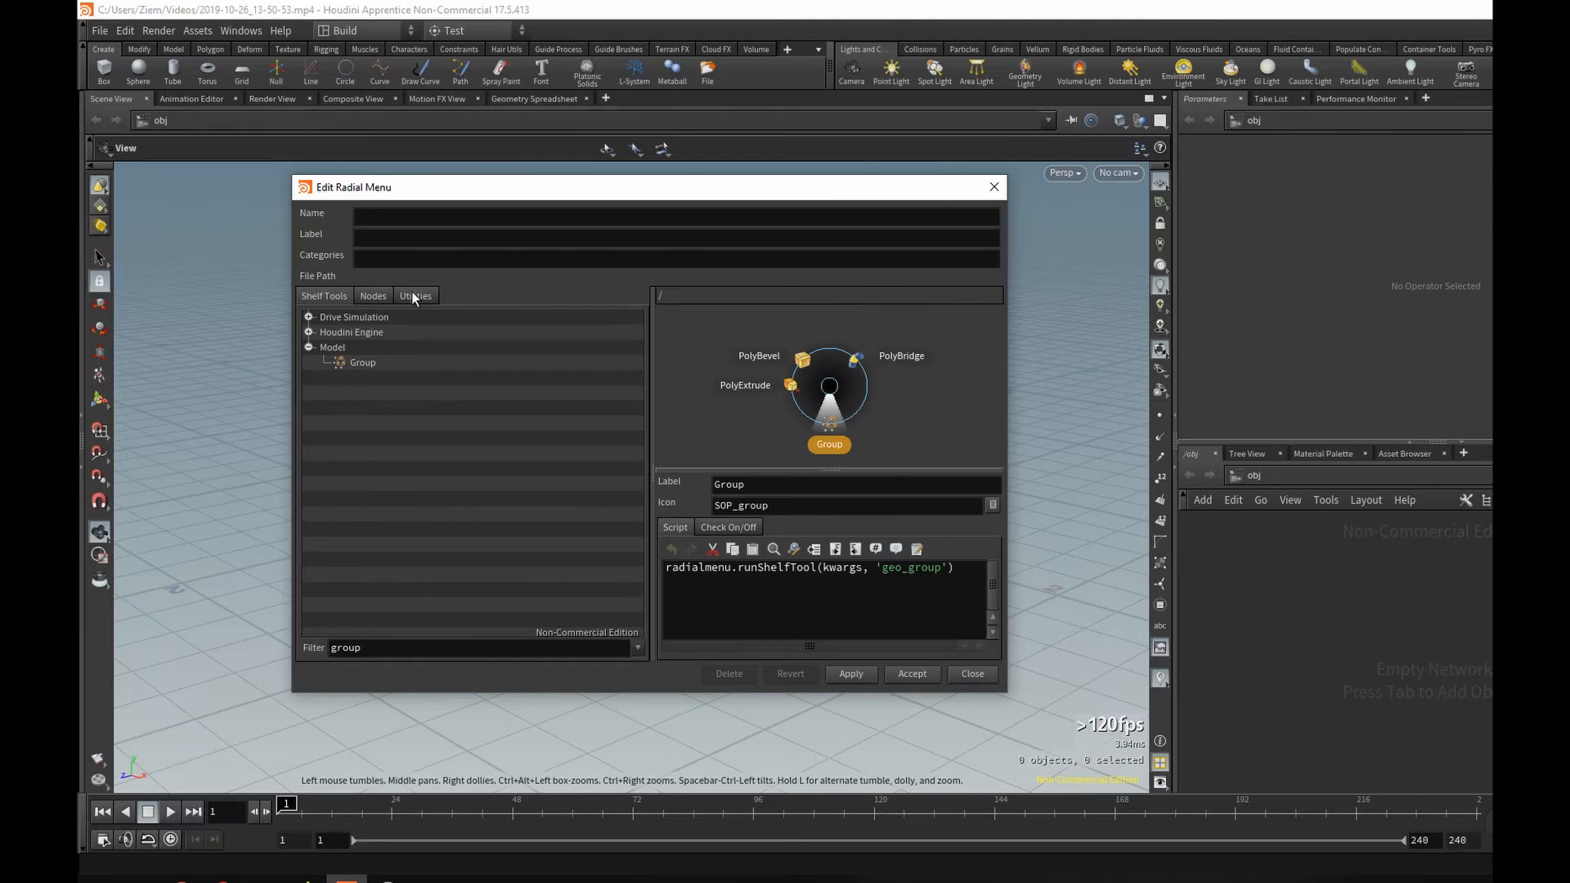
Step: Place a Submenu utility item in the radial menu's empty right slot
click(414, 296)
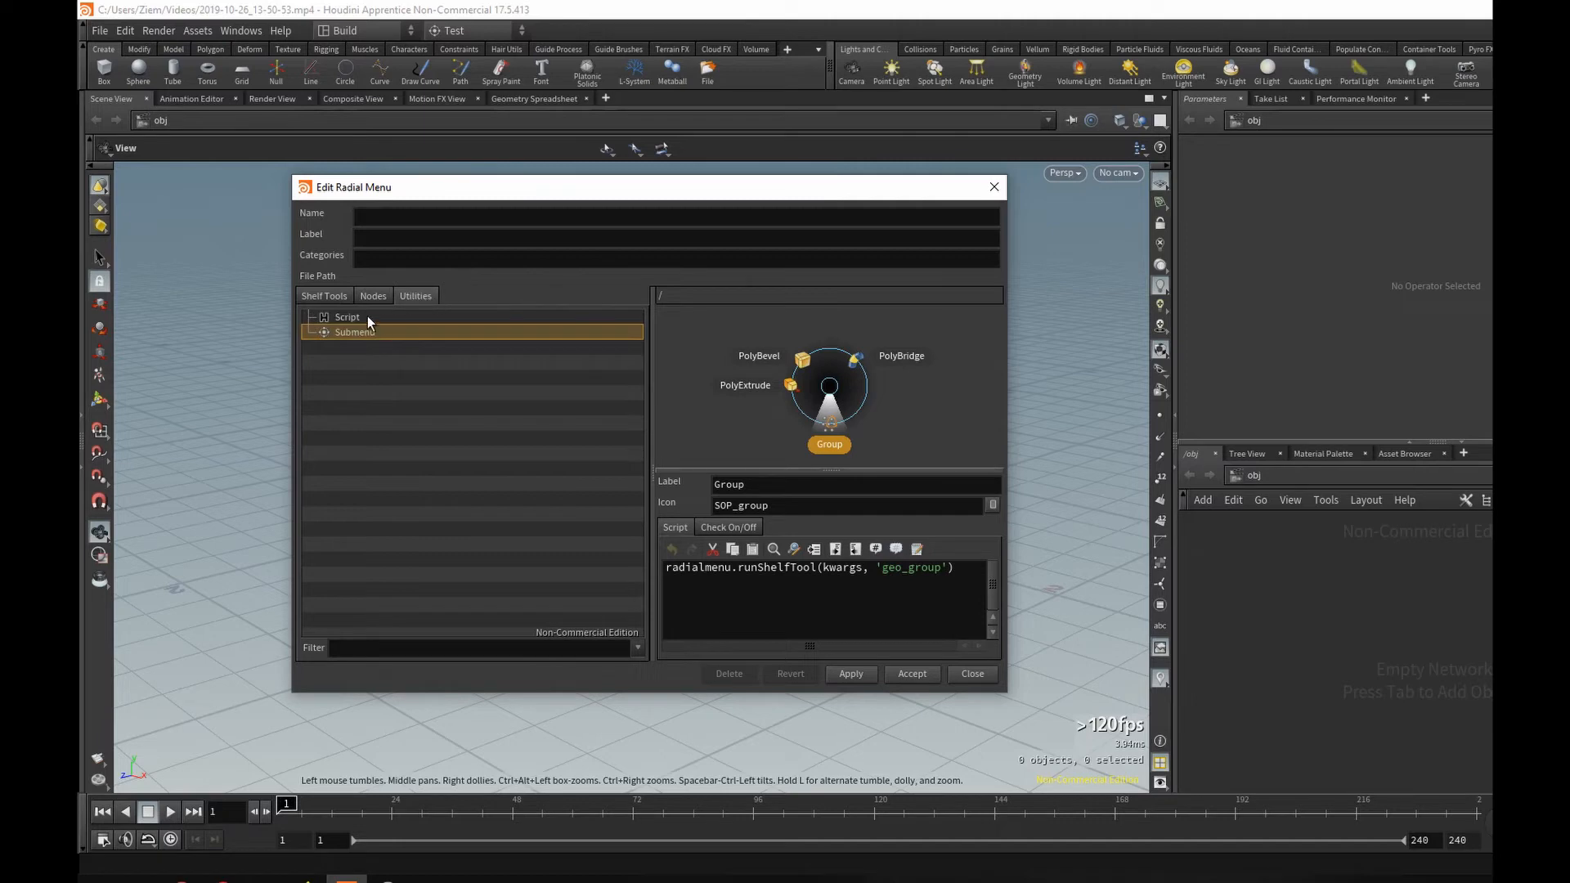
click(347, 317)
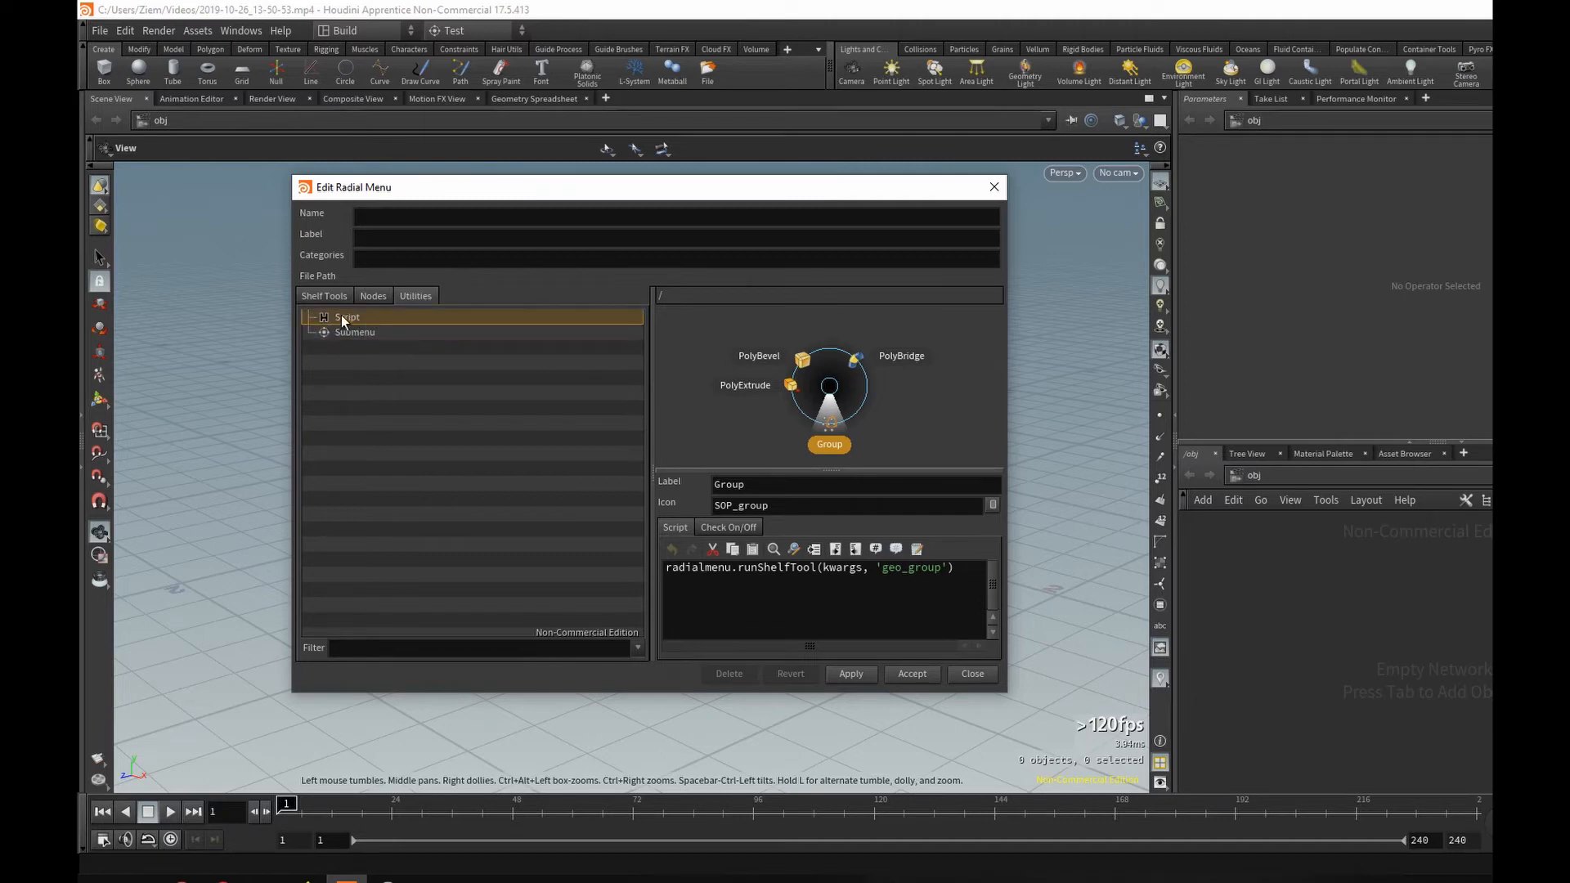
click(355, 332)
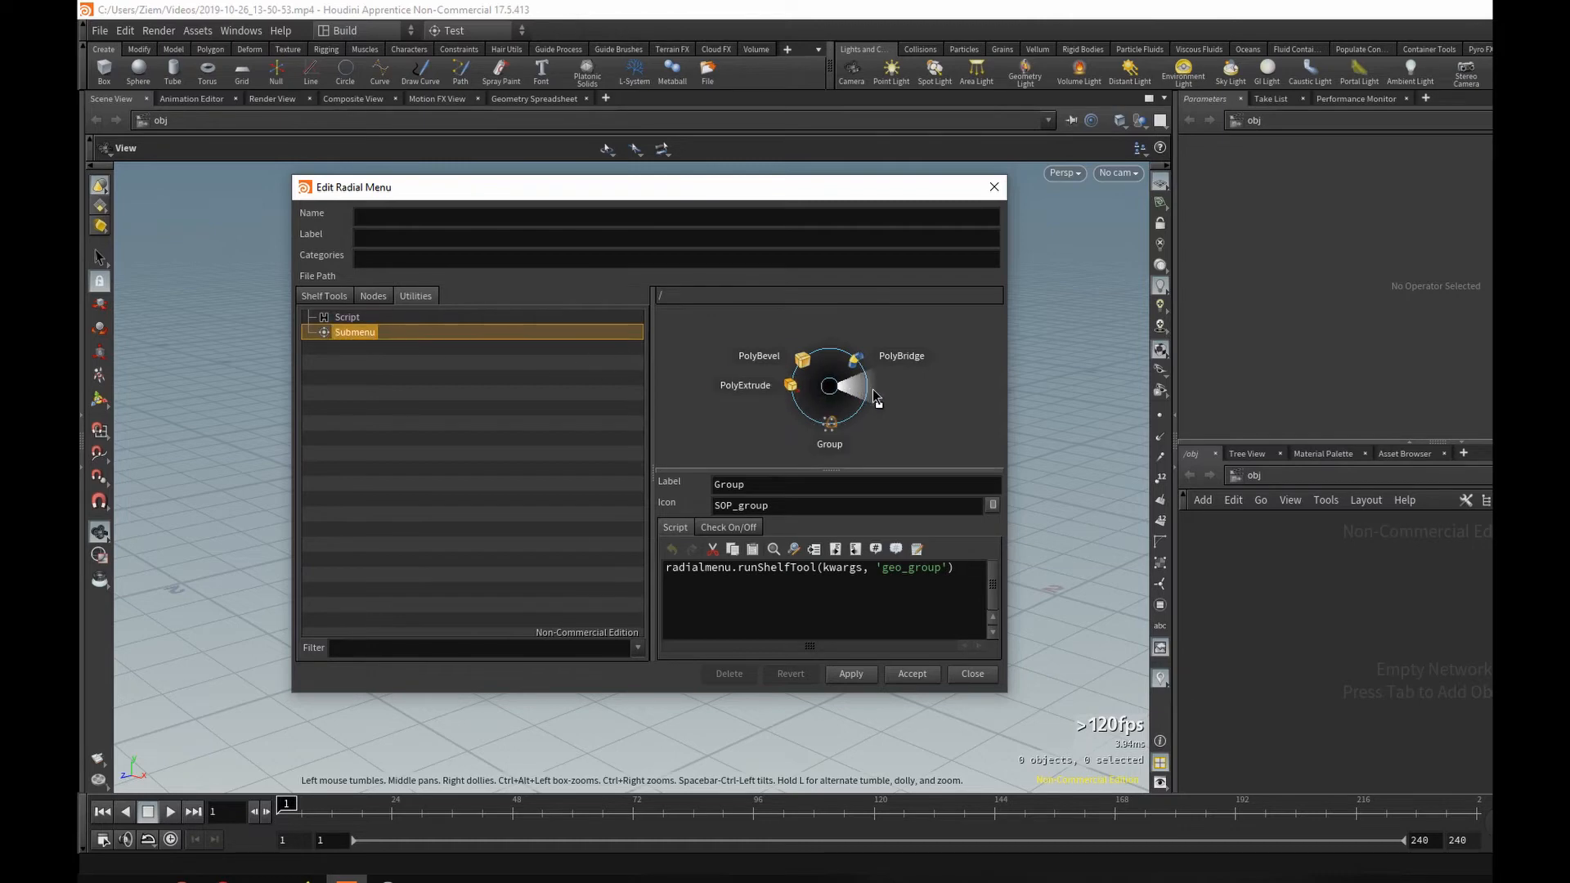
click(864, 386)
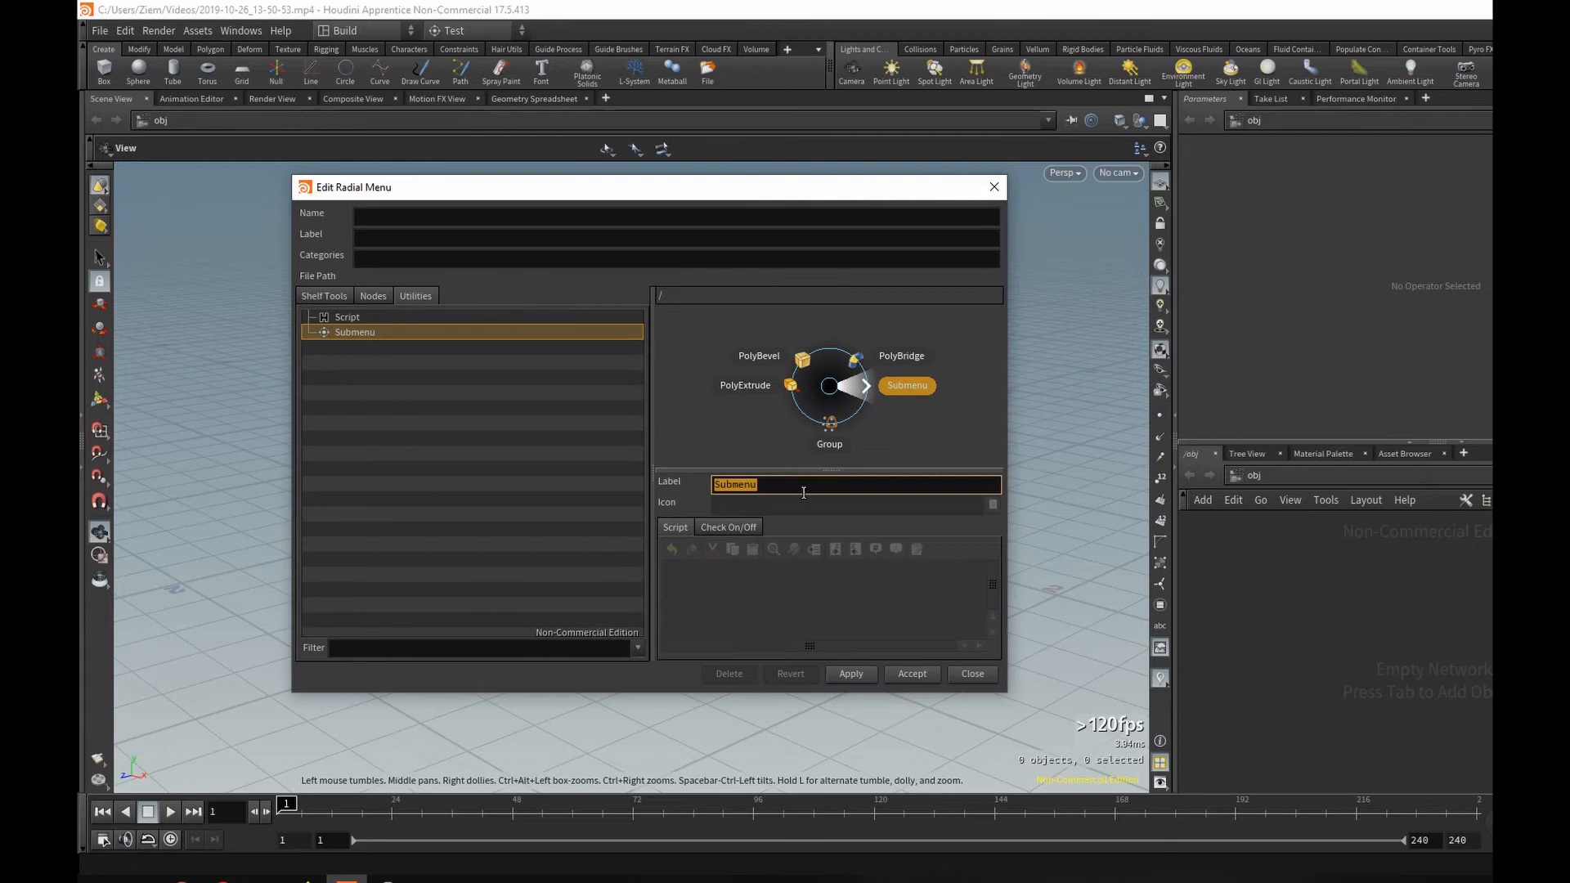
Step: Label the new submenu 'Split Tools'
text(Spo)
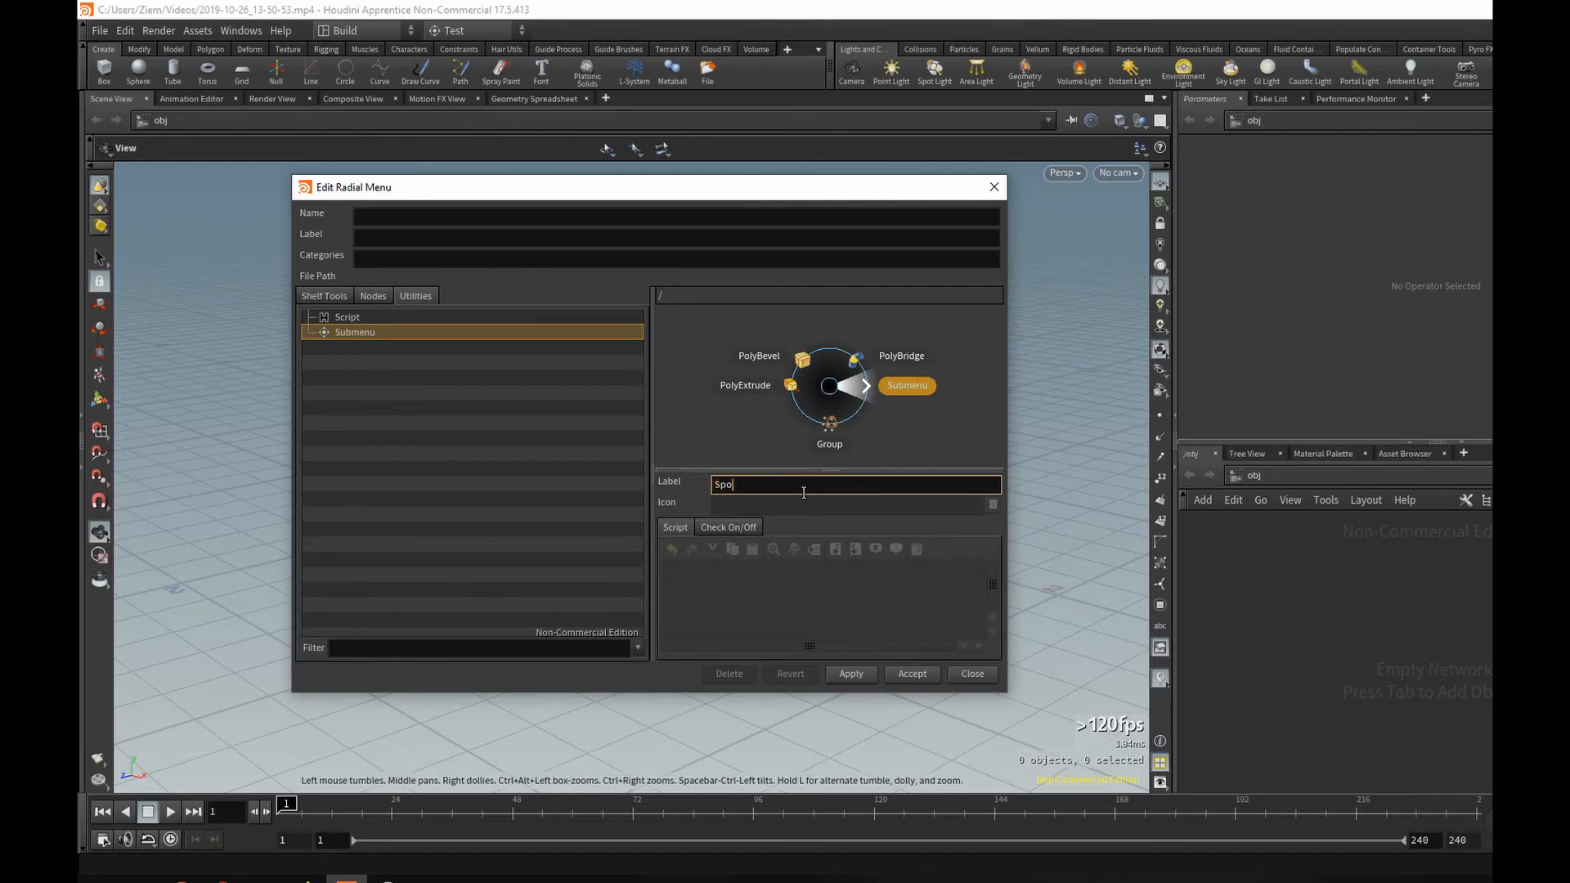
text(Split)
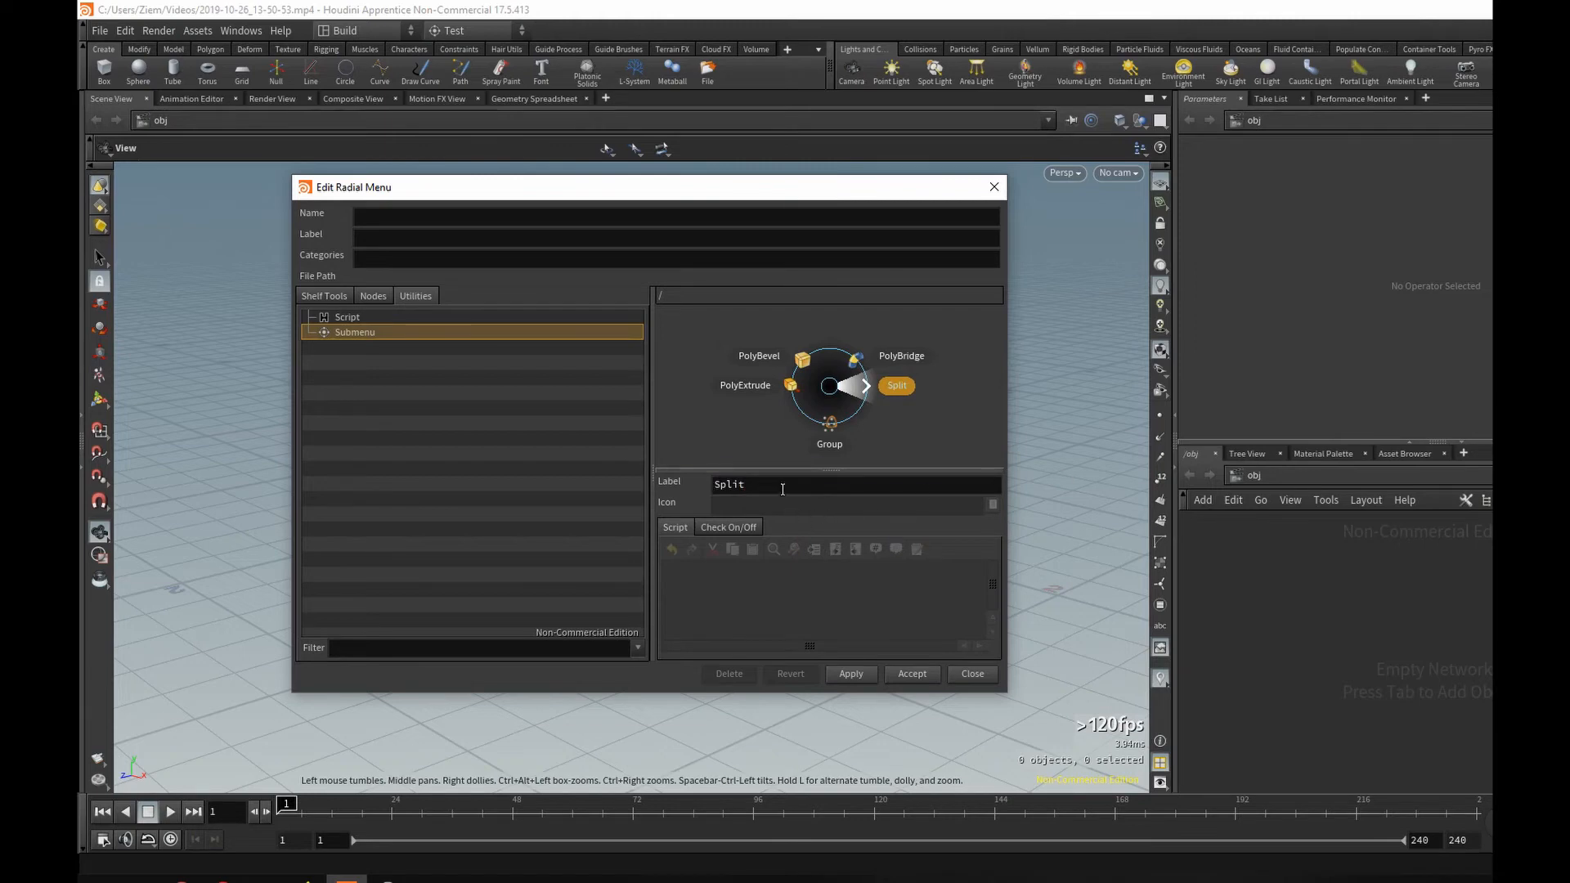
text(Tools)
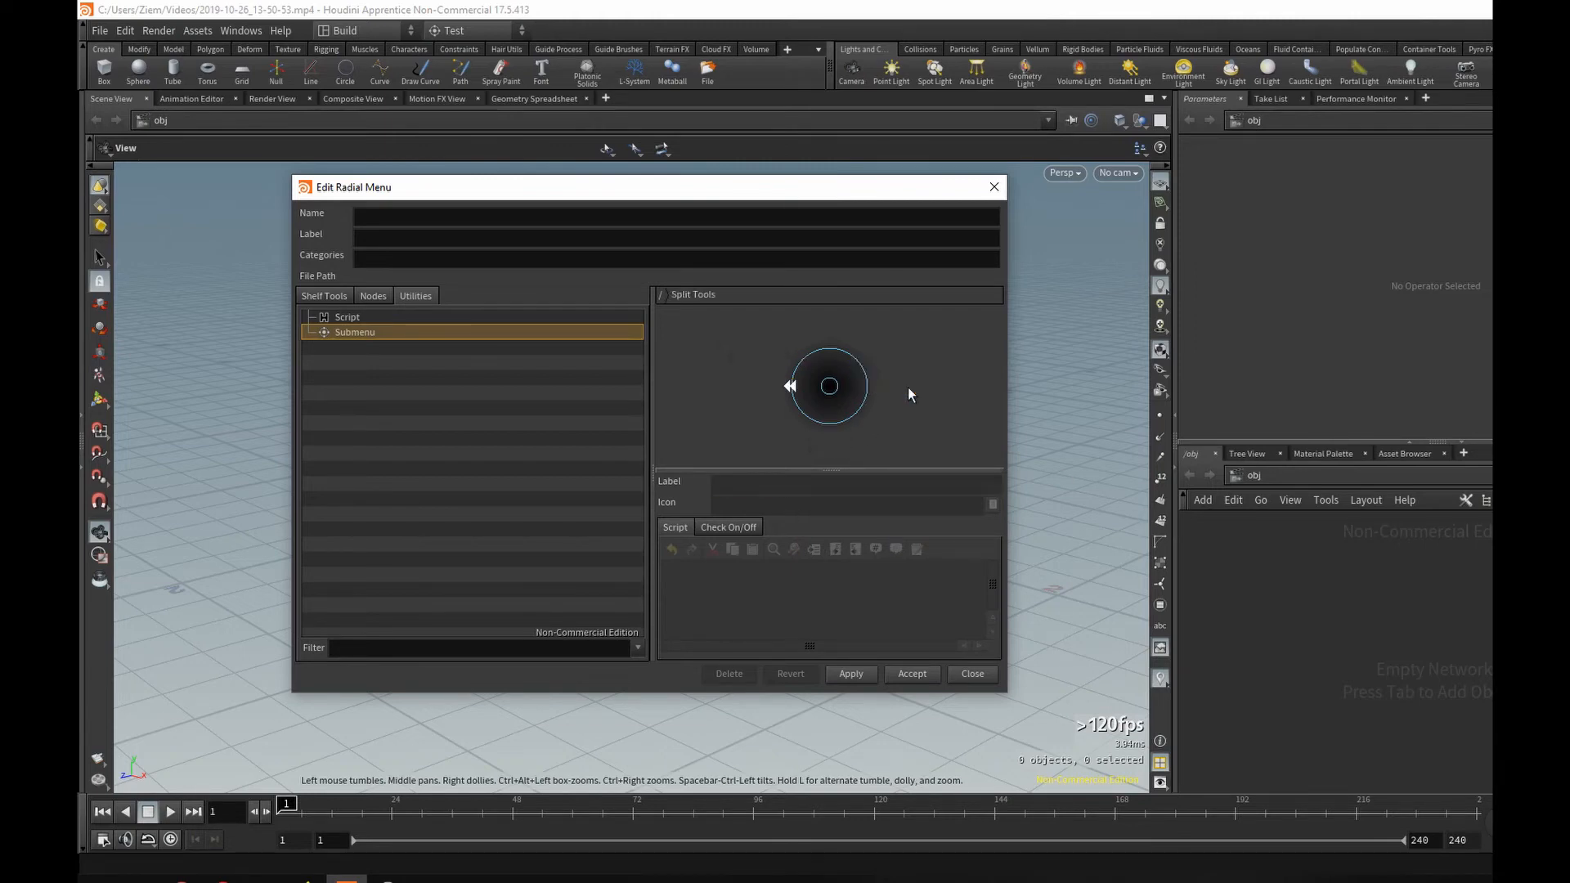
mouse_move(877, 330)
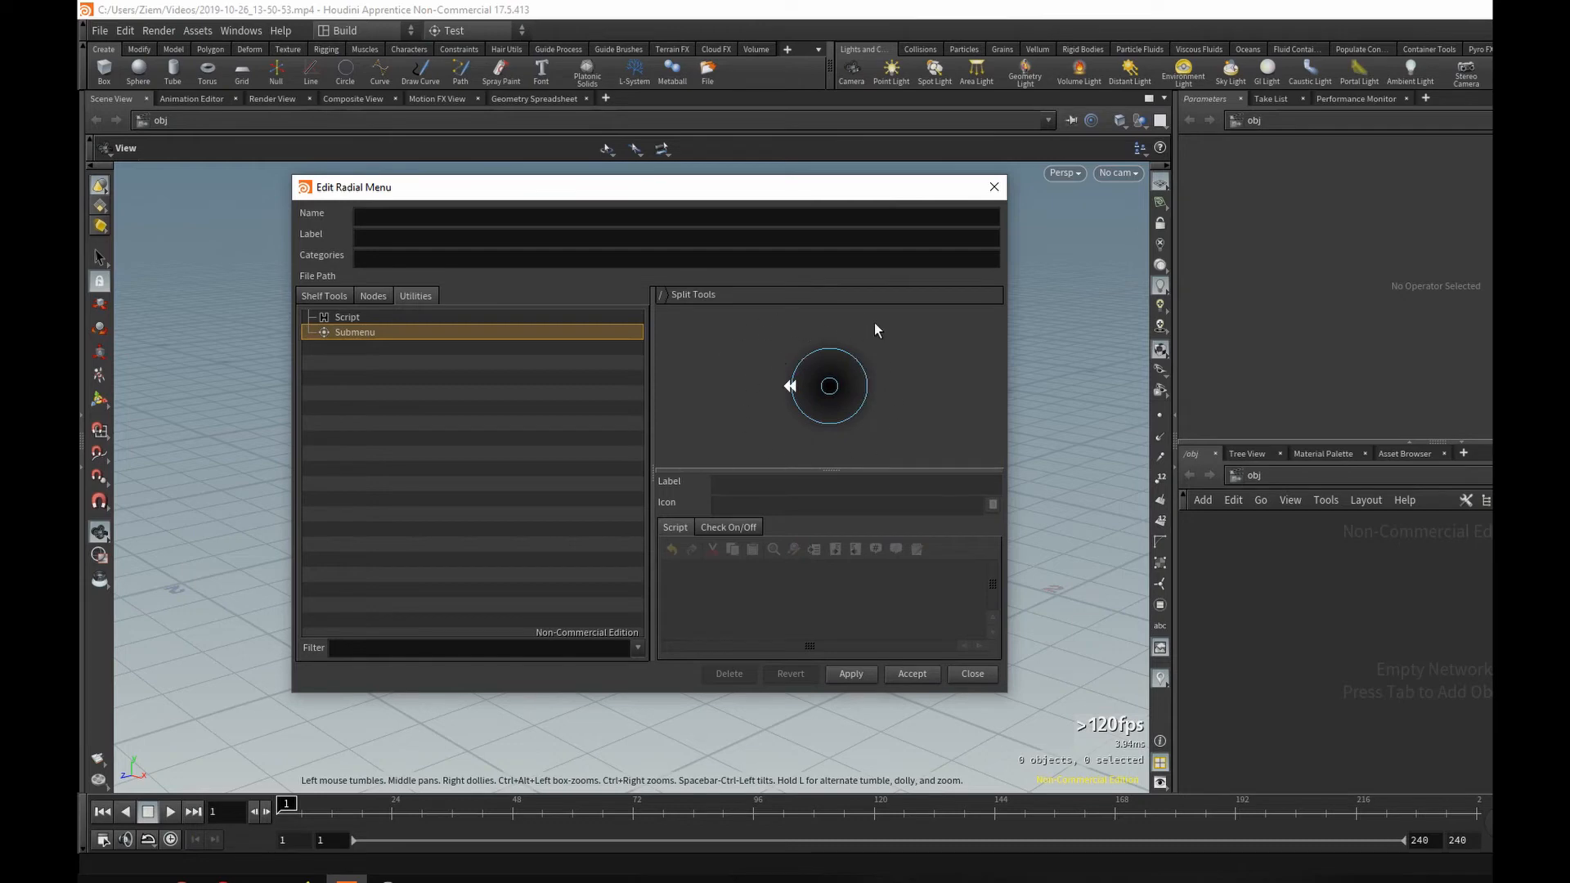
mouse_move(616, 389)
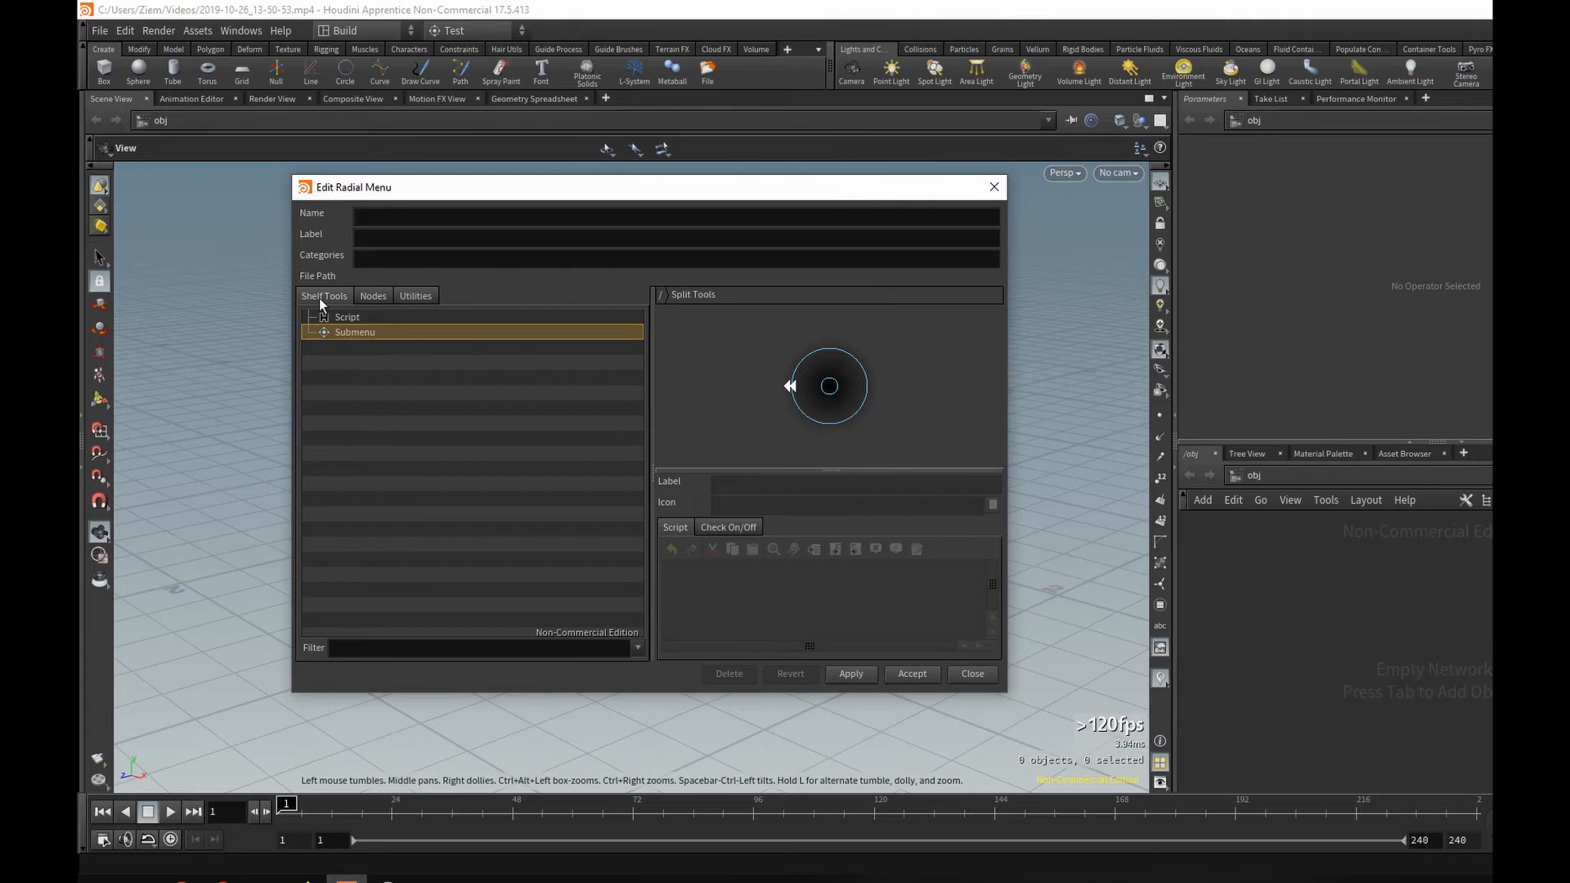
Step: Filter for Edge Loop, put it in the submenu's top slot, then filter for PolySplit
text(Group)
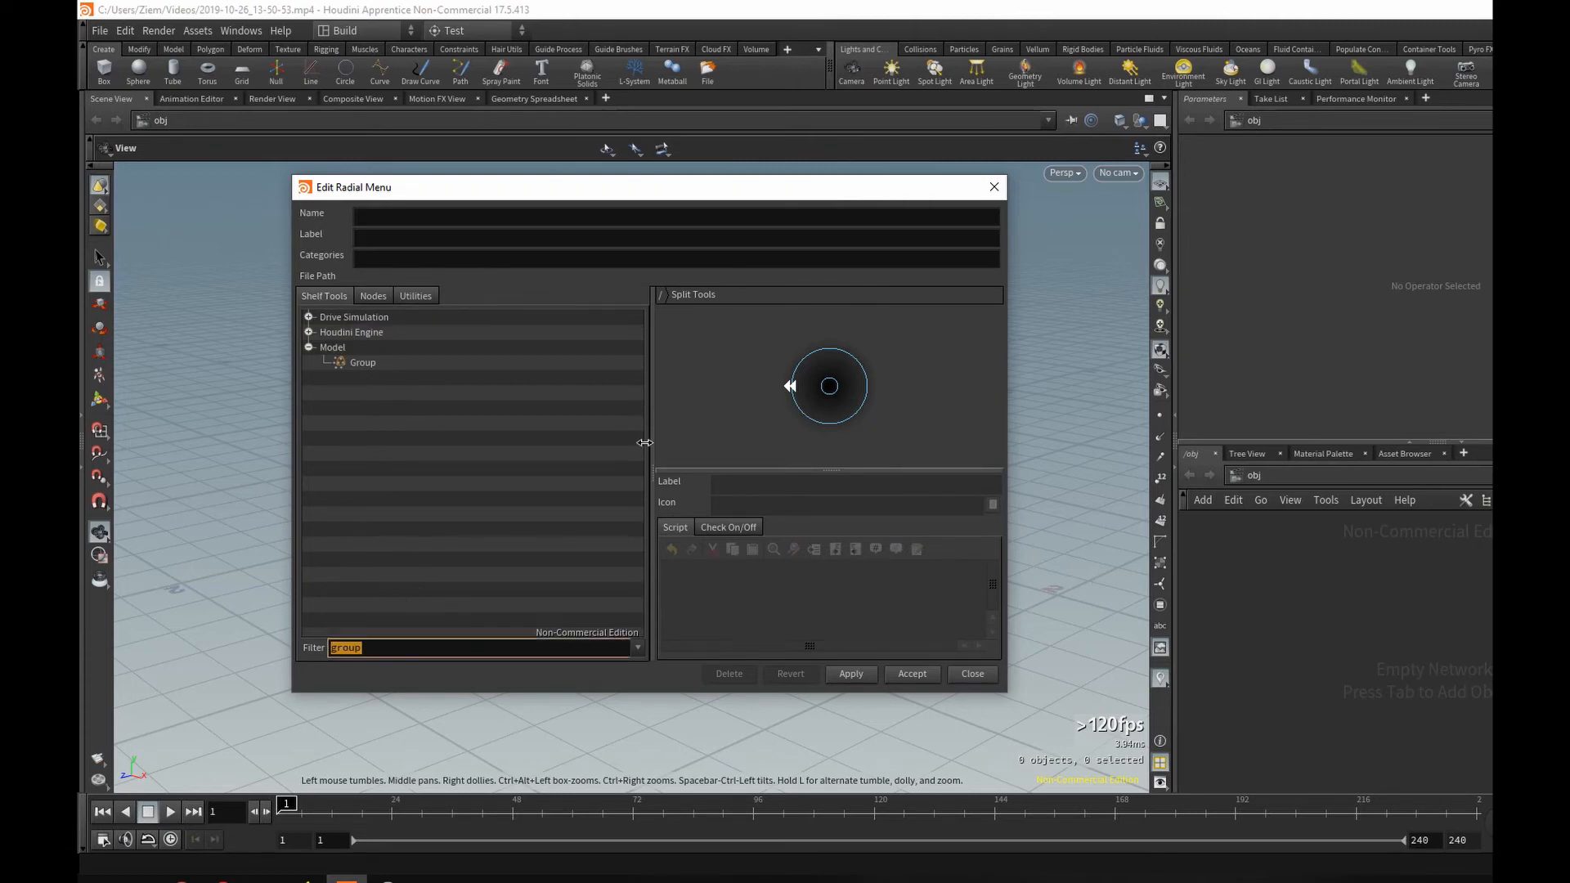
text(EdgeL)
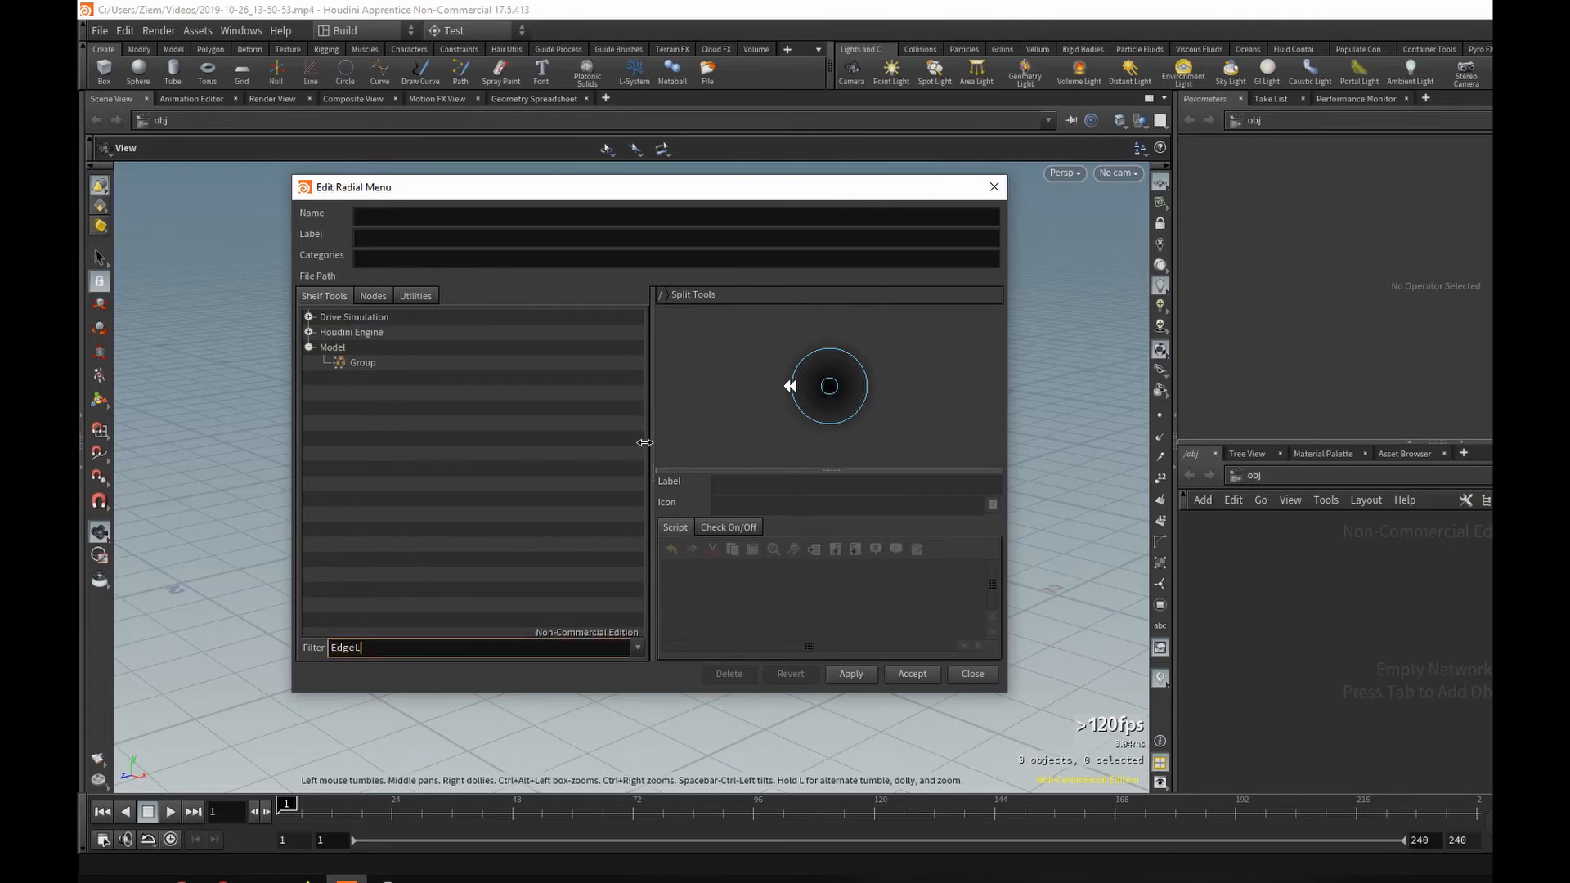
text(oop)
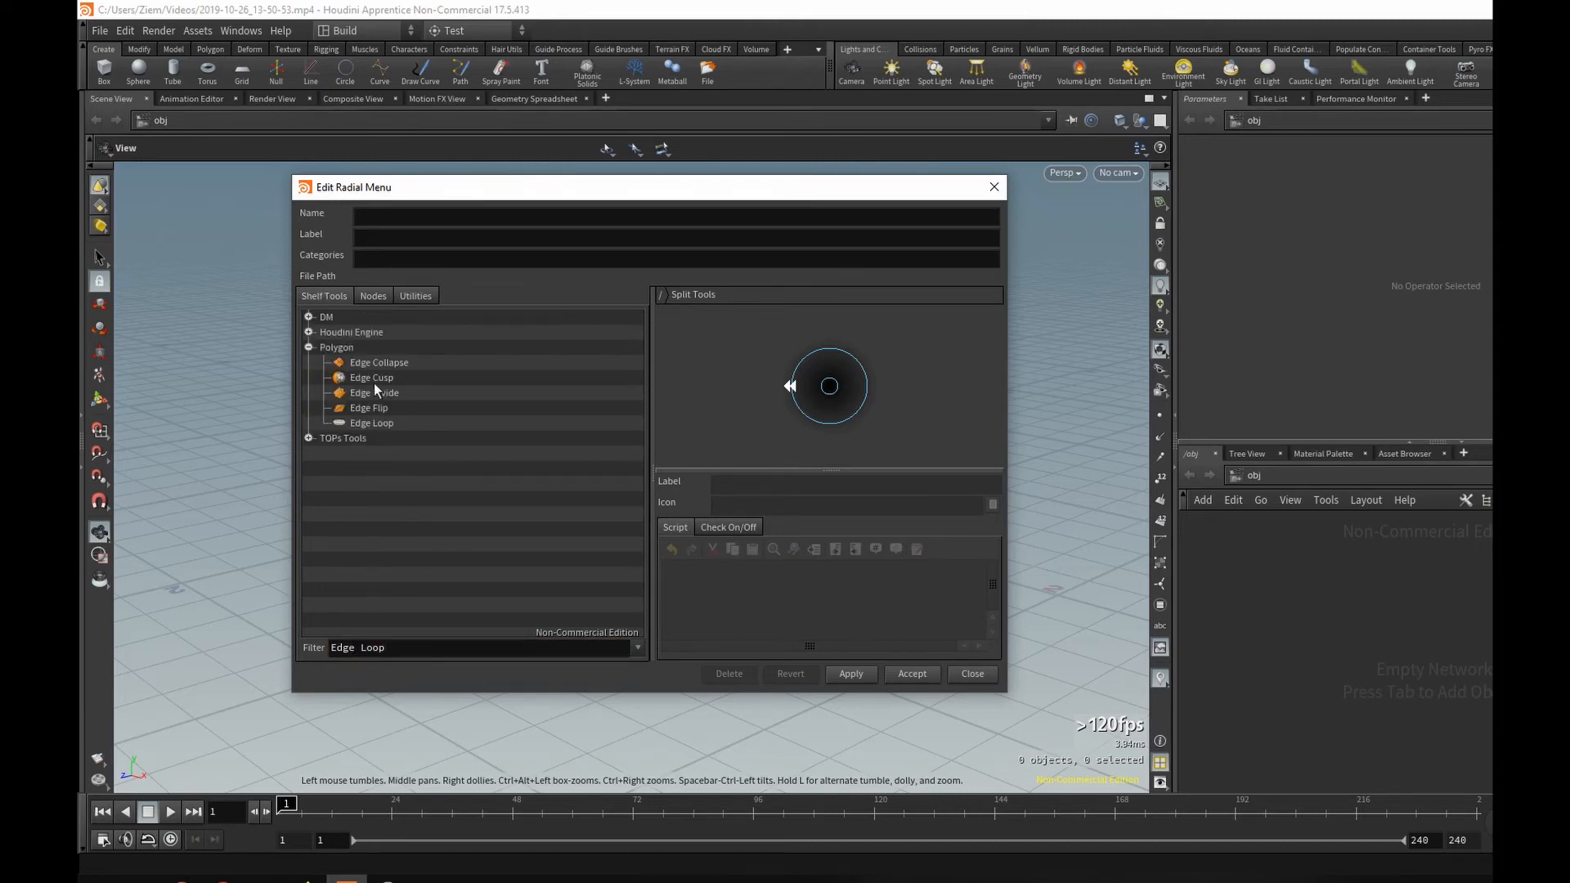
click(372, 422)
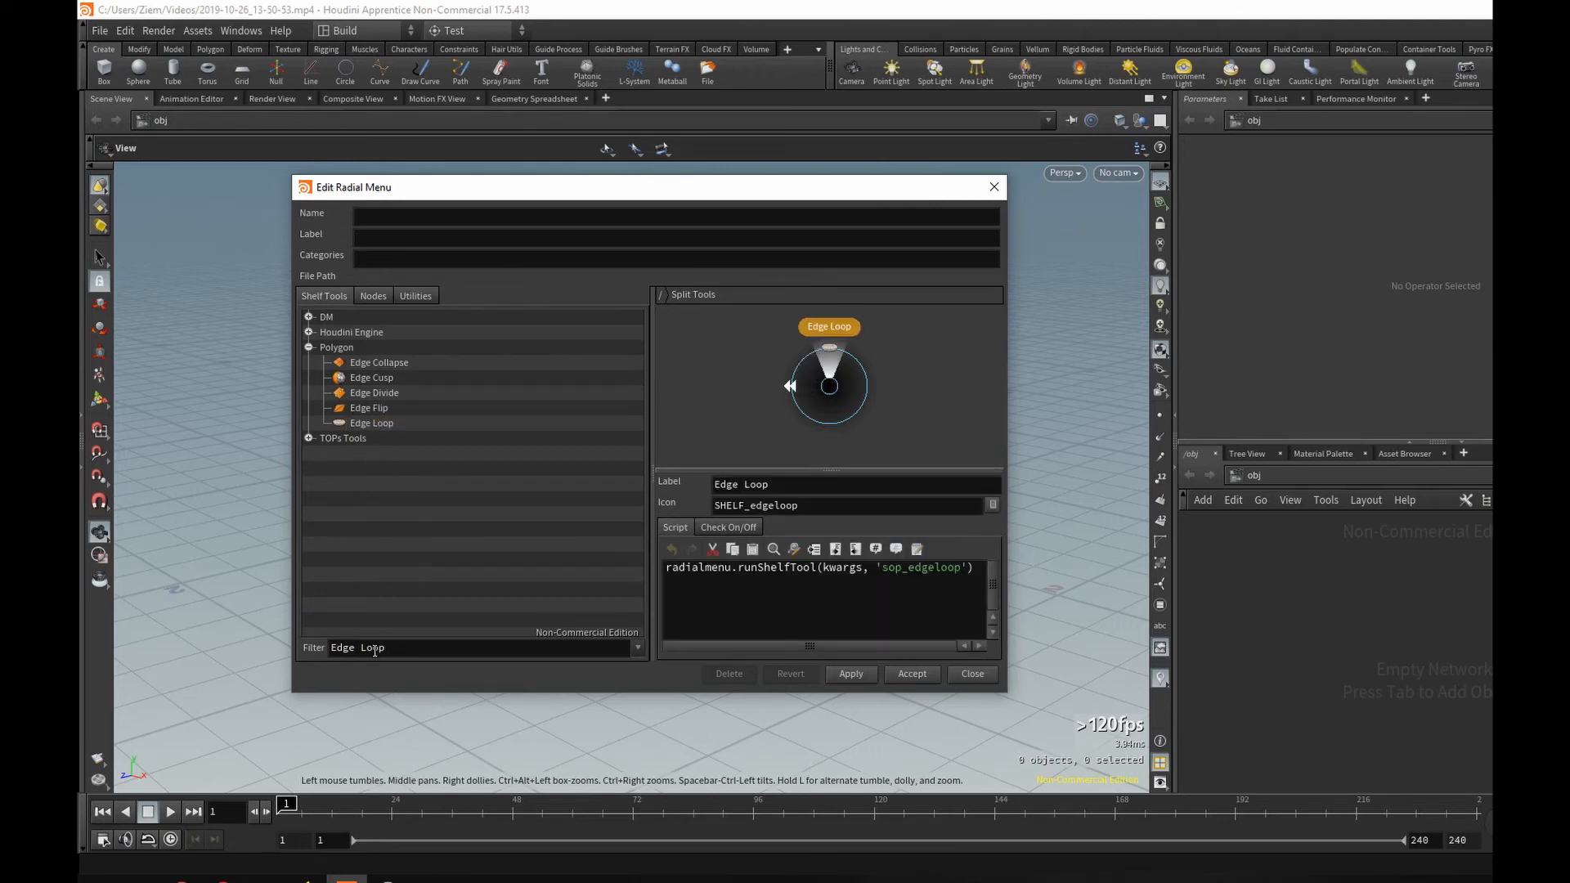
mouse_move(407, 690)
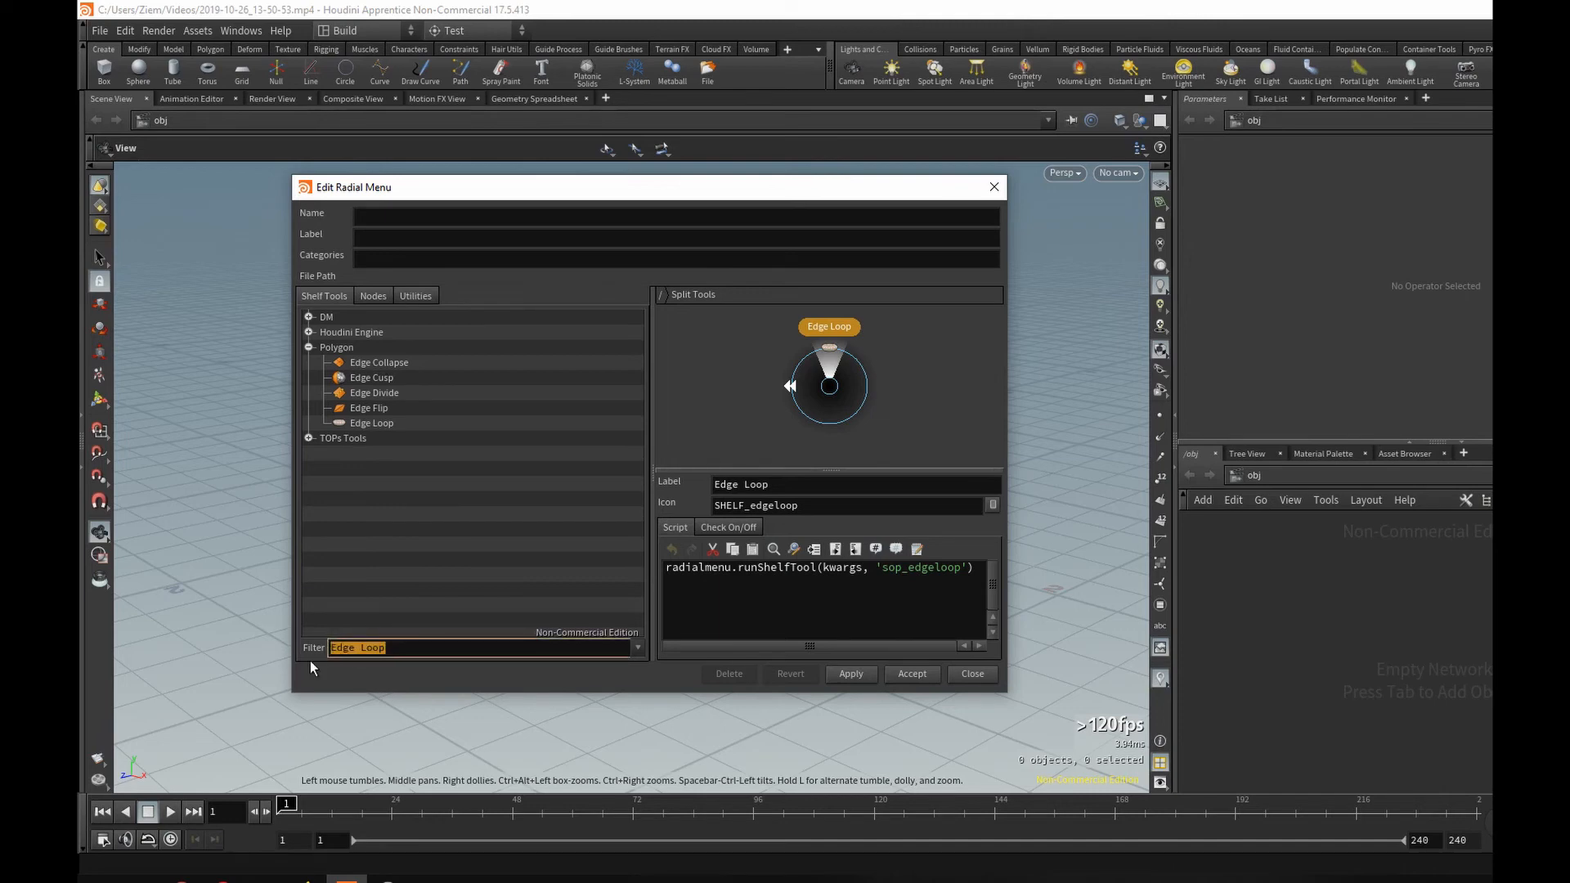
text(Polys)
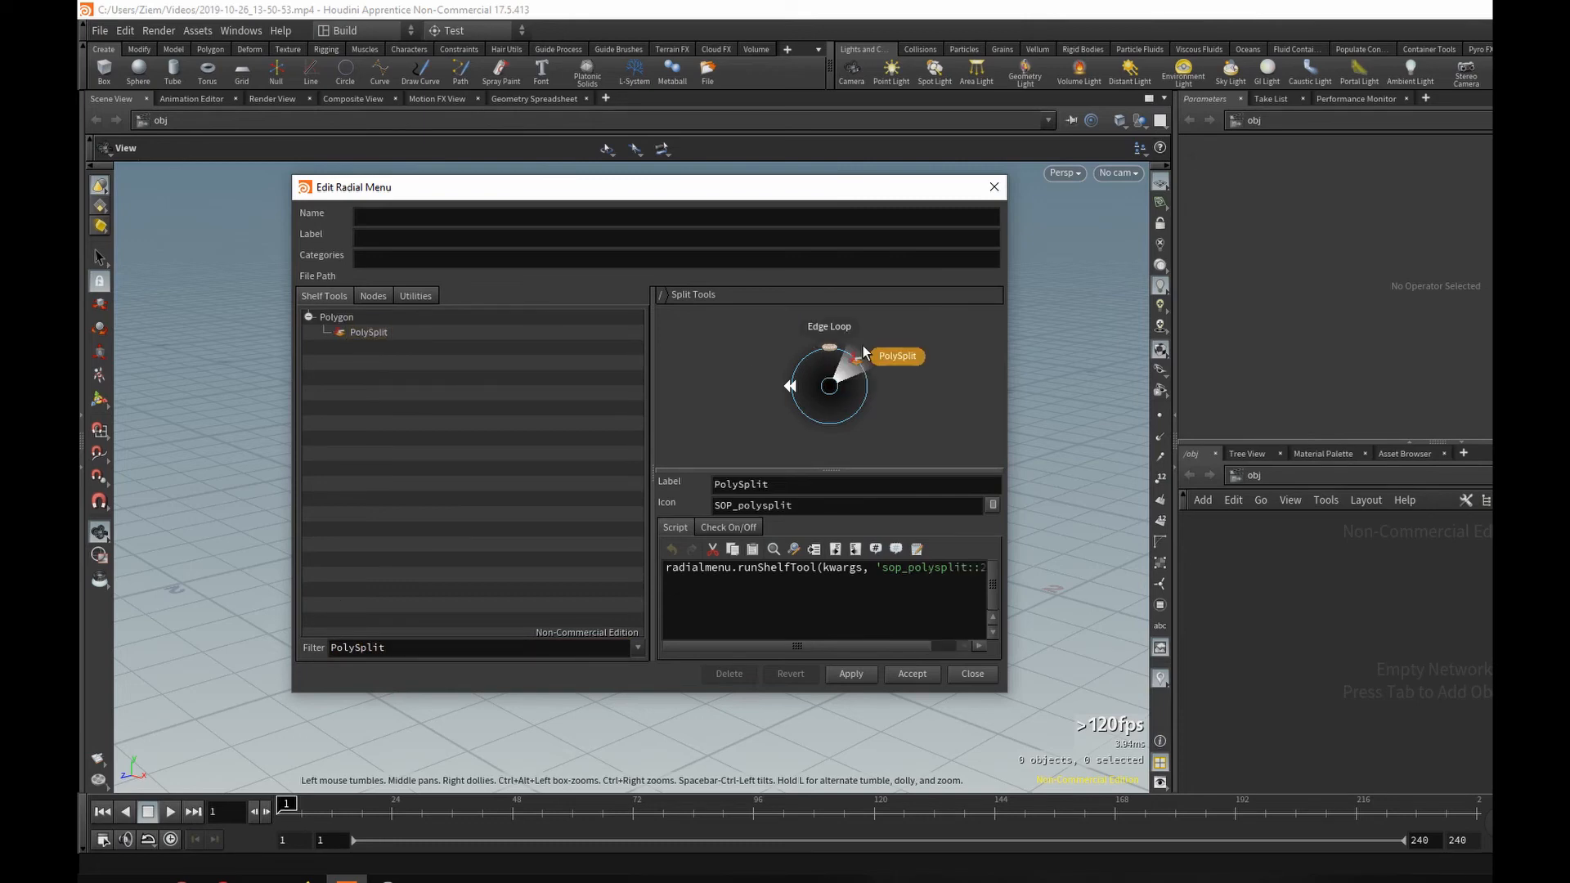
mouse_move(868, 425)
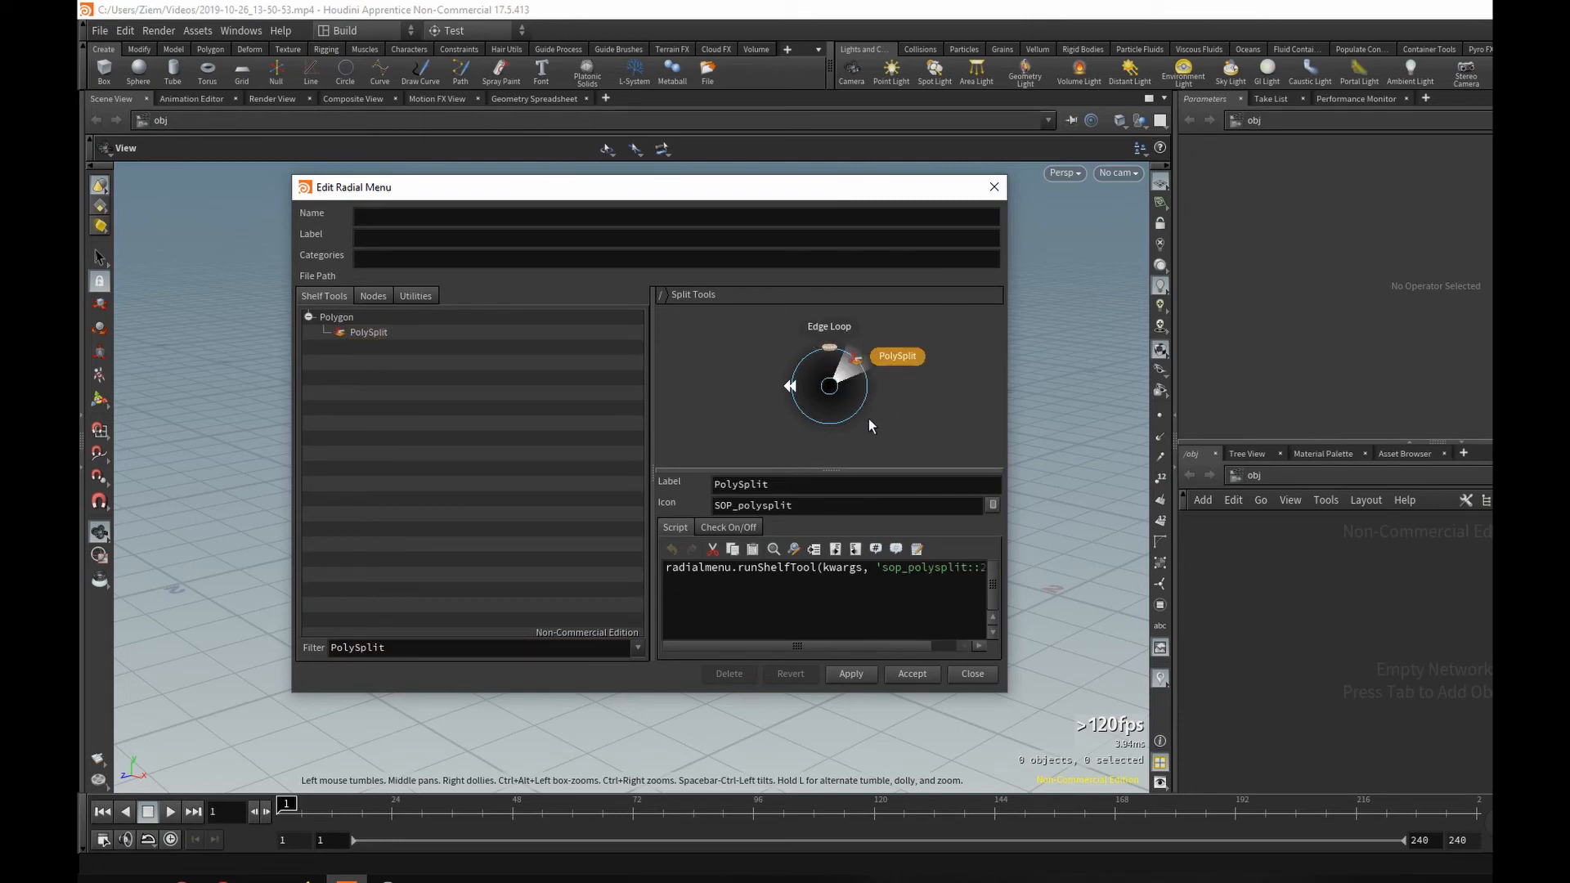
mouse_move(1006, 659)
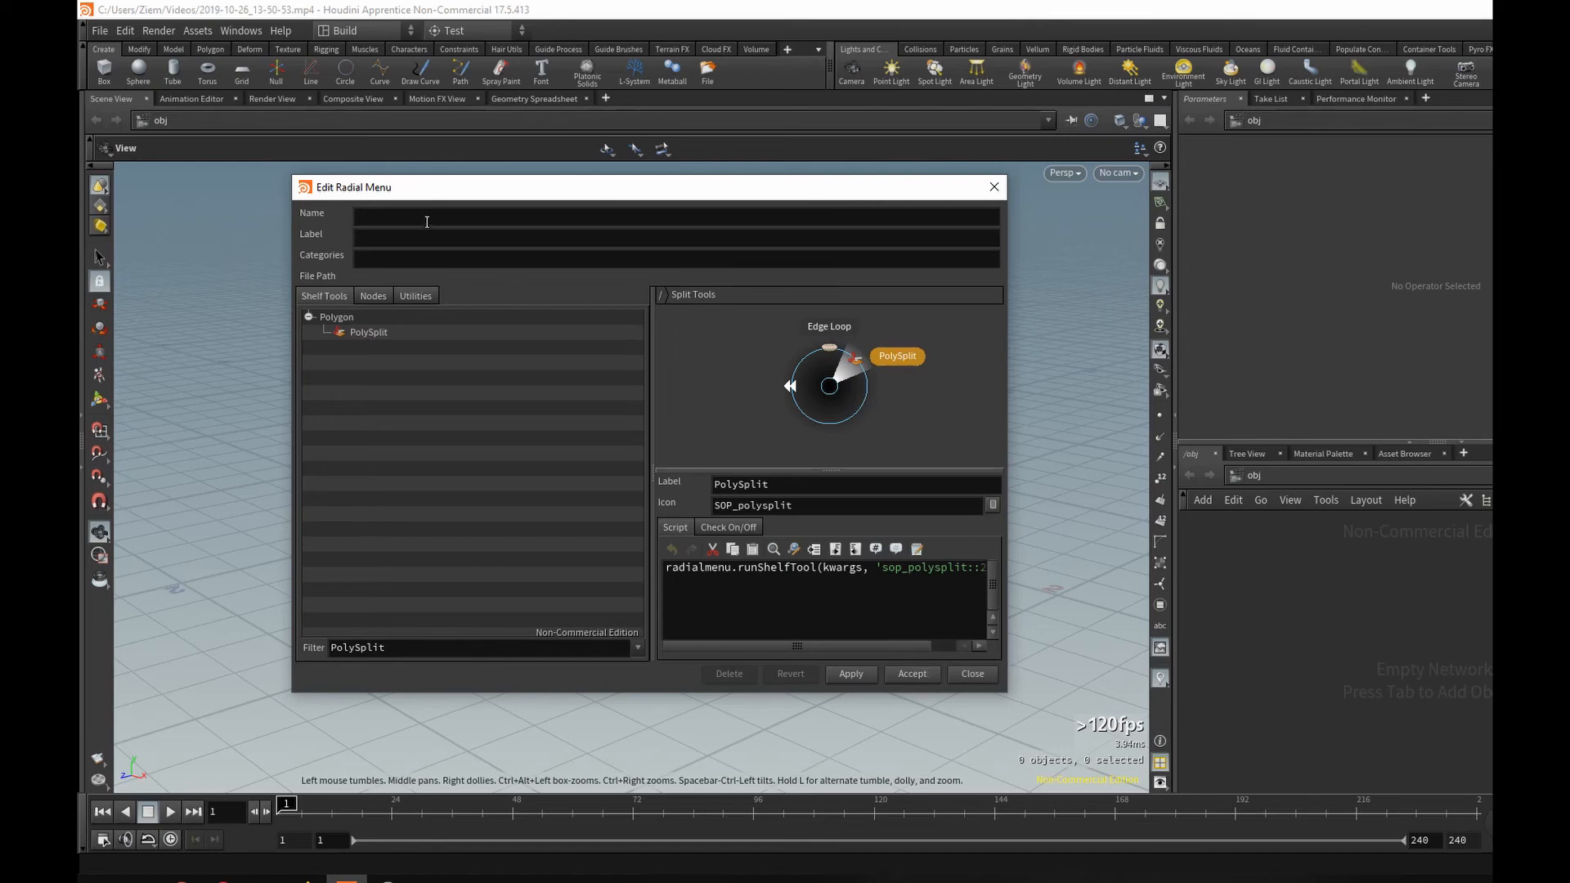
Step: Name and label the menu Test2, apply it, and accept to close the editor
click(675, 214)
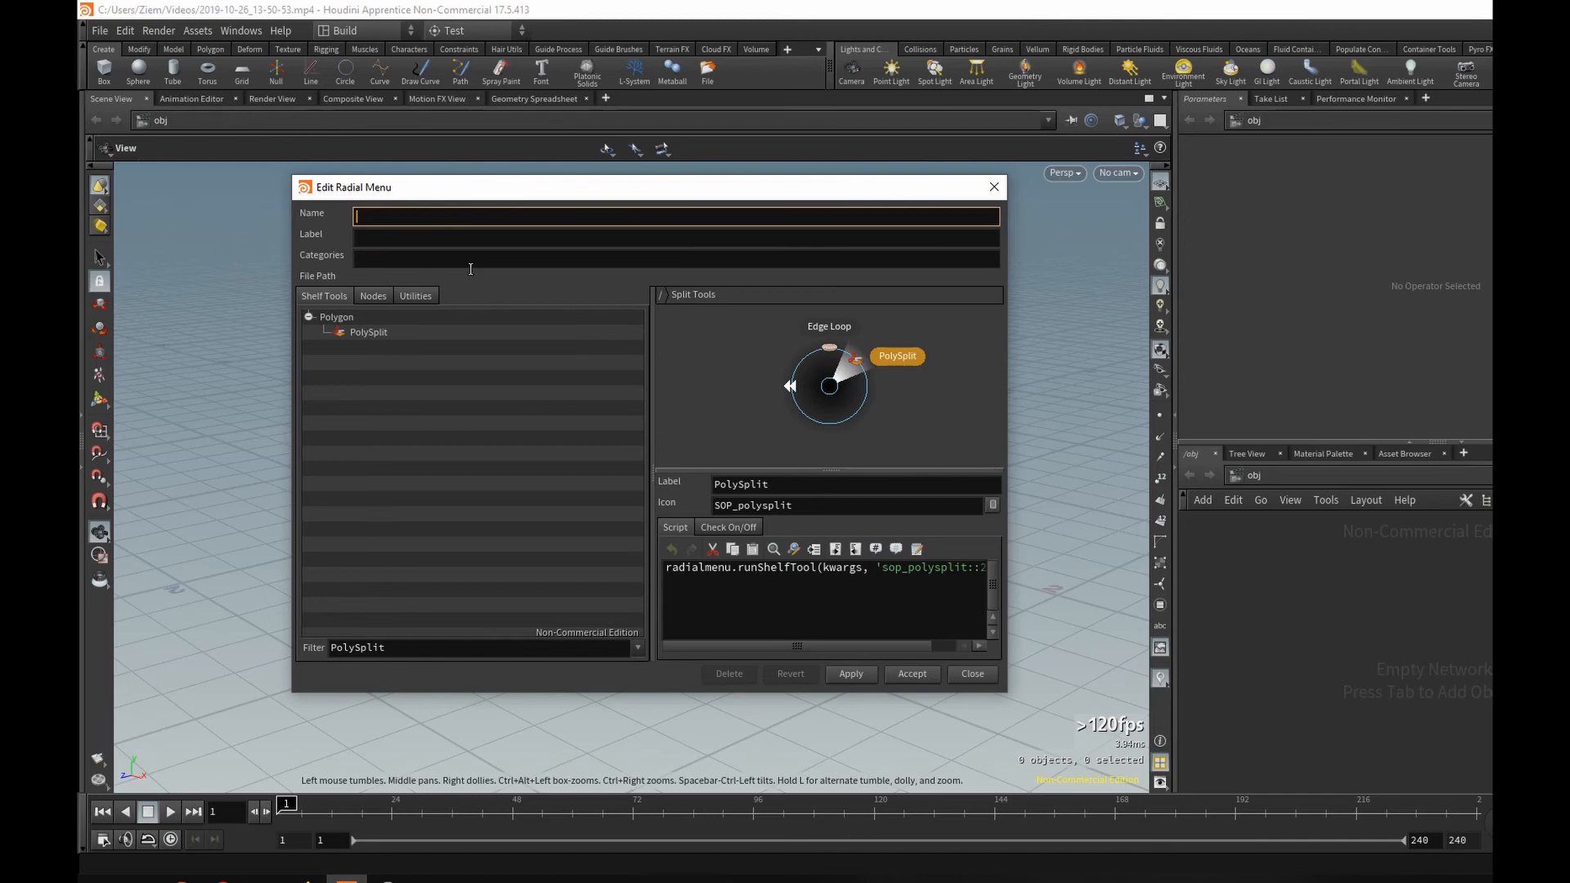
text(Test2)
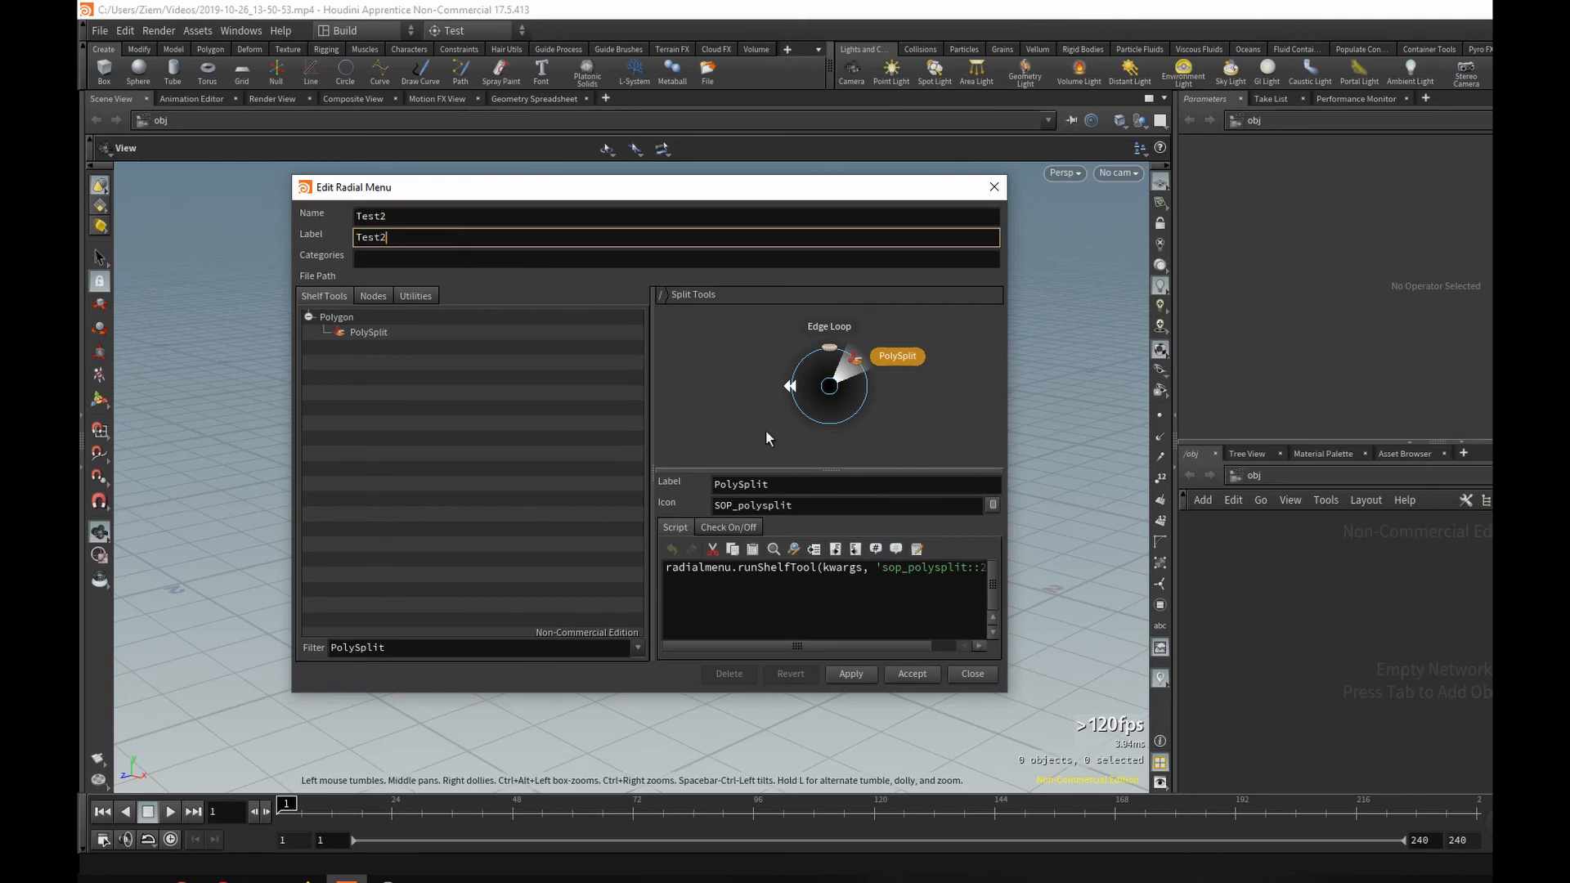
mouse_move(368, 257)
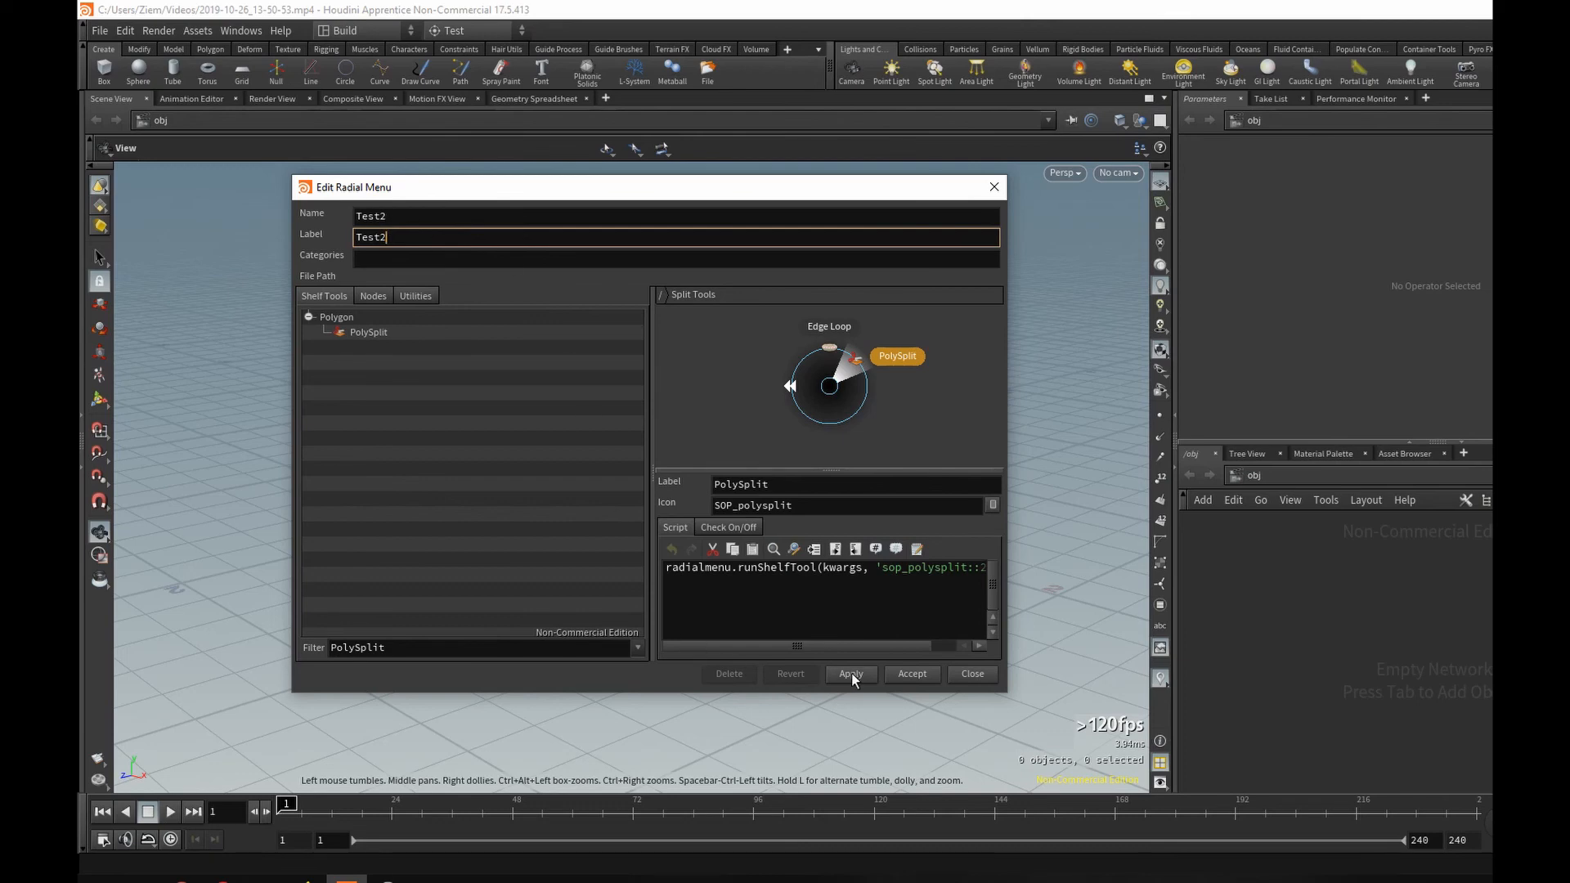
click(851, 672)
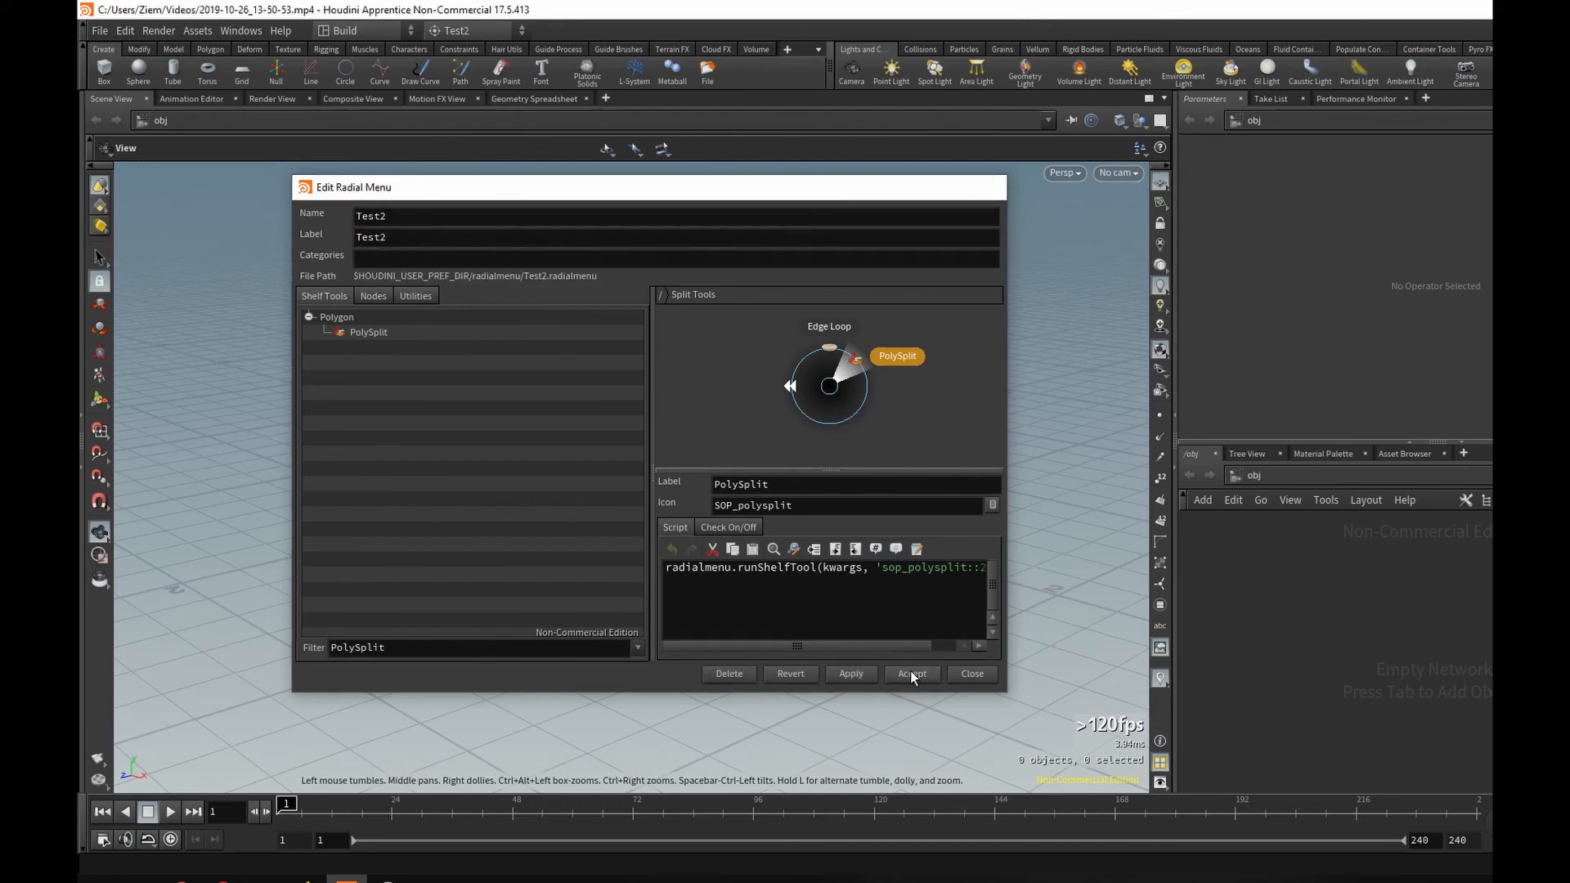
click(910, 672)
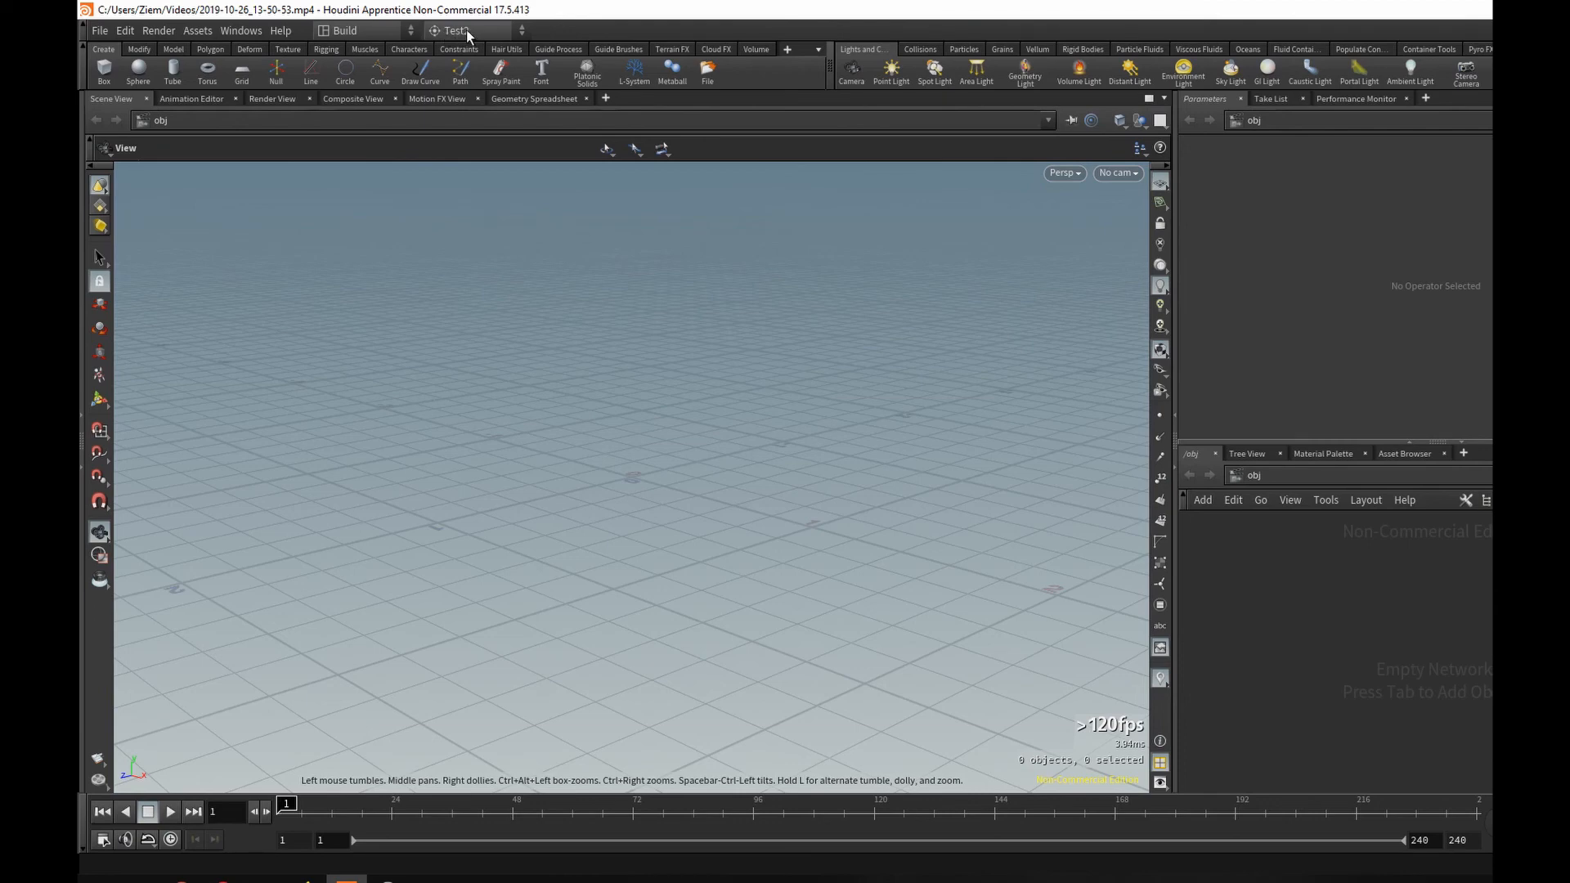
Step: Make Test2 the active radial menu from the toolbar dropdown
click(456, 29)
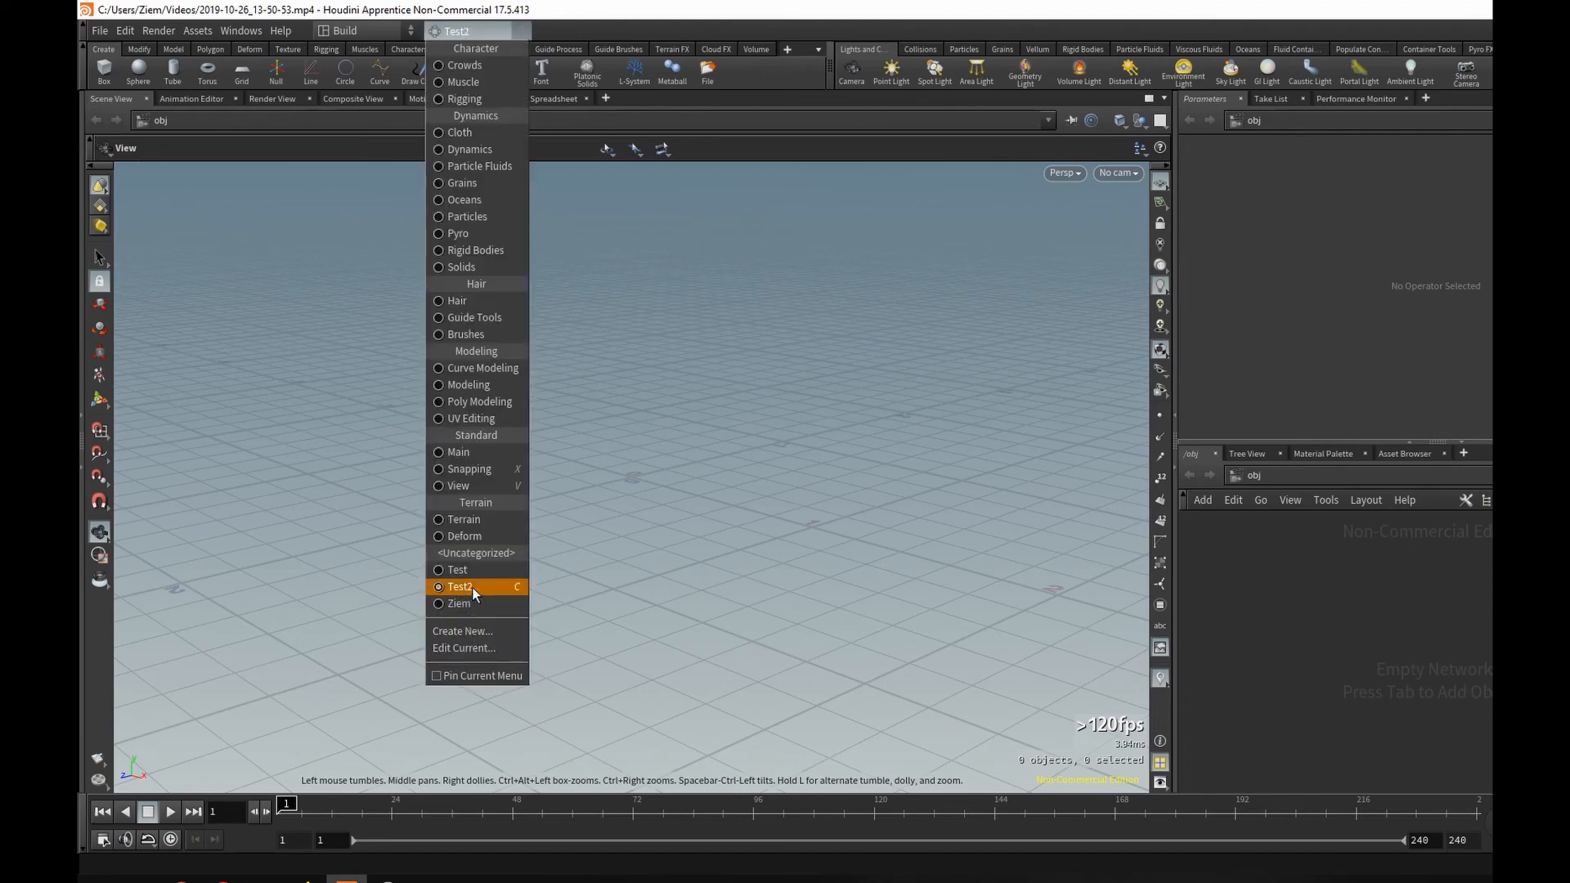
click(459, 585)
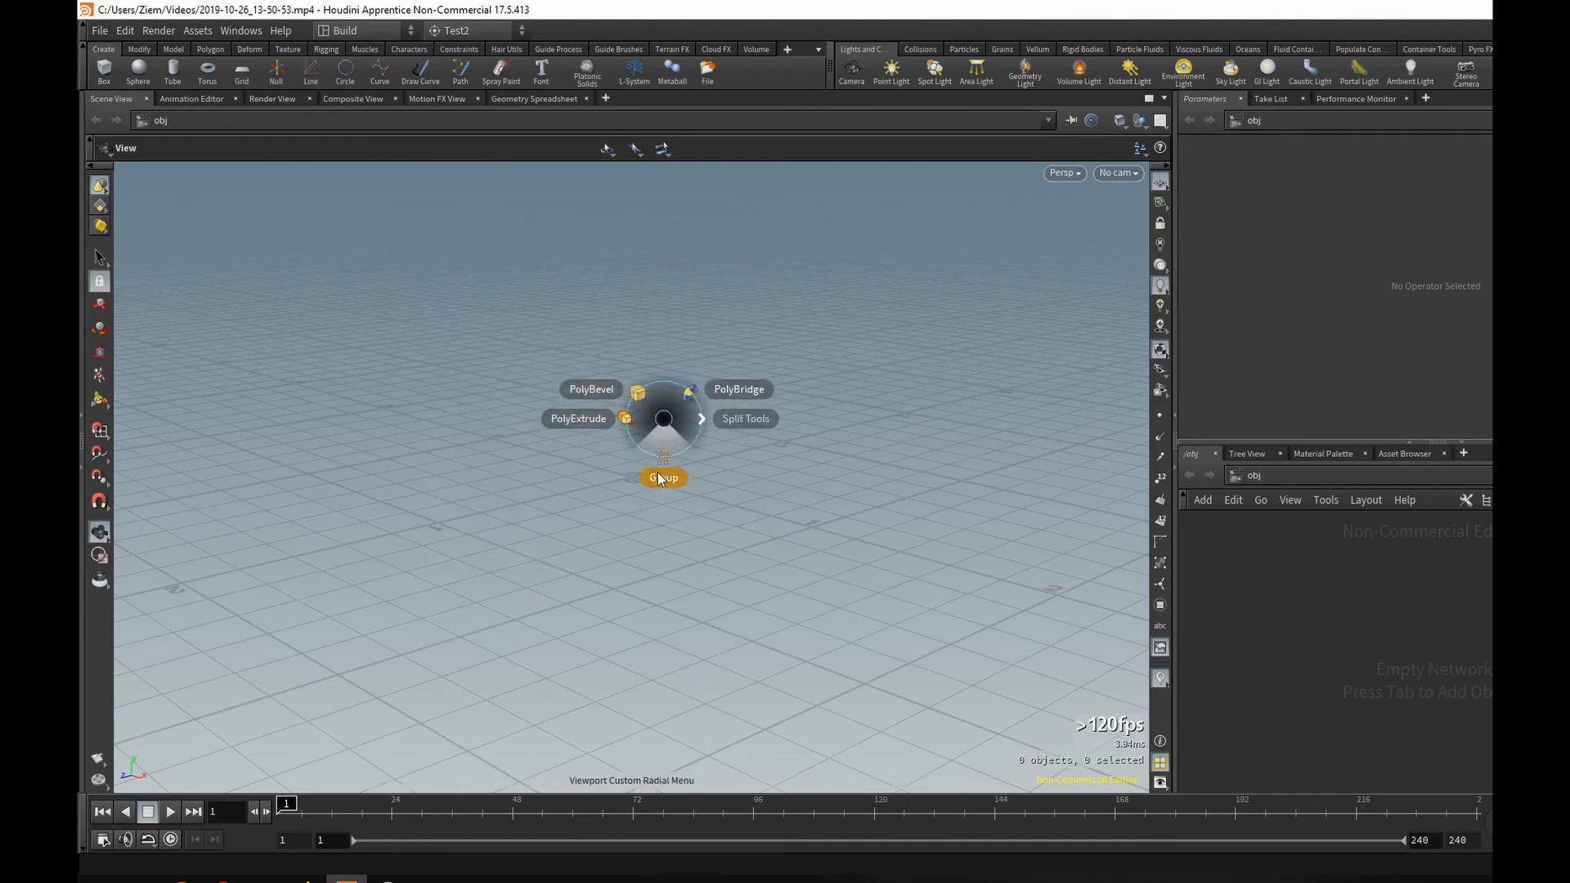
mouse_move(595, 422)
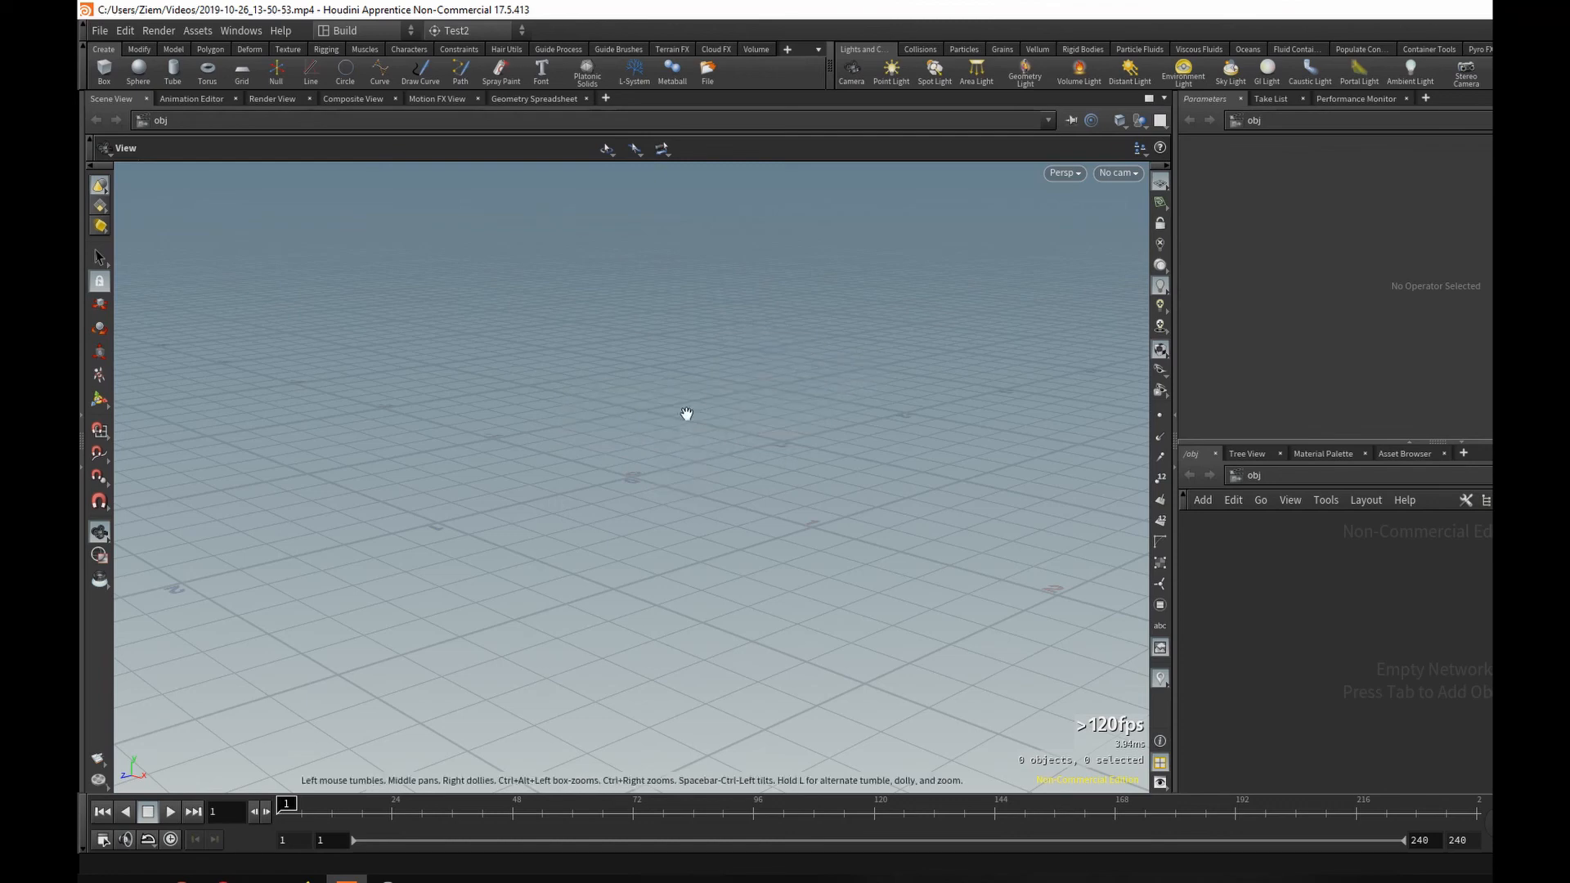
mouse_move(709, 378)
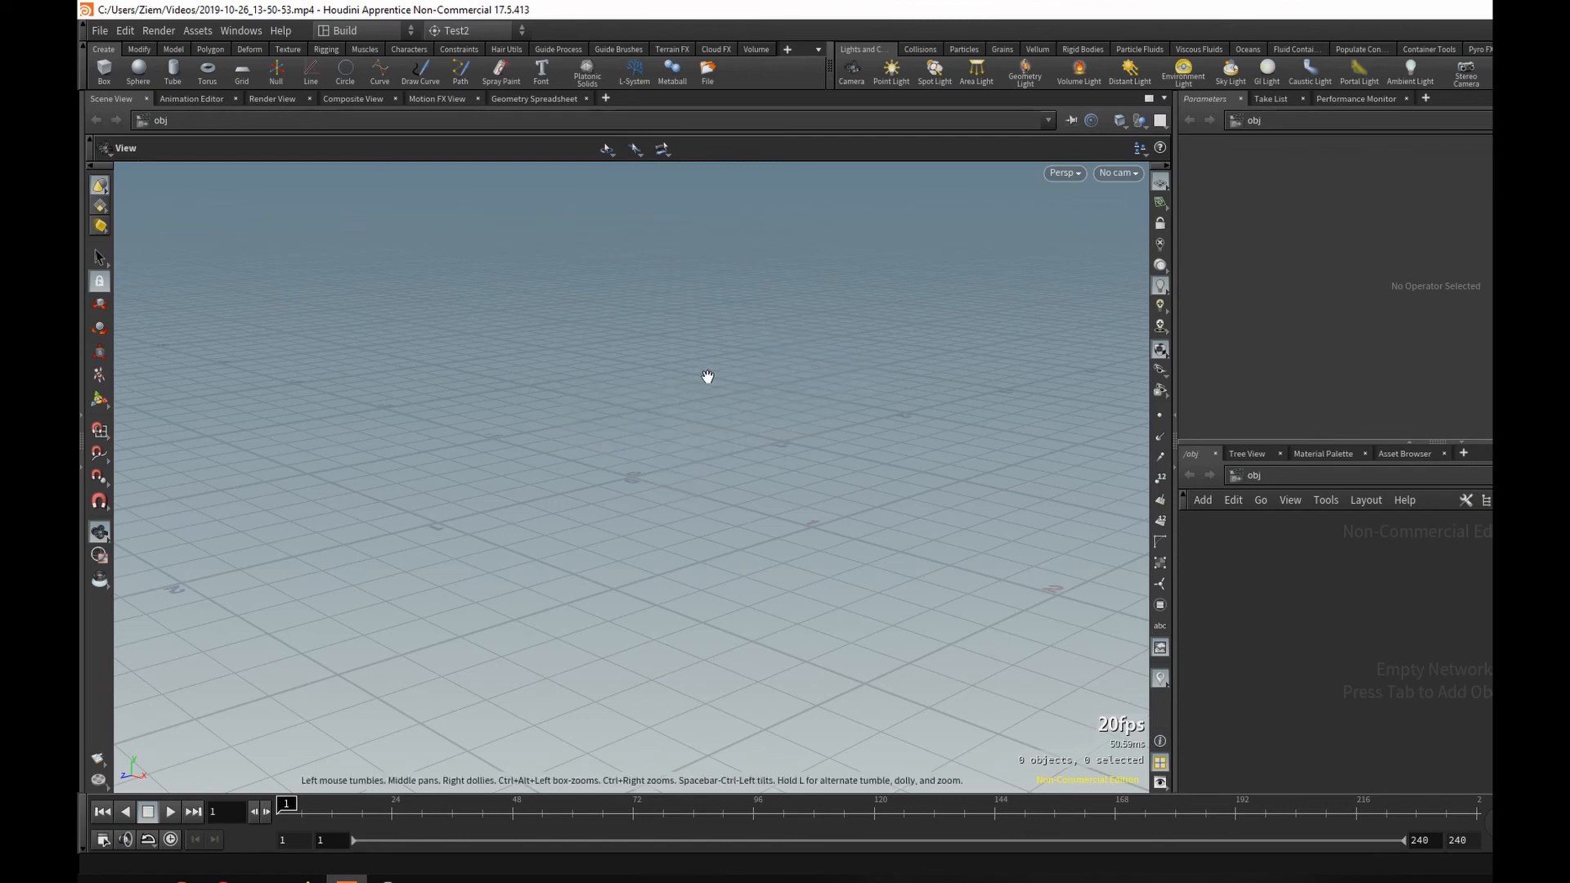
mouse_move(453, 723)
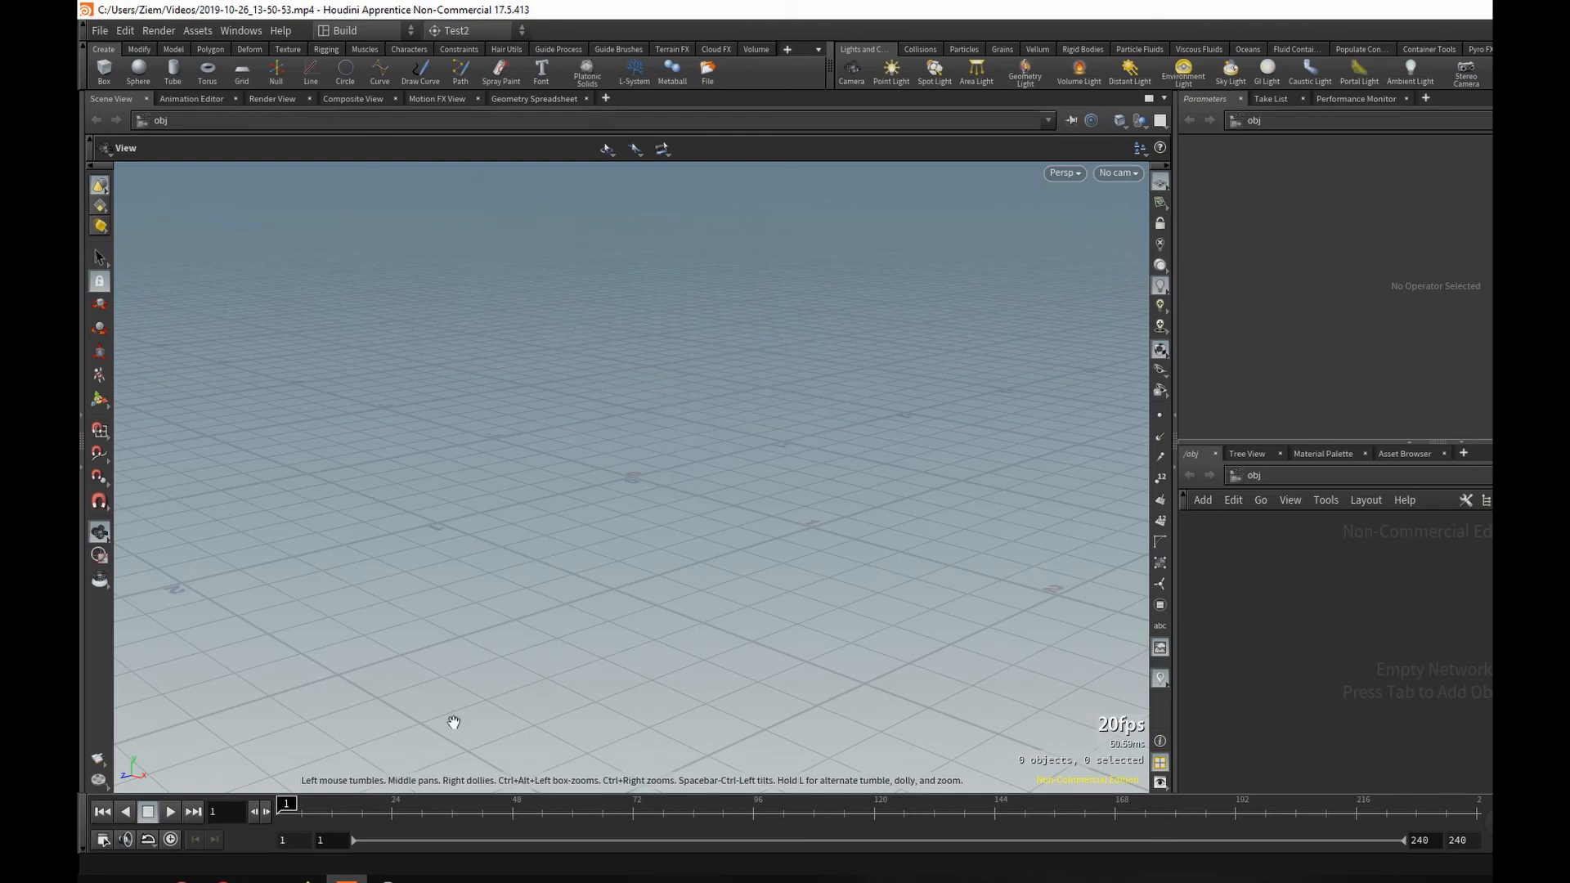